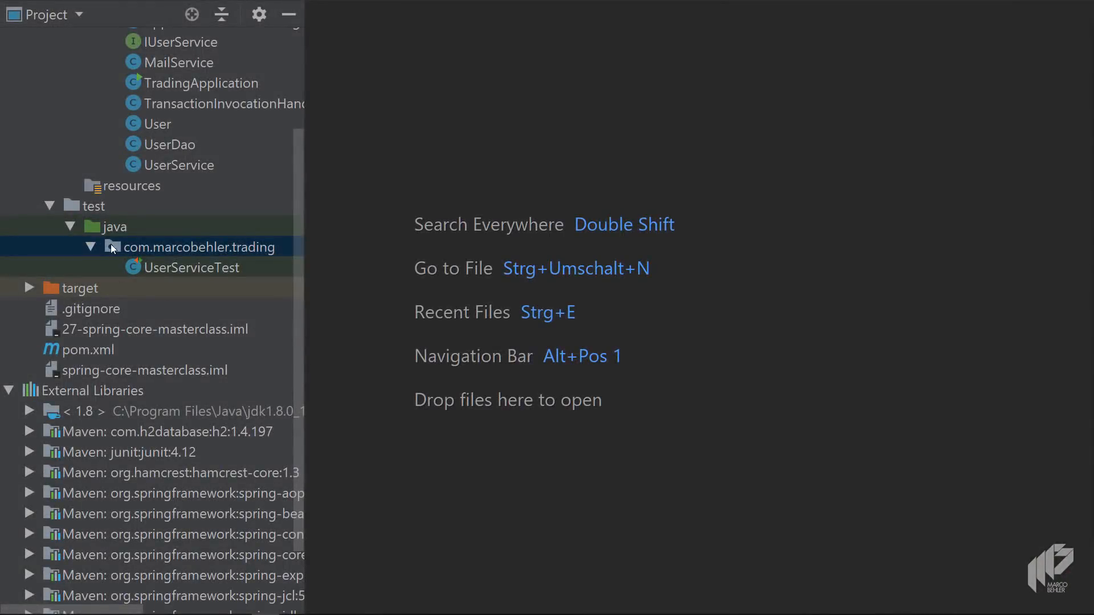
- Create the Java class CglibTest in the com.marcobehler.trading test package via Alt+Insert
scroll(up, 3)
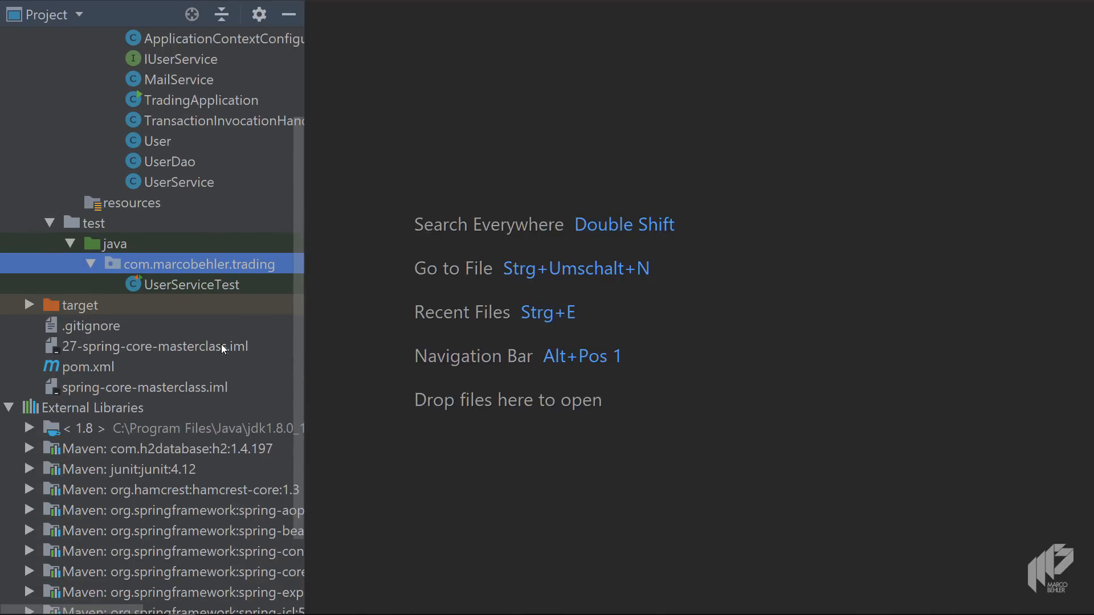
key(Alt+Insert)
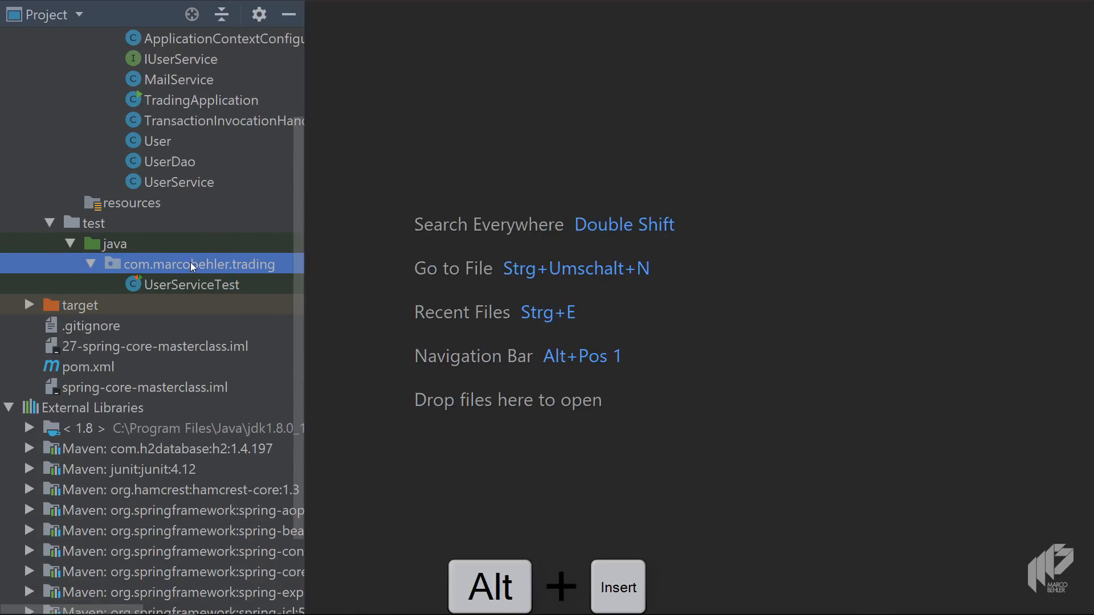
key(alt+insert)
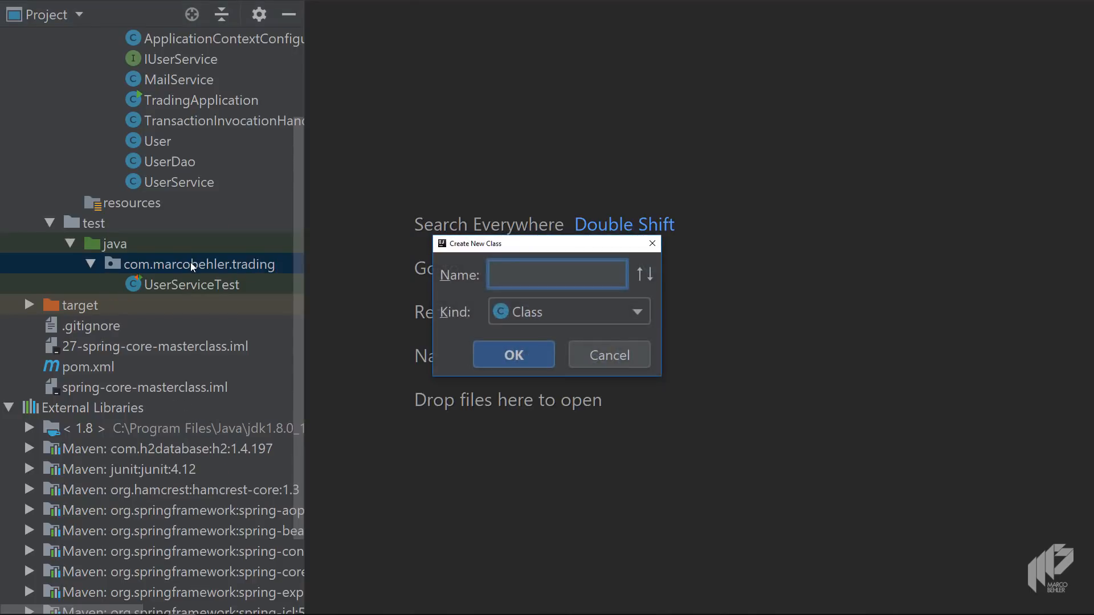
text(Cglib)
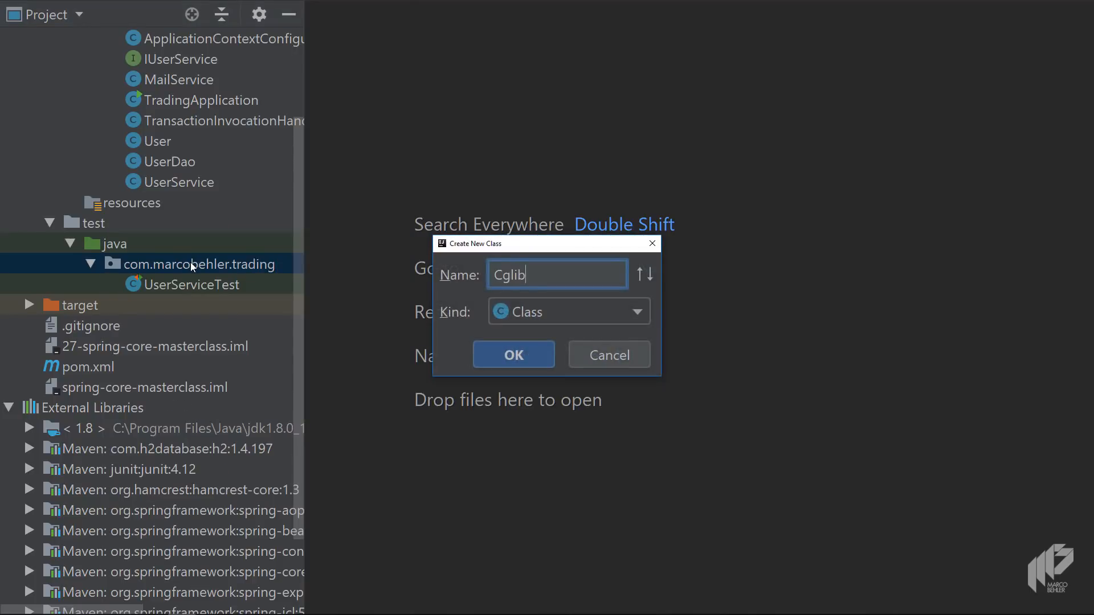
click(512, 355)
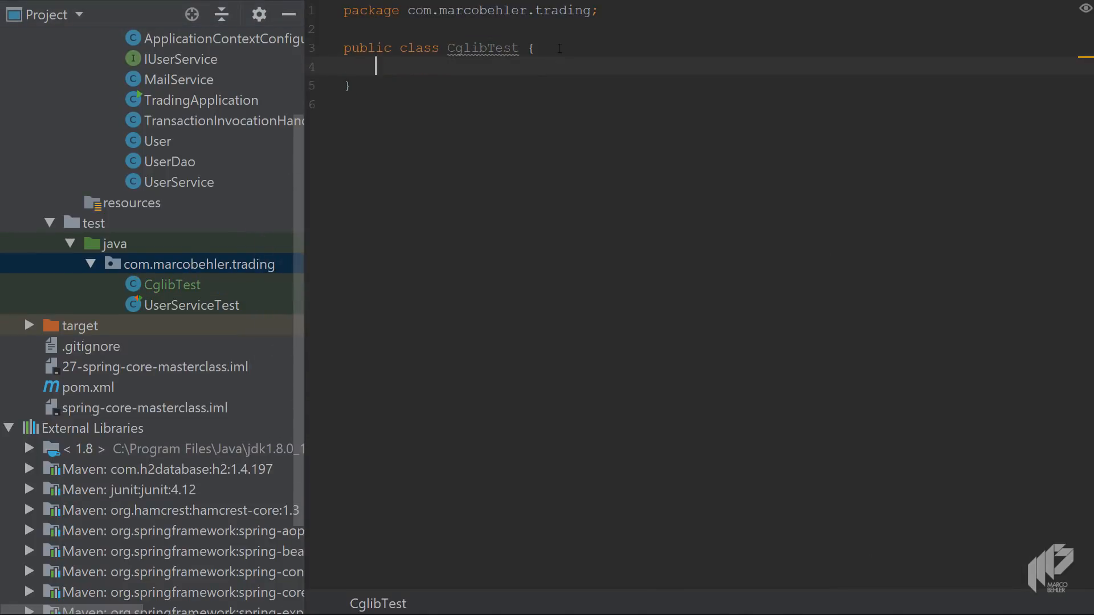
- Generate an empty JUnit test method and name it introduction_to_cglib
key(alt+insert)
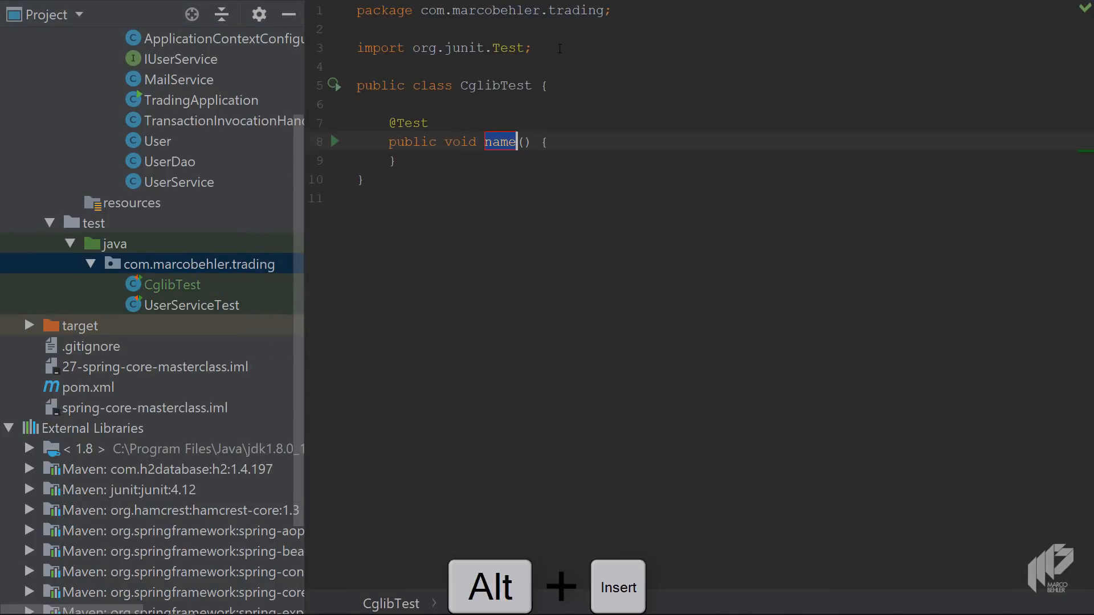
text(introduce)
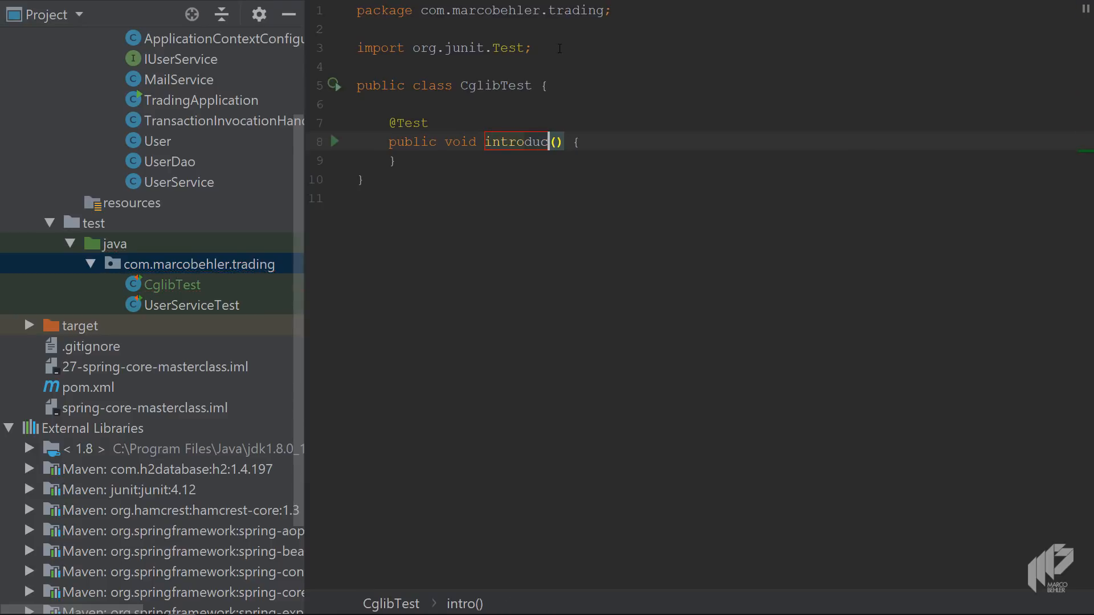
text(tion_to_cglib)
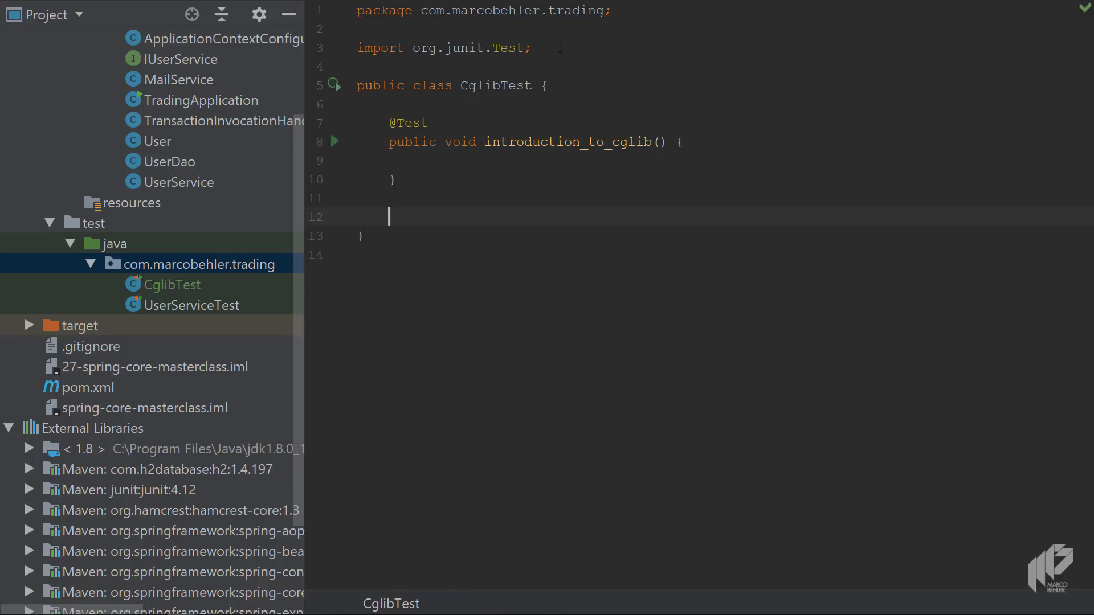
- Write a public static nested Cat class with String meow() returning "meeeooowww"
text(public)
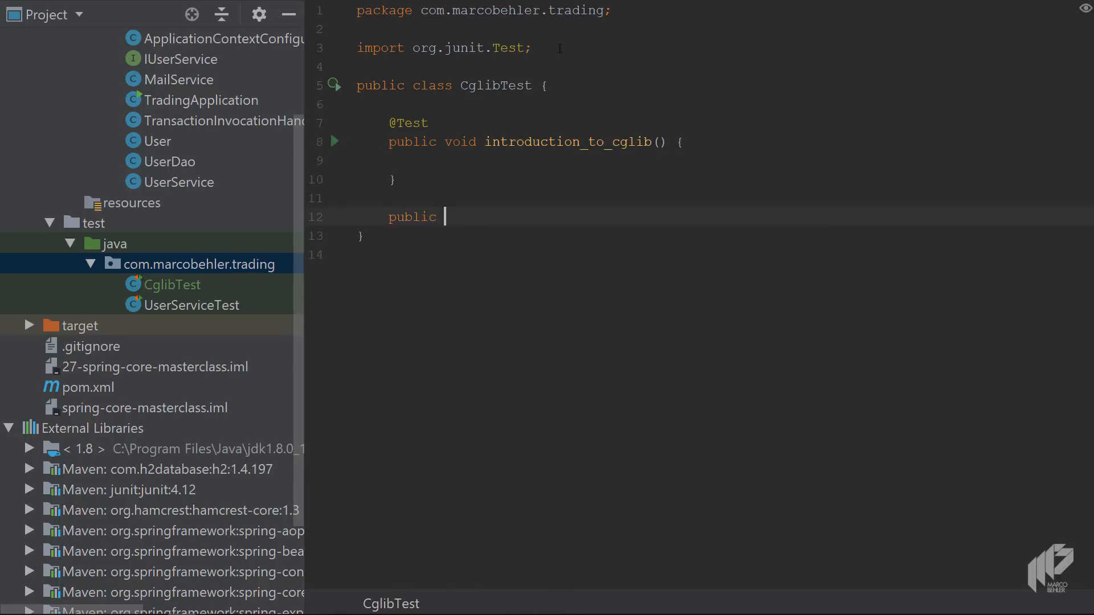
text(static class)
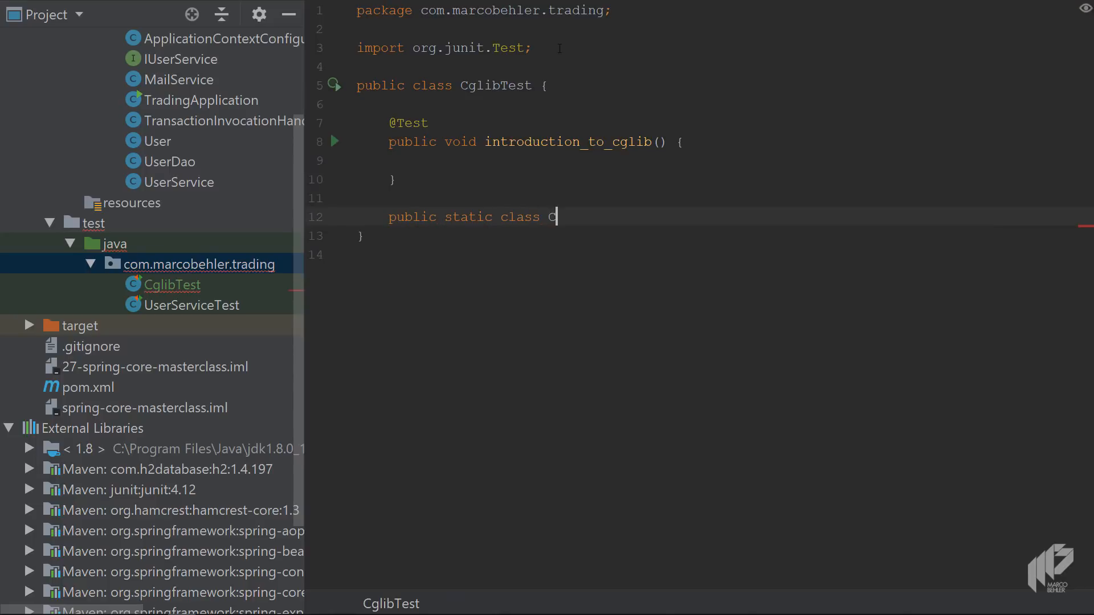
text(Cat {)
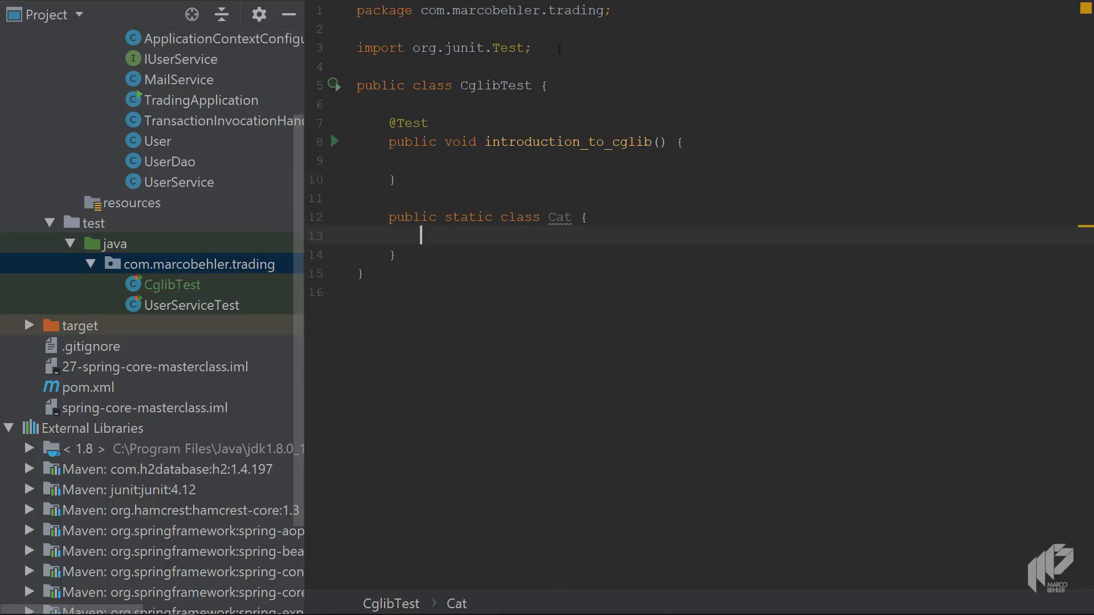
text(public)
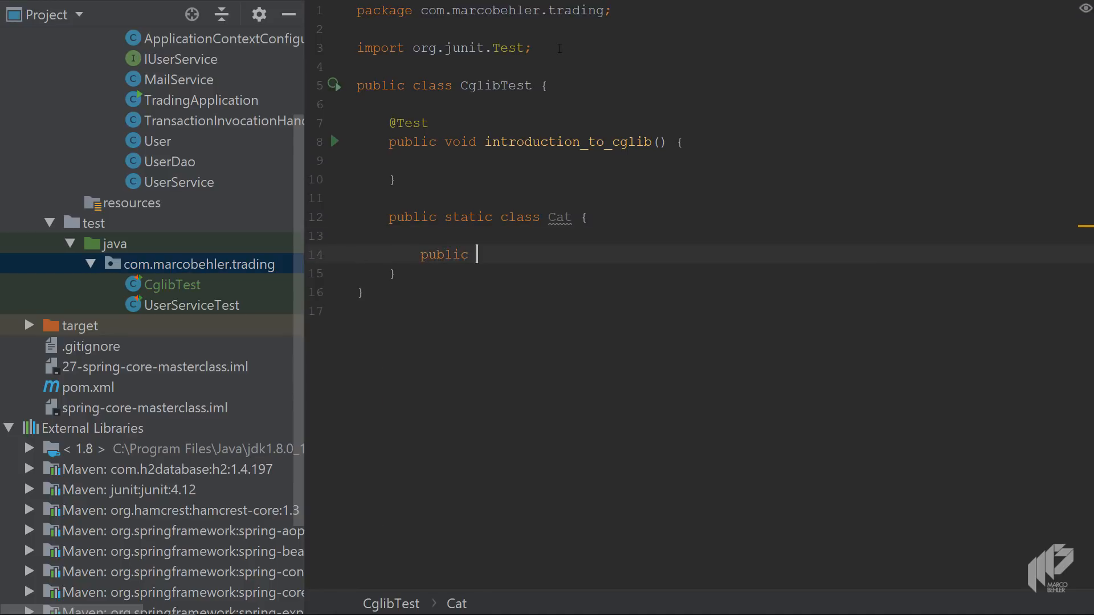
text(String meow)
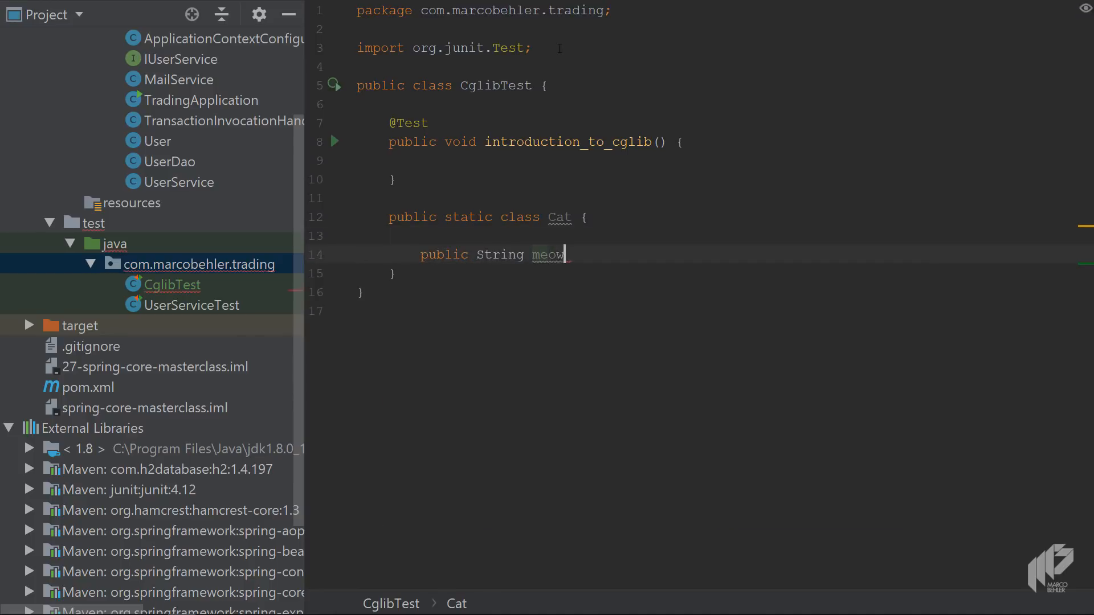
text(() {)
text(return "mee)
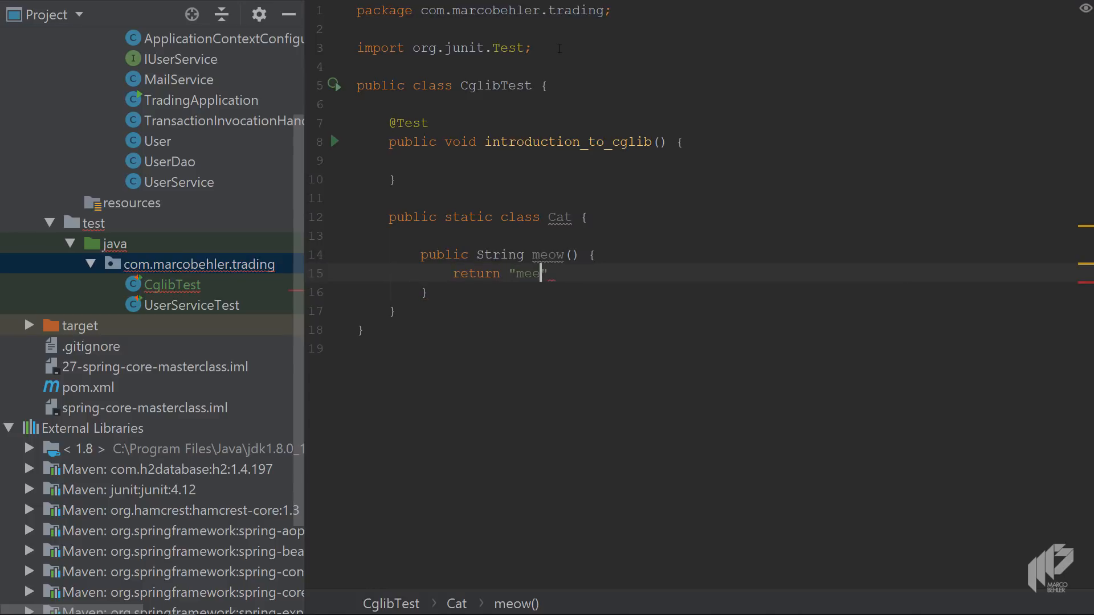
text(eeooowww)
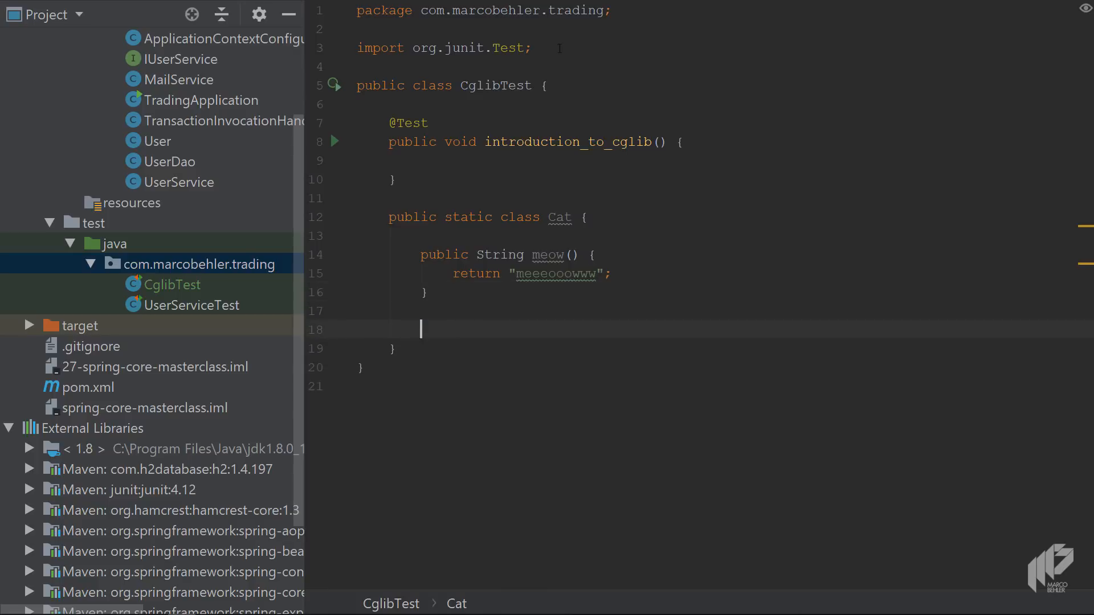
- Add a public int age() method to Cat that returns 5
text(public int)
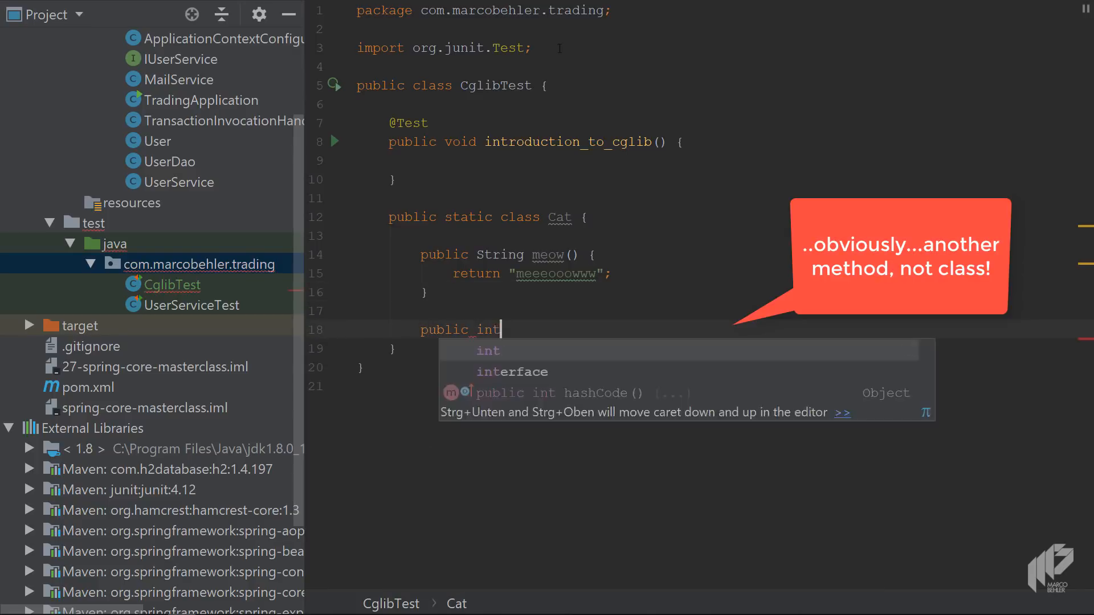
text(age() {)
text(return)
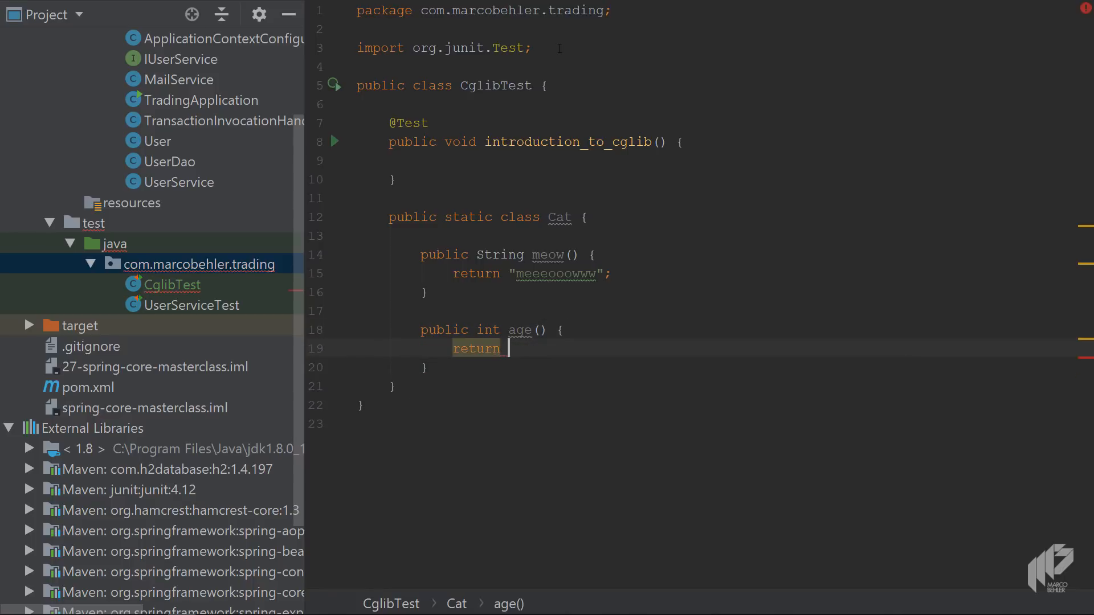
text(5;)
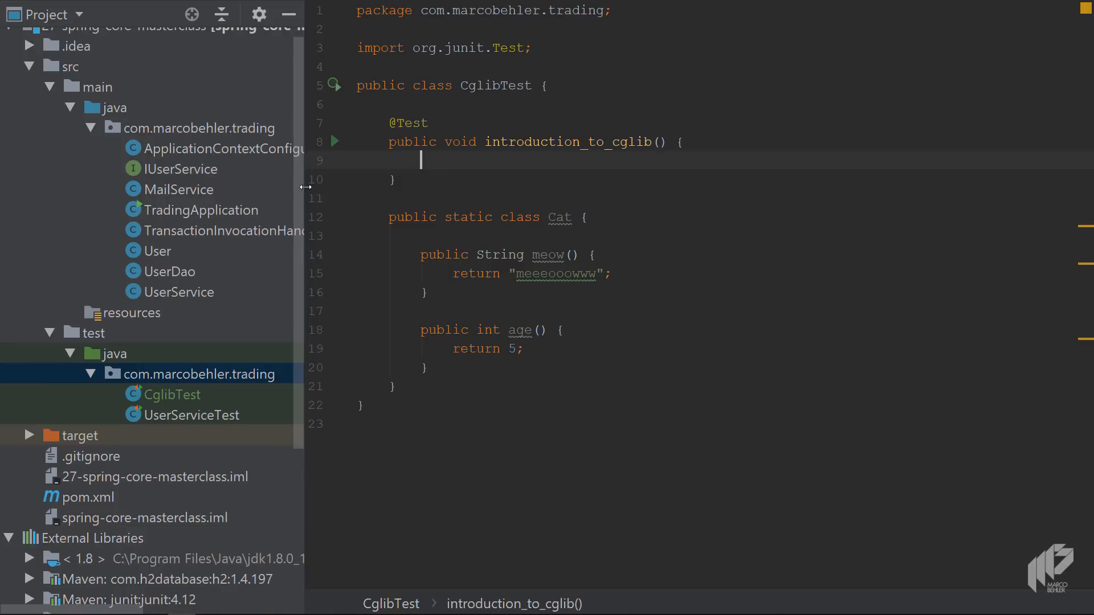
- Browse IUserService and UserService in the project tree, then start a new line in the test body
click(180, 169)
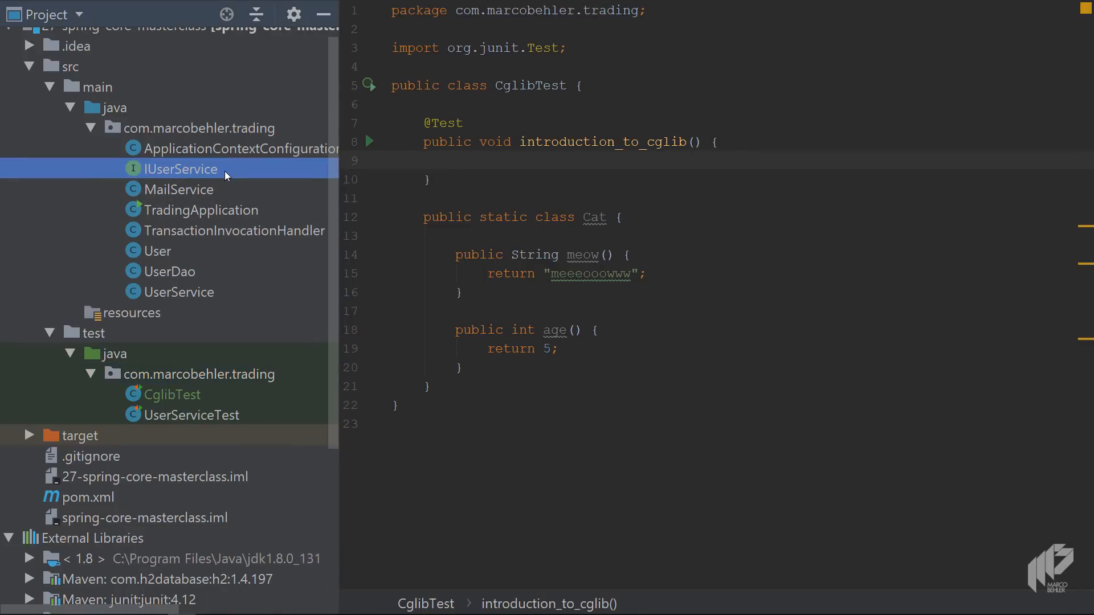
mouse_move(215, 173)
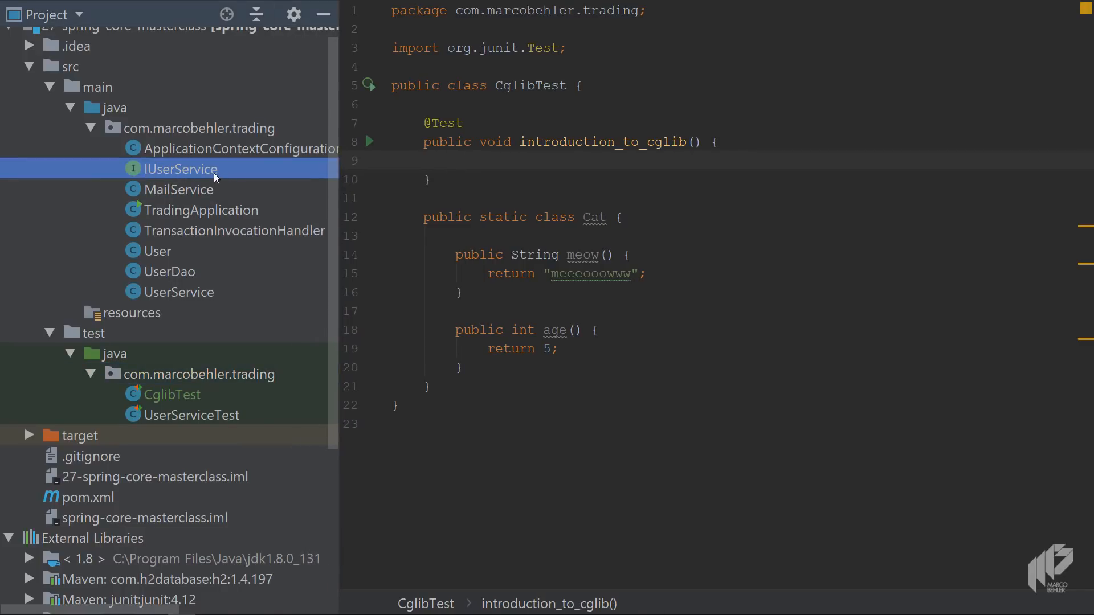
click(179, 291)
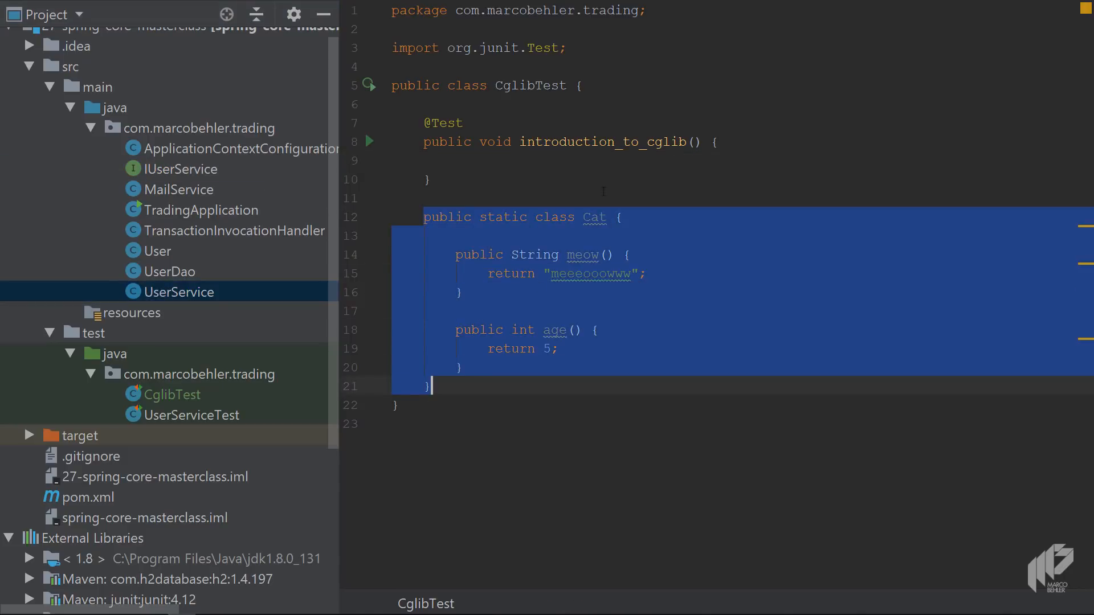
click(552, 162)
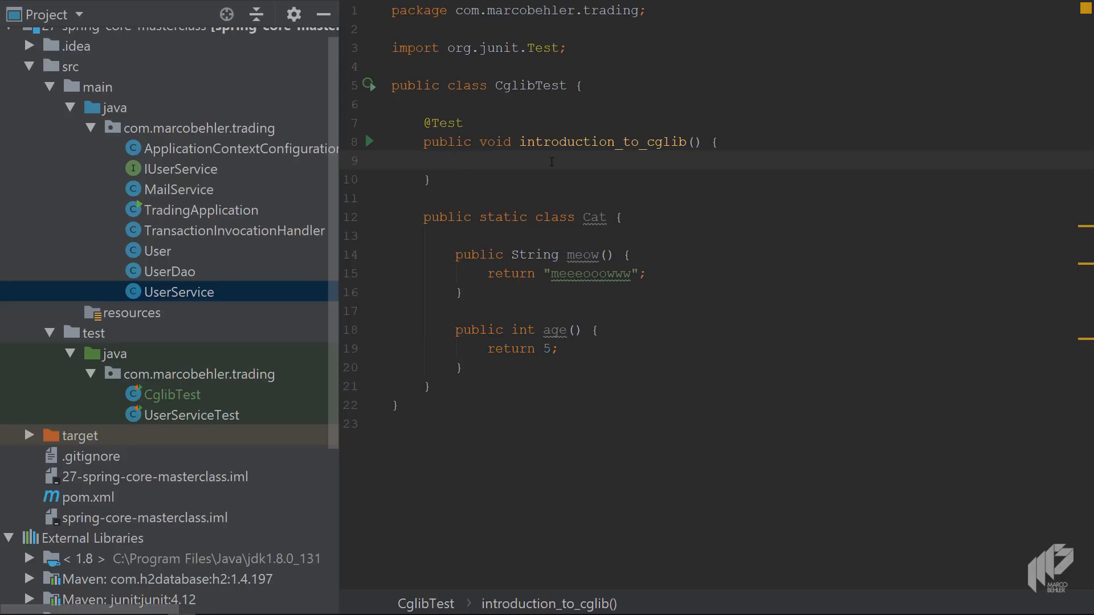
key(enter)
text(Enhancer enhancer =)
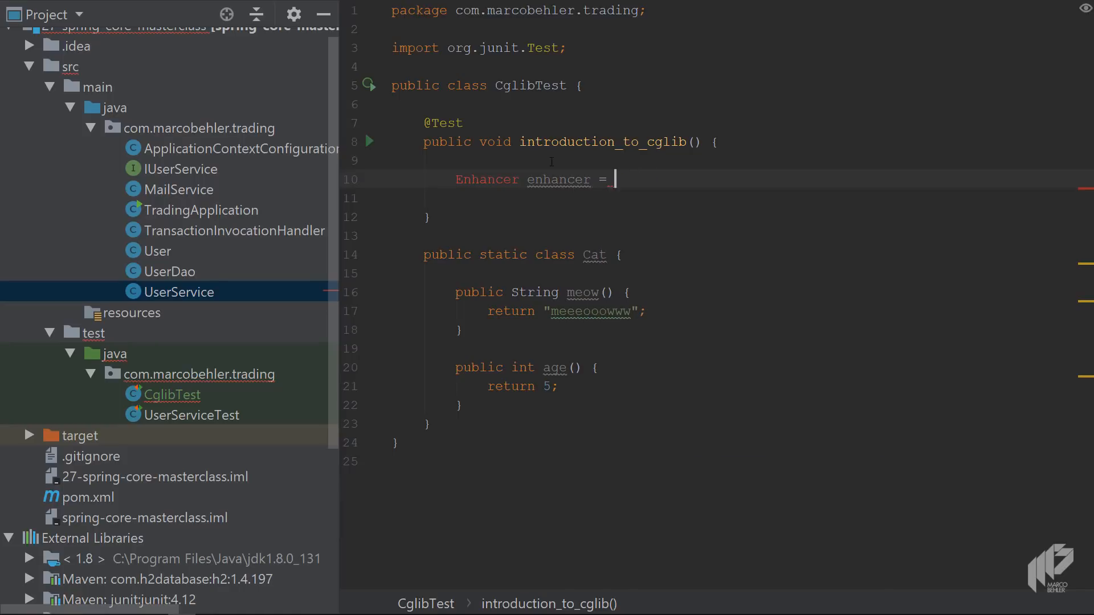
- Initialize enhancer with new Enhancer() from Spring's org.springframework.cglib.proxy package
text(new Enha)
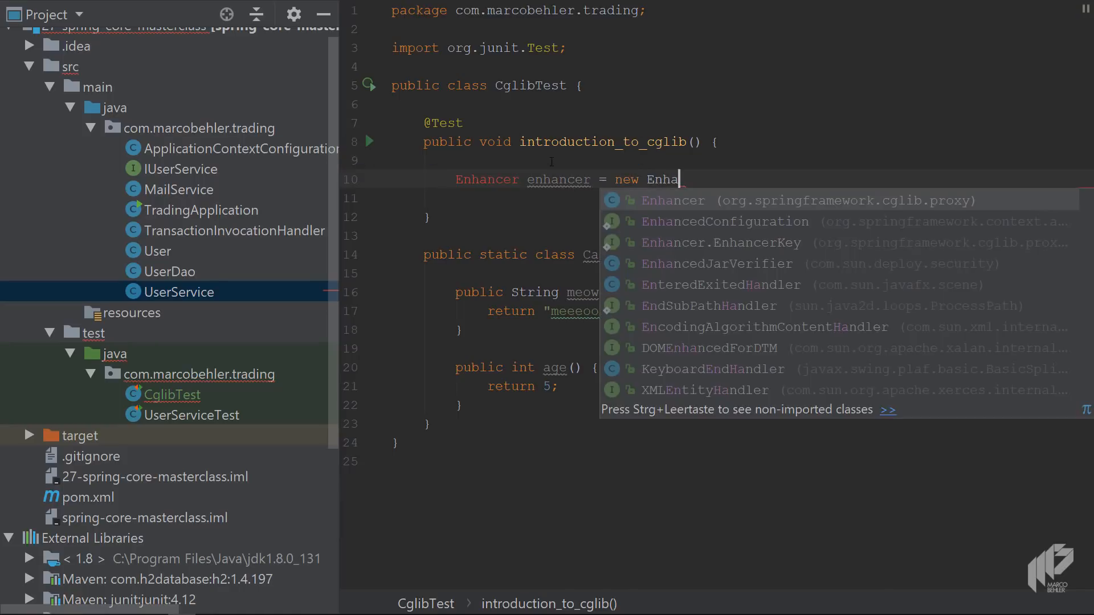
click(672, 201)
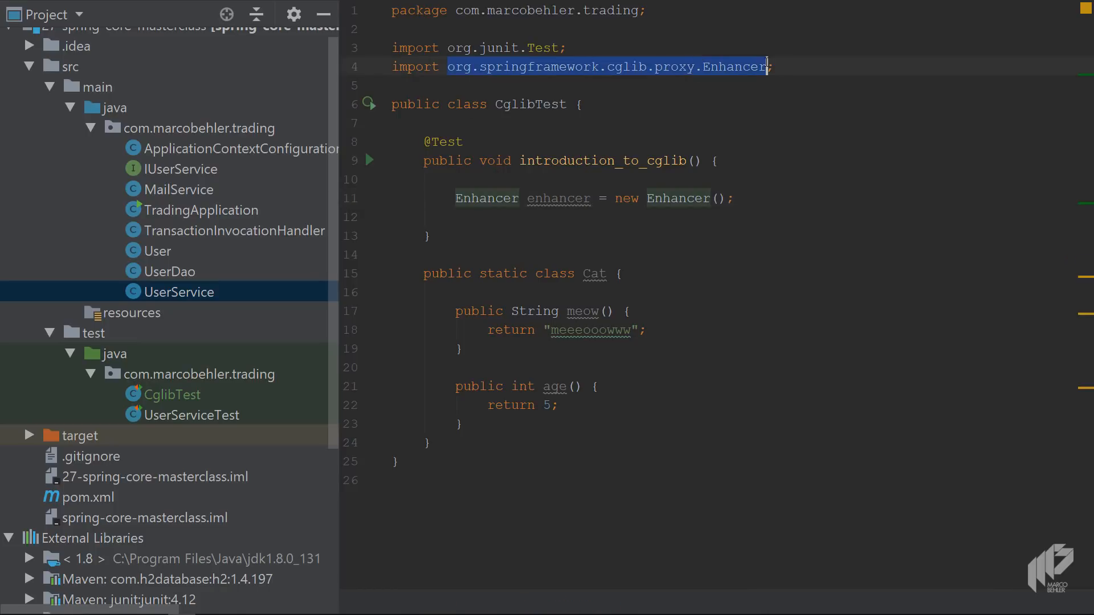
click(574, 66)
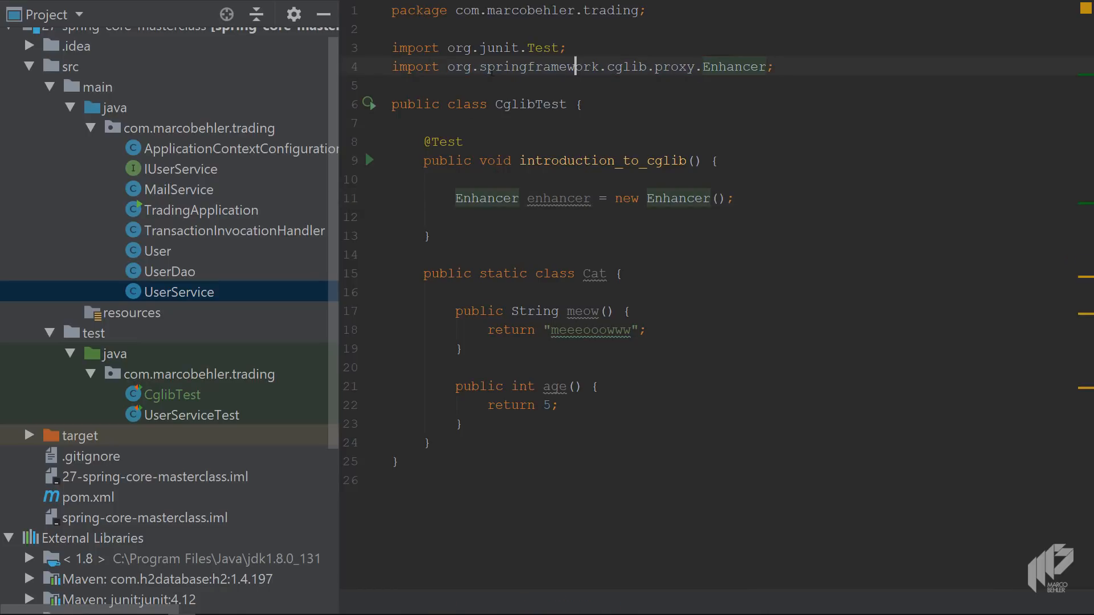
double_click(522, 66)
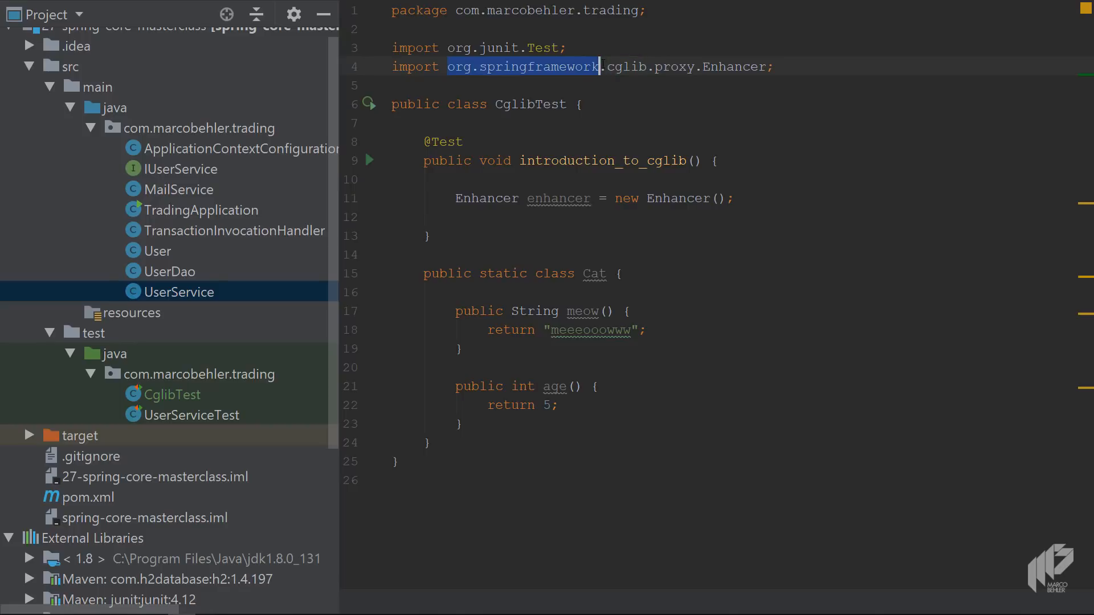
click(736, 199)
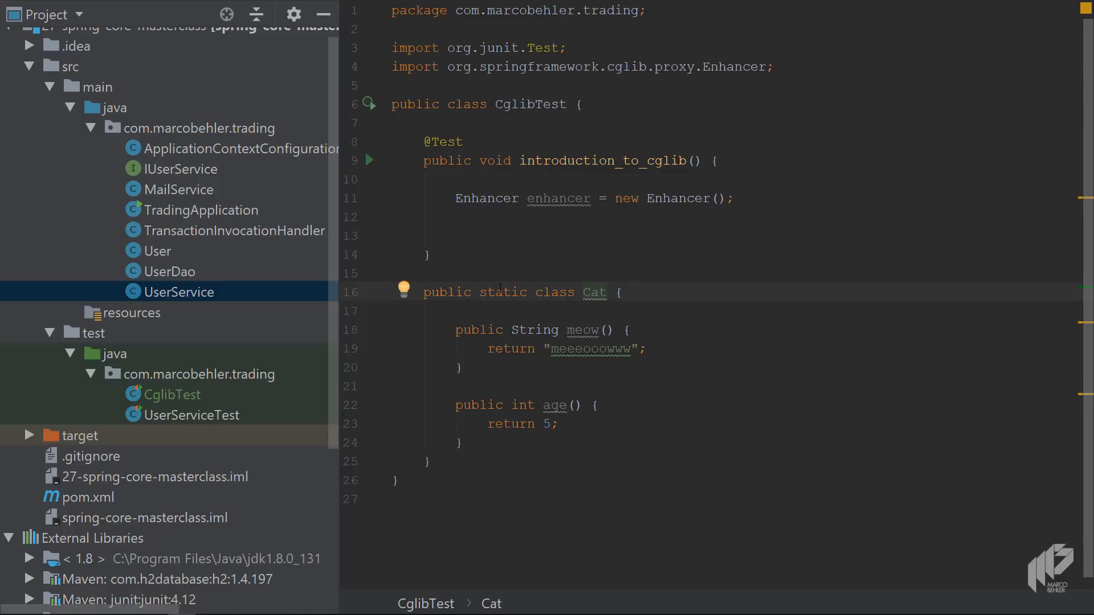
double_click(593, 292)
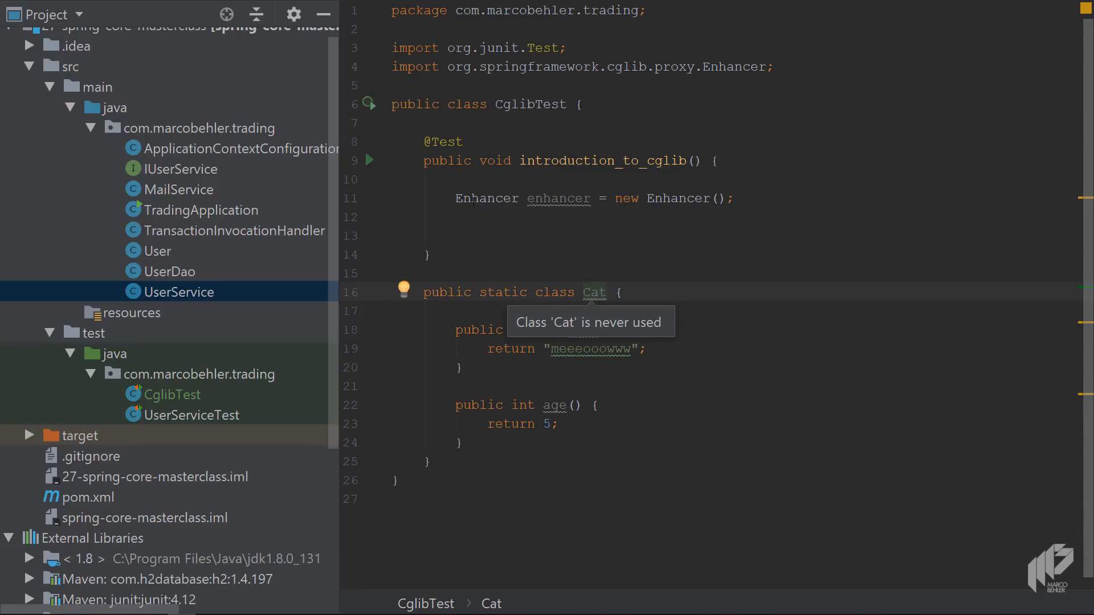
- Call enhancer.setSuperclass(Cat.class) and start a System.out println via sout
text(en)
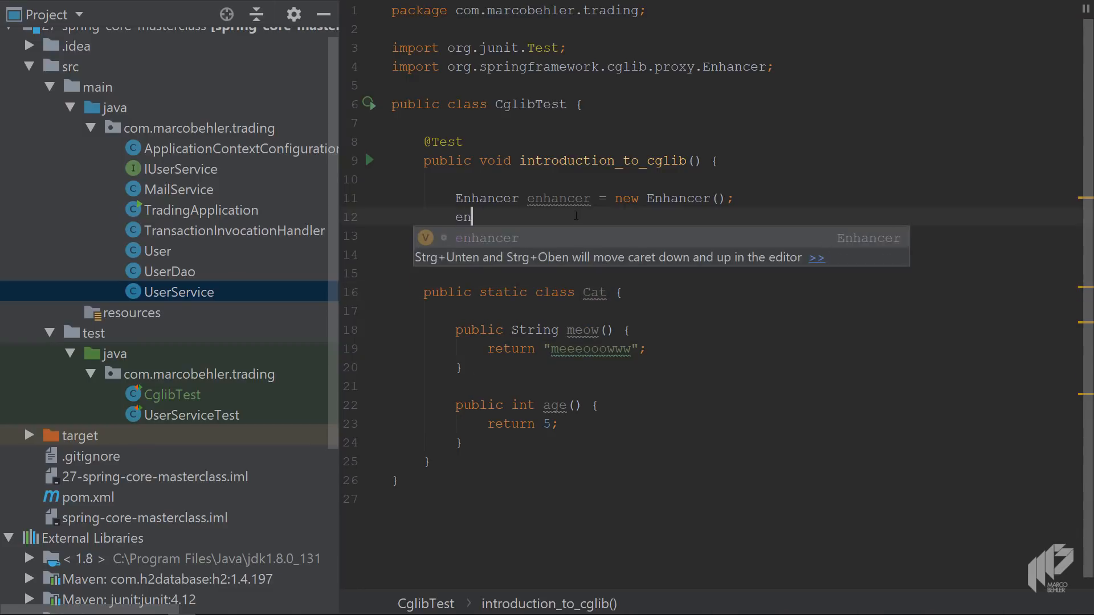
text(hancer.setSuperclass(Cat.class);)
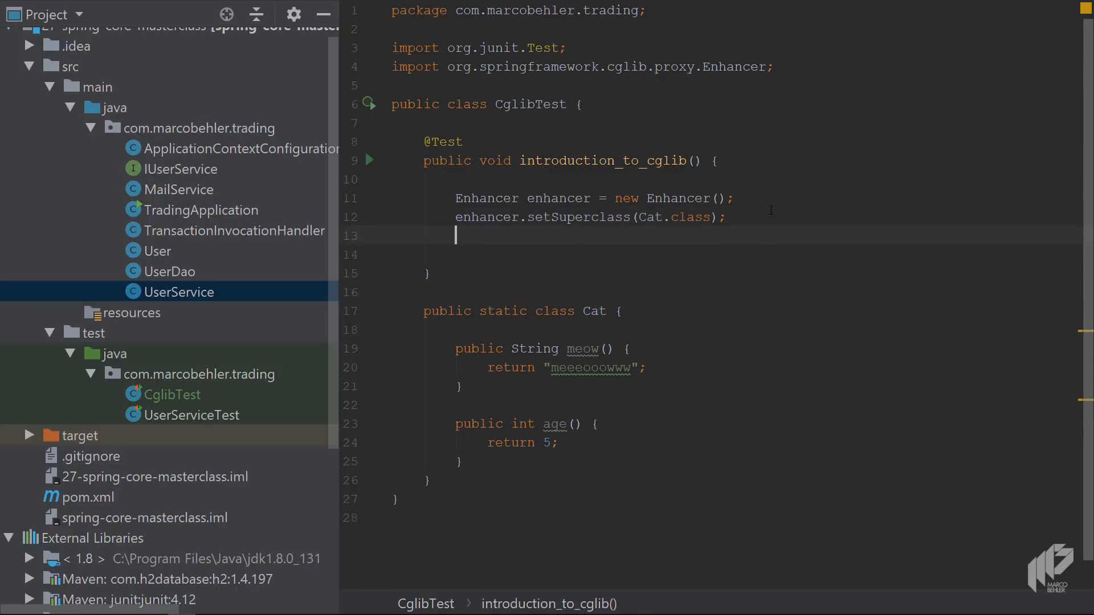
text(s)
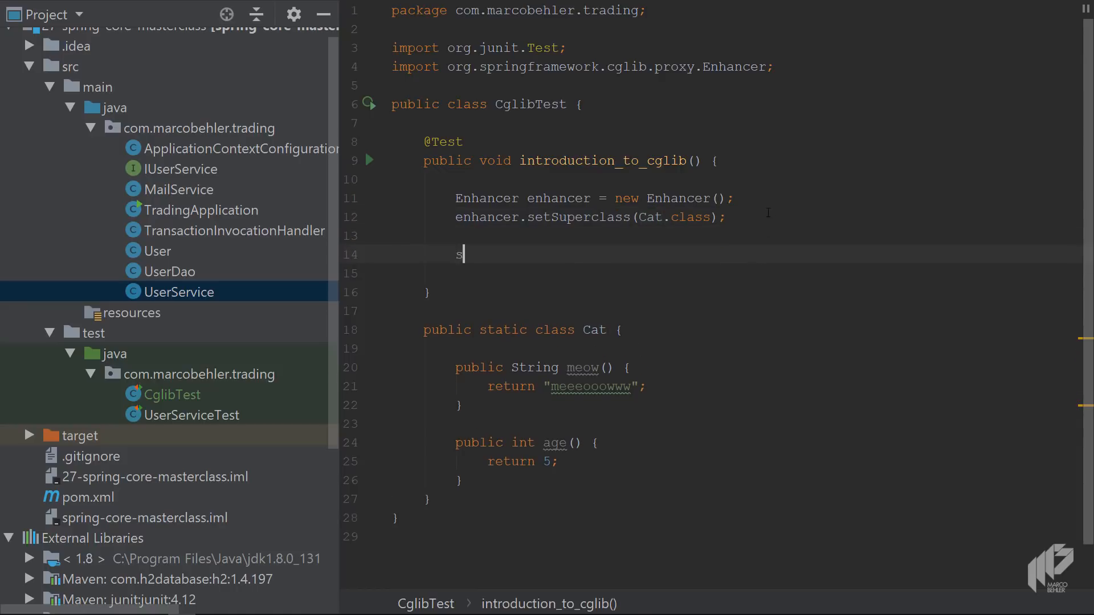
text(o)
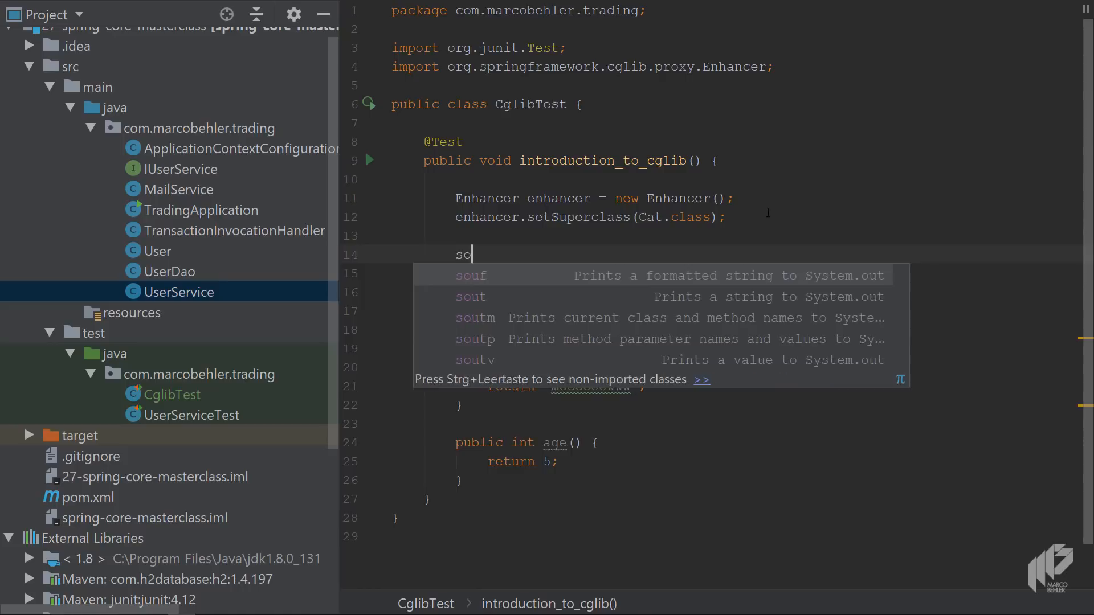
- Store new Cat().meow() in a variable named result for printing
text(new Cat().)
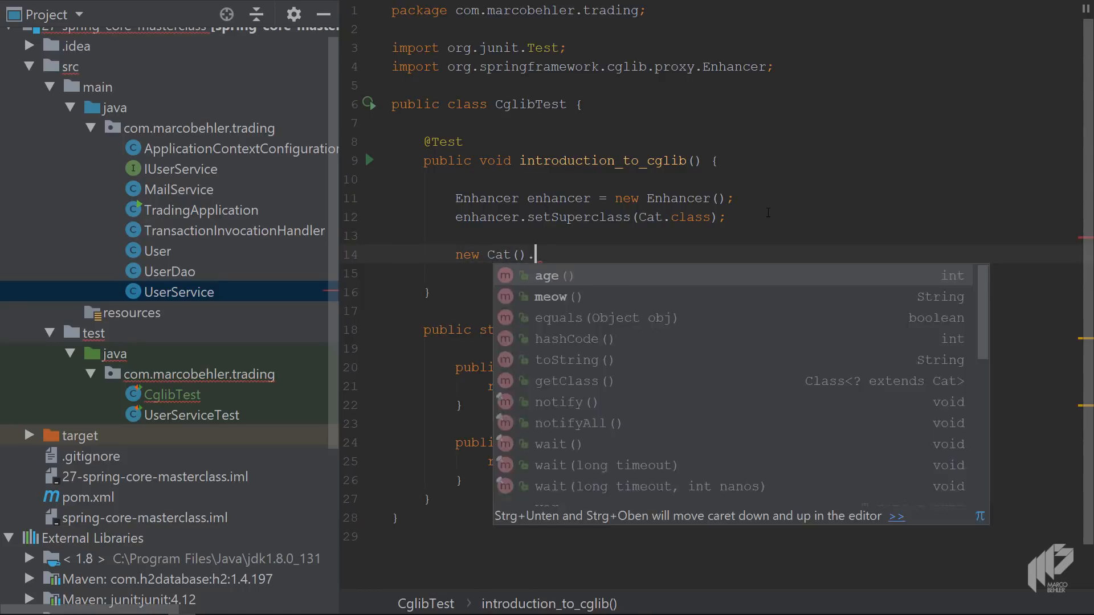
click(550, 296)
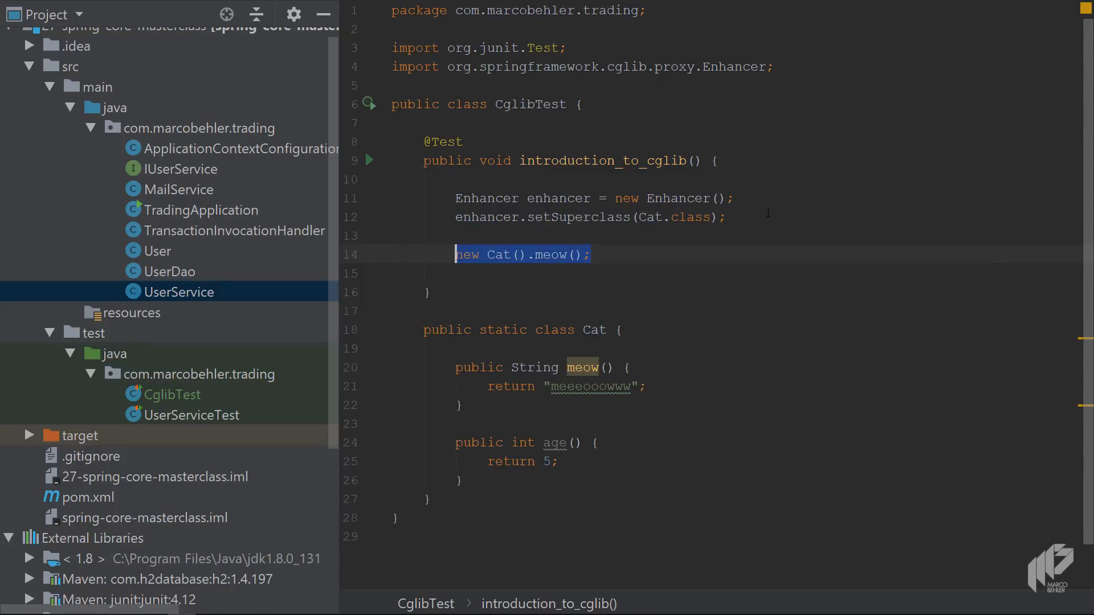
key(alt+ctrl+v)
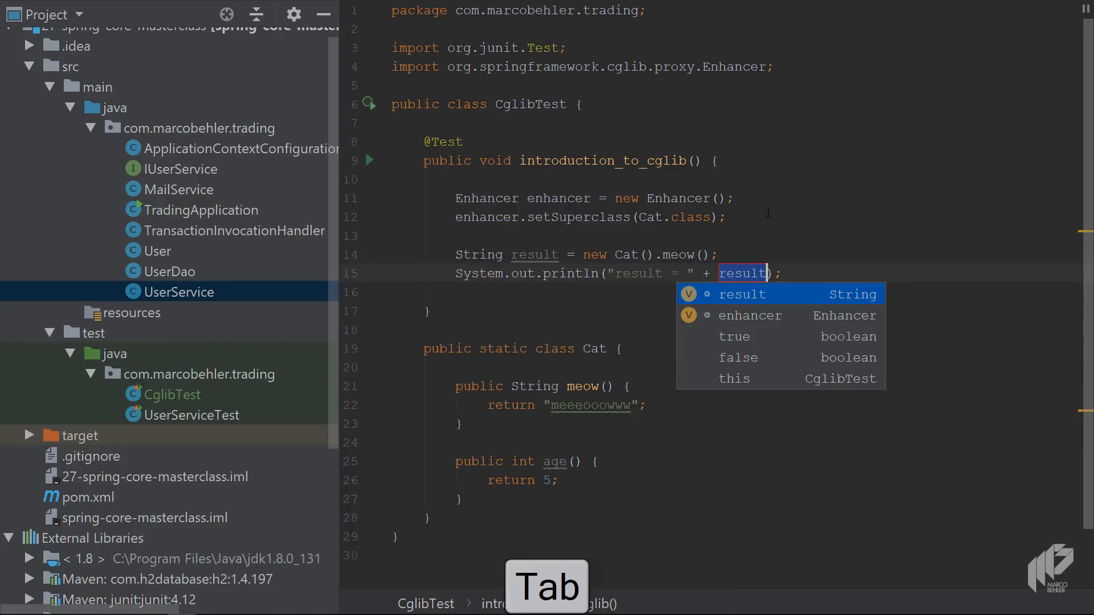
key(Tab)
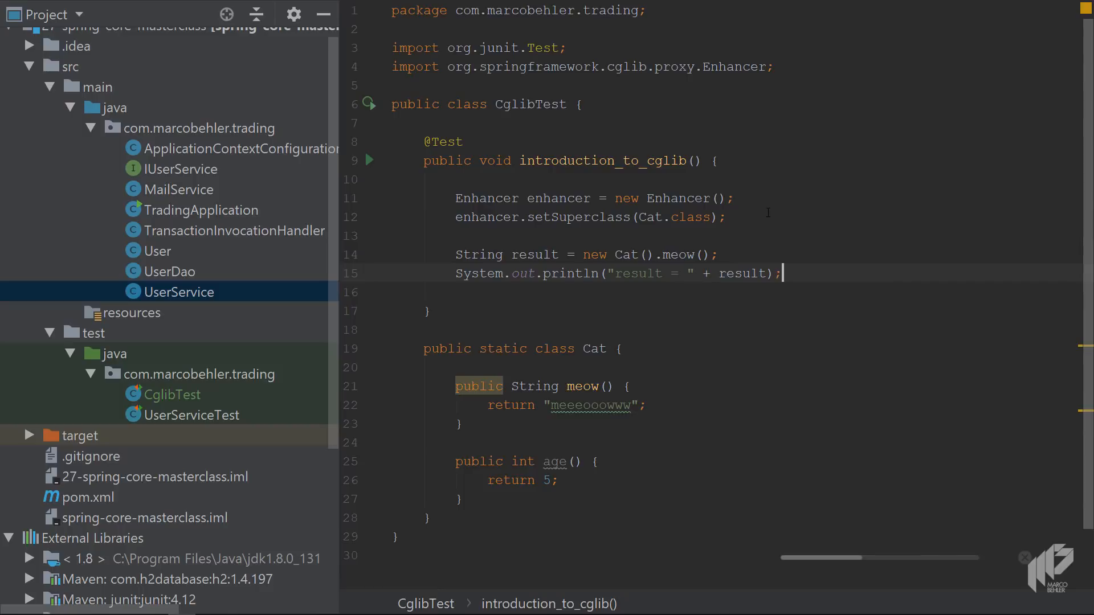
- Run the test to see "result = meeeooowww", then begin an enhancer.setCallback line
scroll(up, 3)
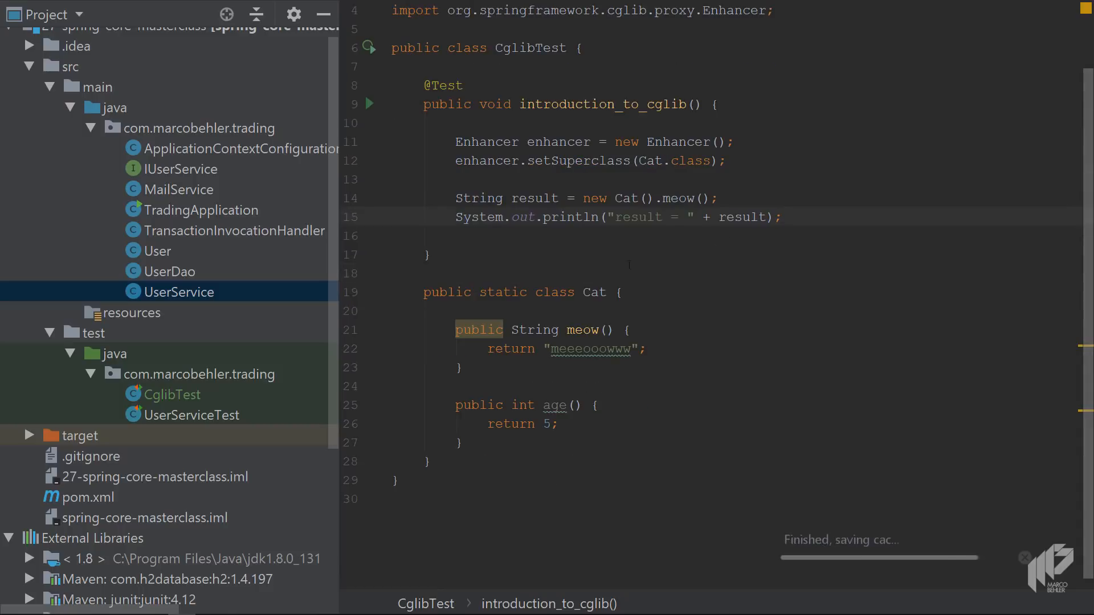
click(371, 104)
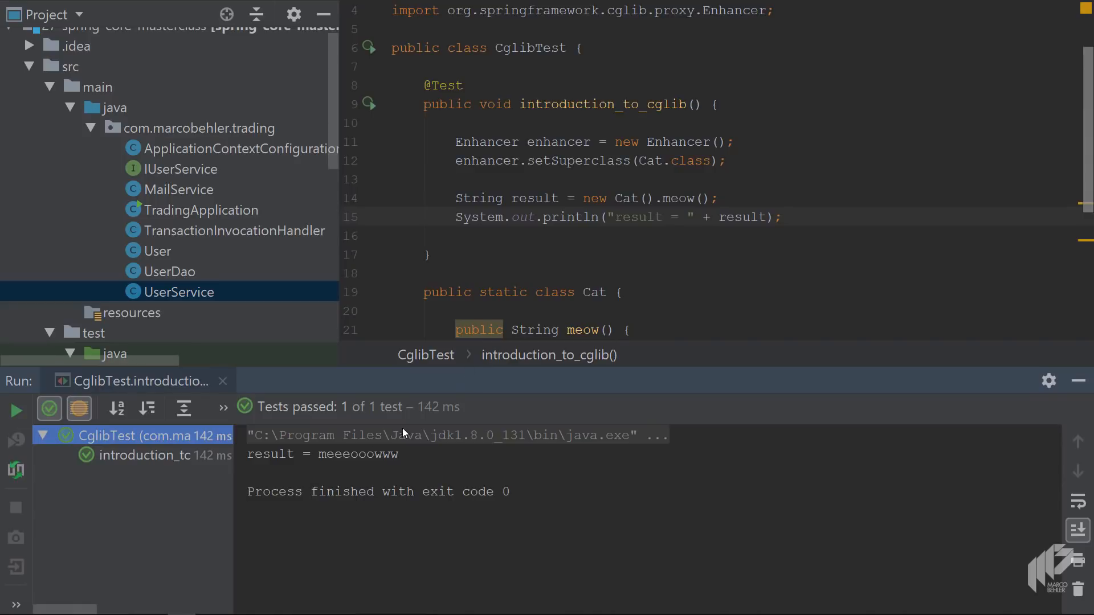
click(783, 216)
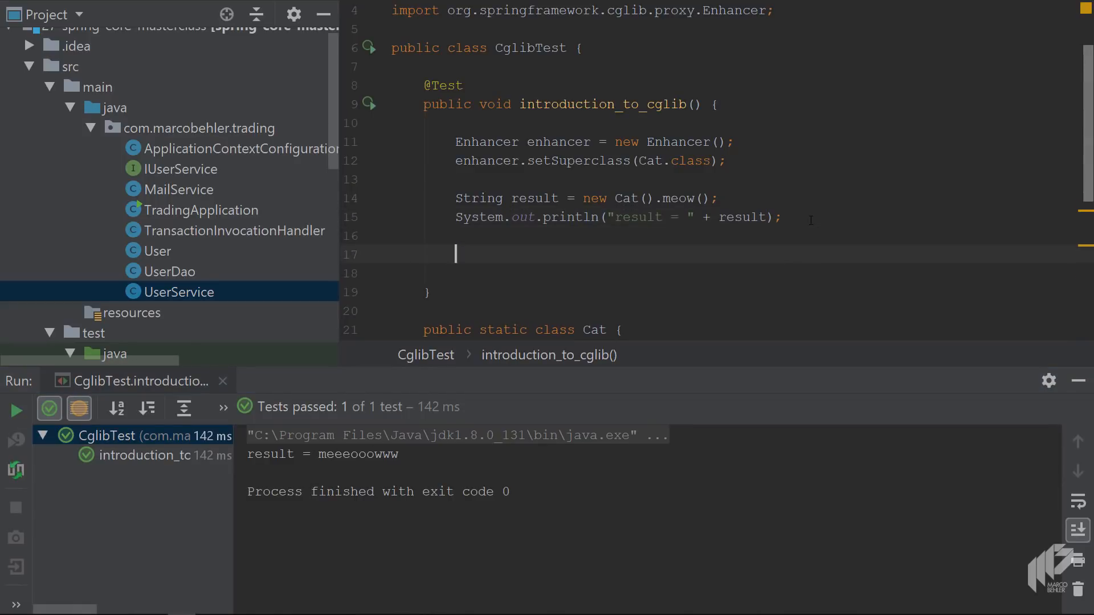
scroll(down, 3)
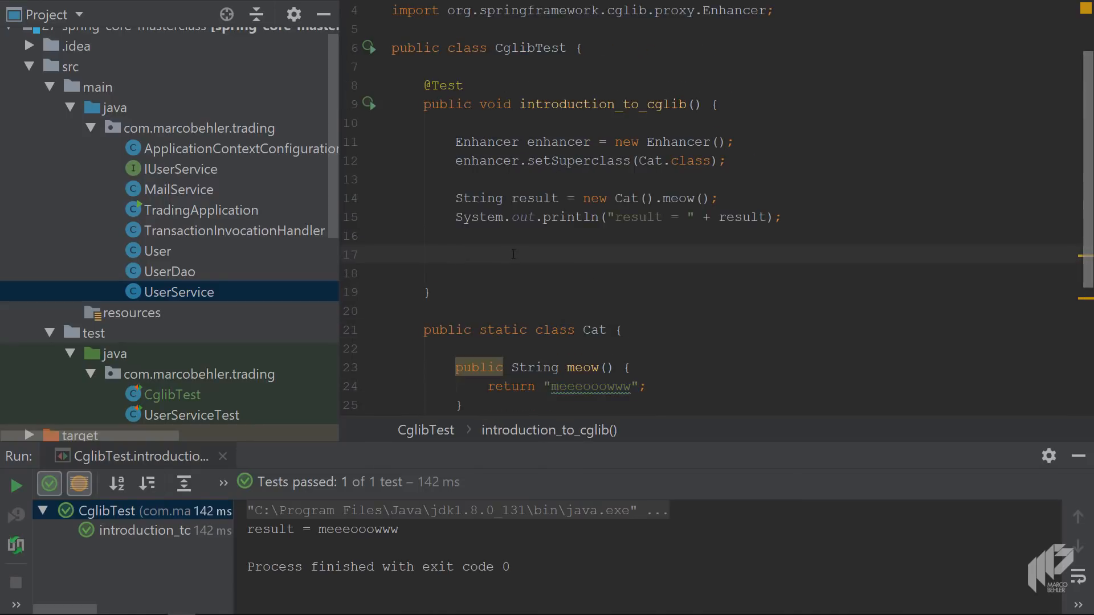
text(enhancer.setCallback(new FixedValue() {)
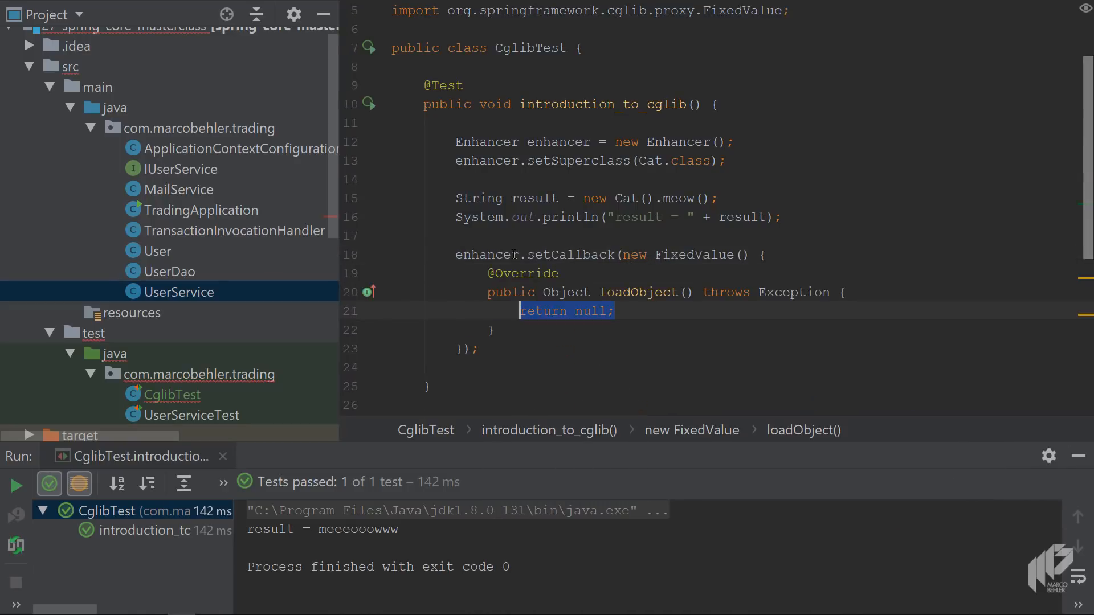
- Make the FixedValue callback return "meeooow by cglib" instead of null
key(Delete)
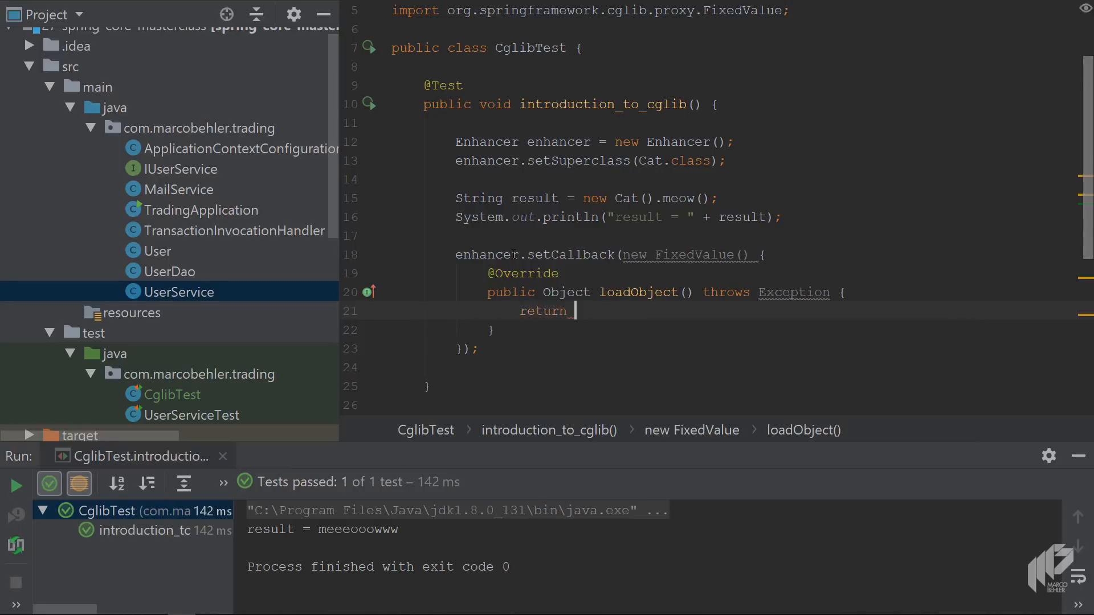
text("meeoo")
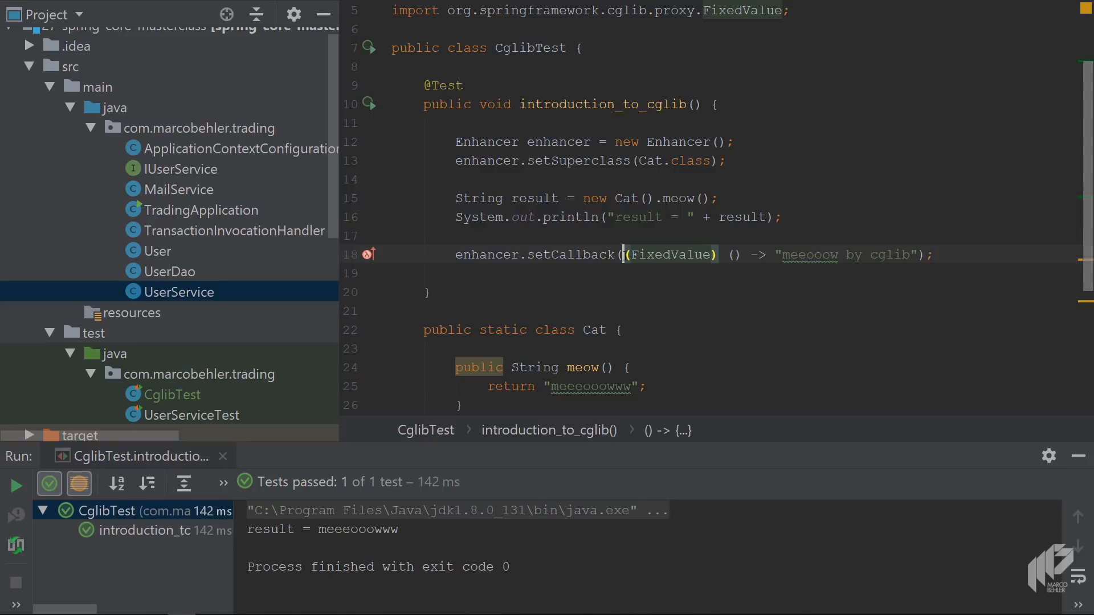
scroll(down, 3)
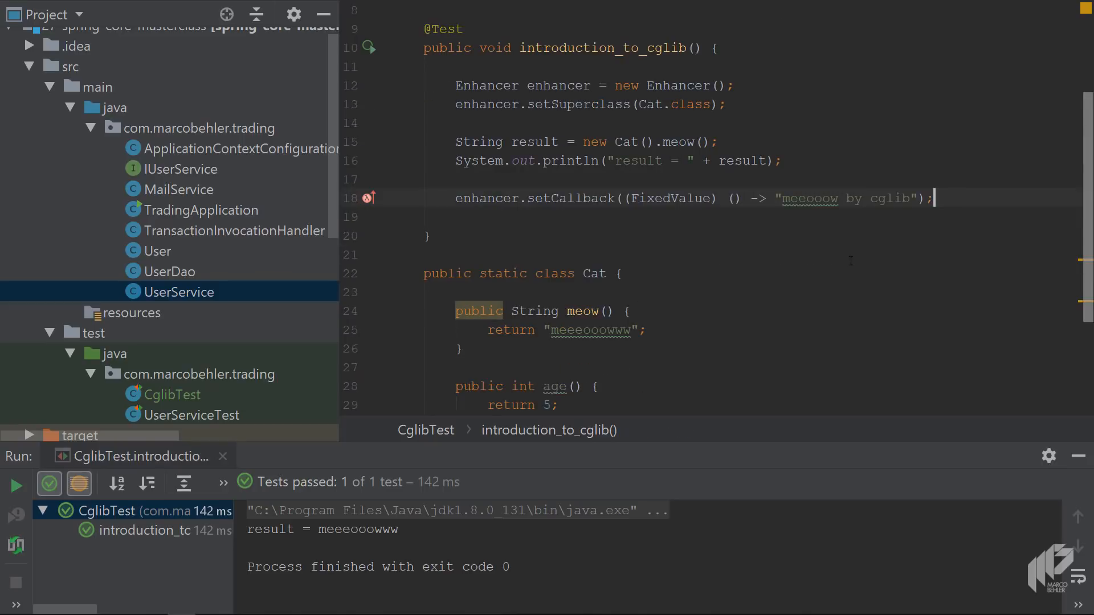
- Assign enhancer.create(), cast to Cat, to a new Cat variable
text(enhancer.)
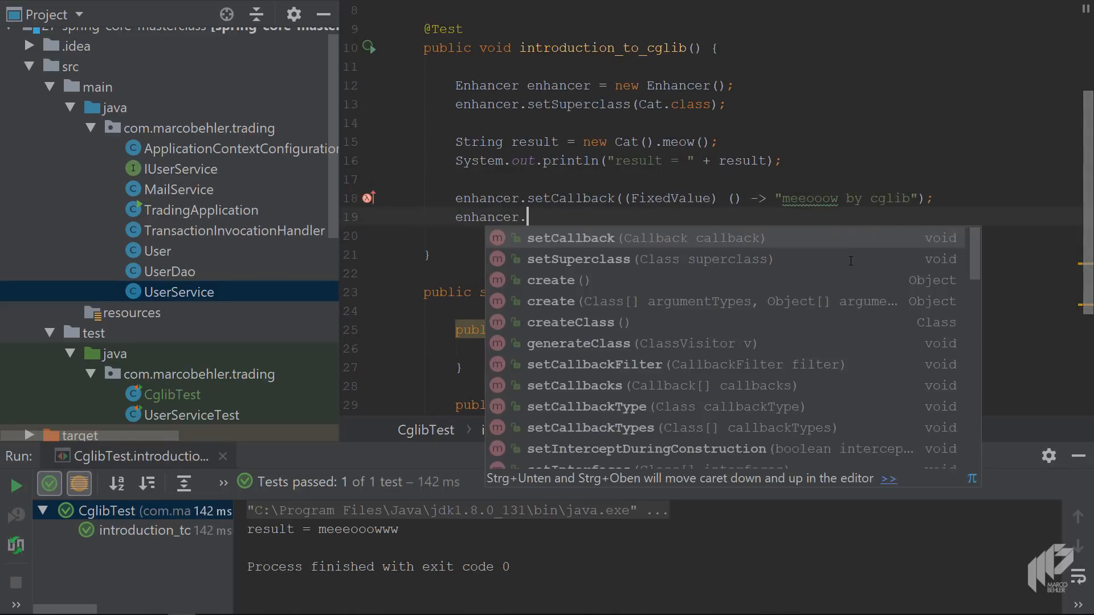
text(create)
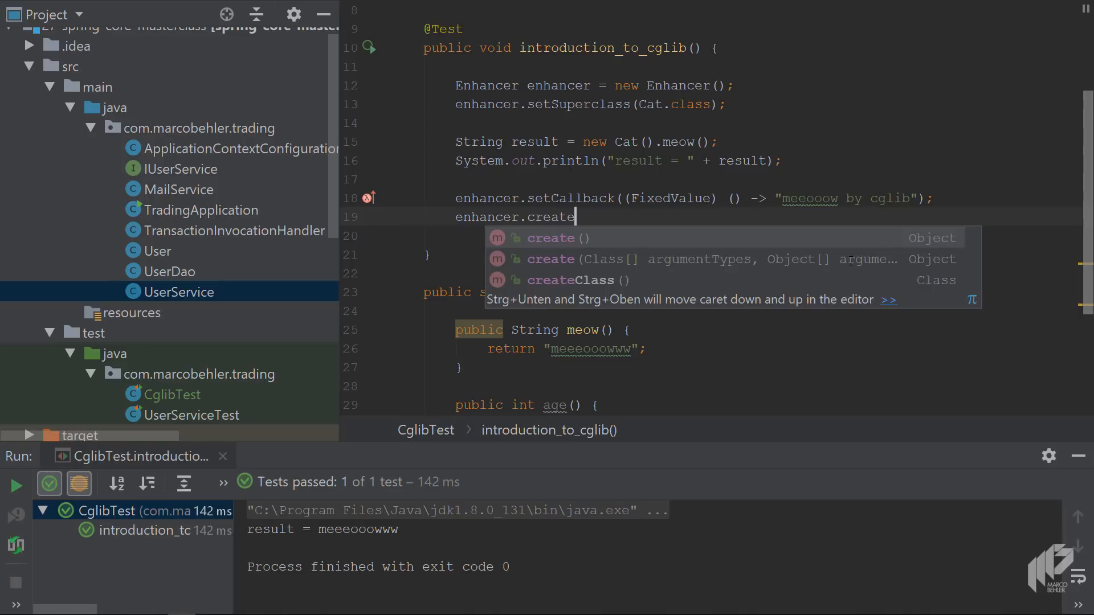
key(alt+ctrl+v)
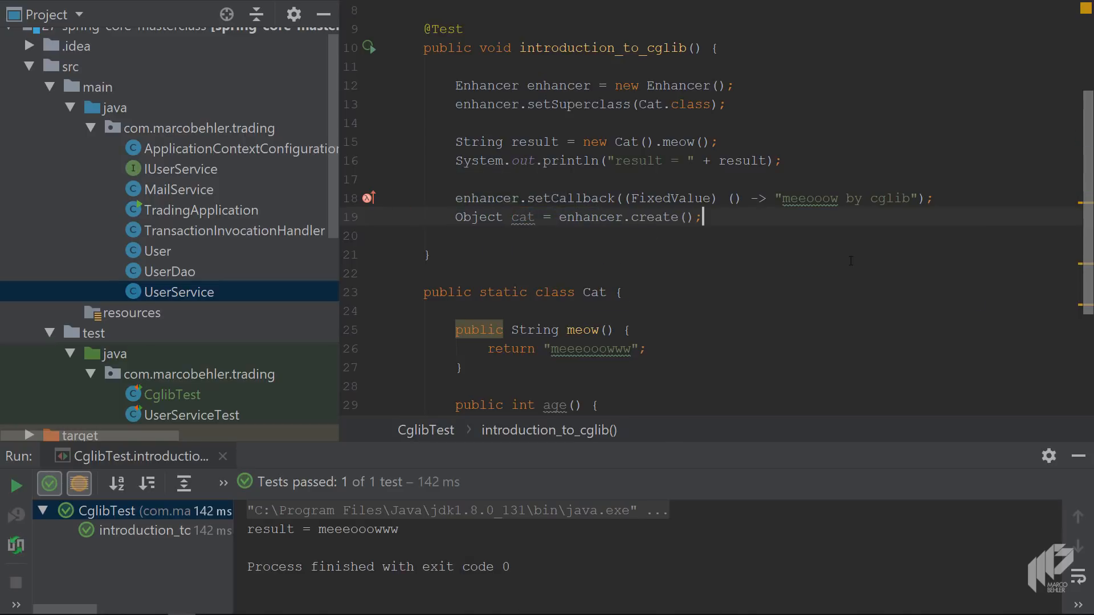
text(Cat)
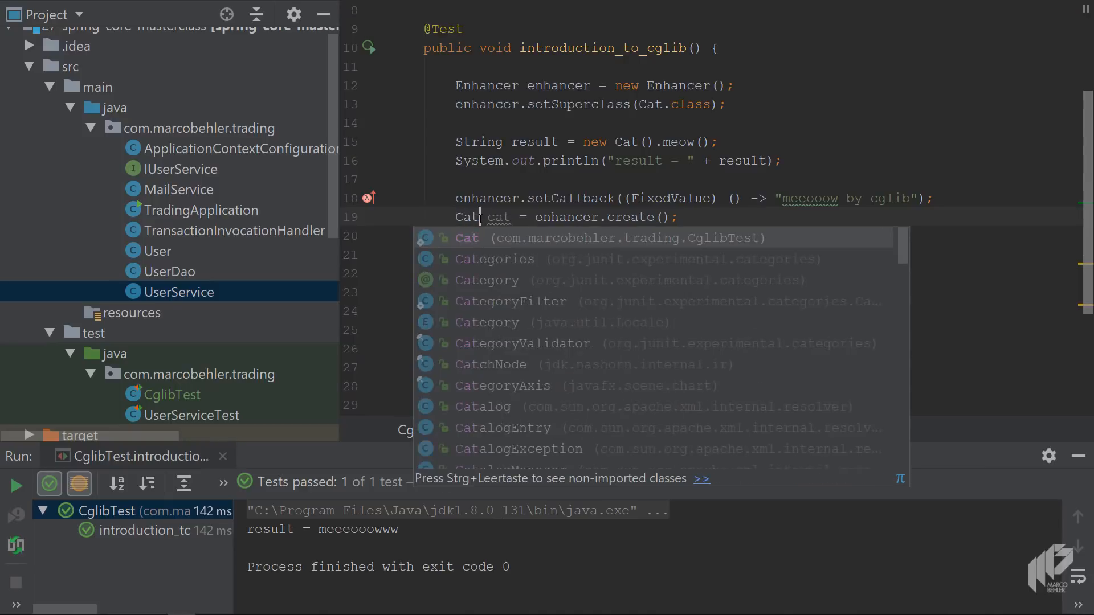
key(Alt+Return)
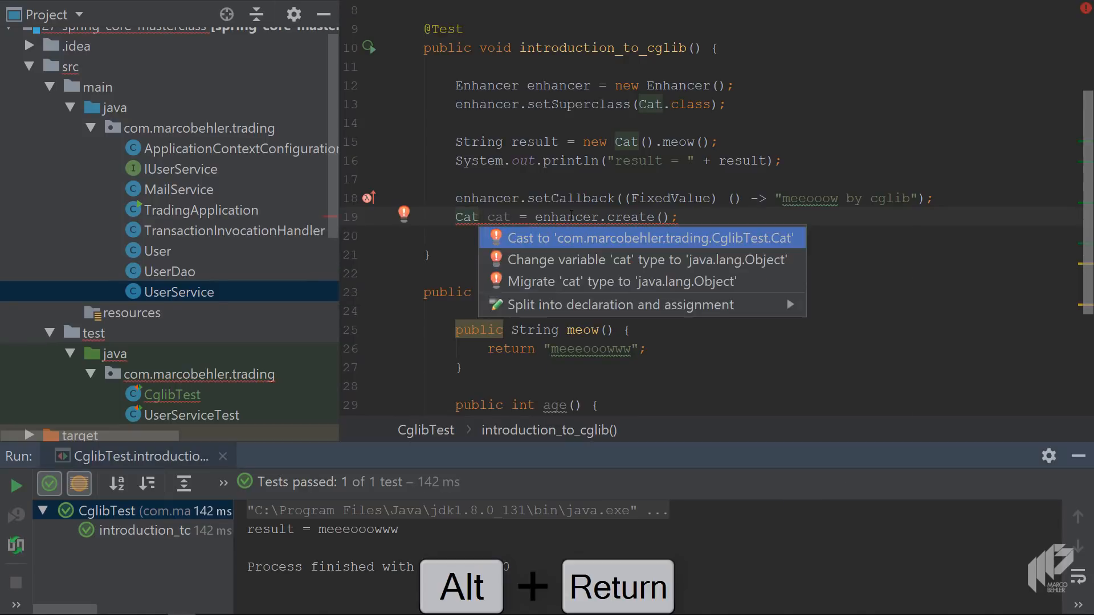
click(650, 237)
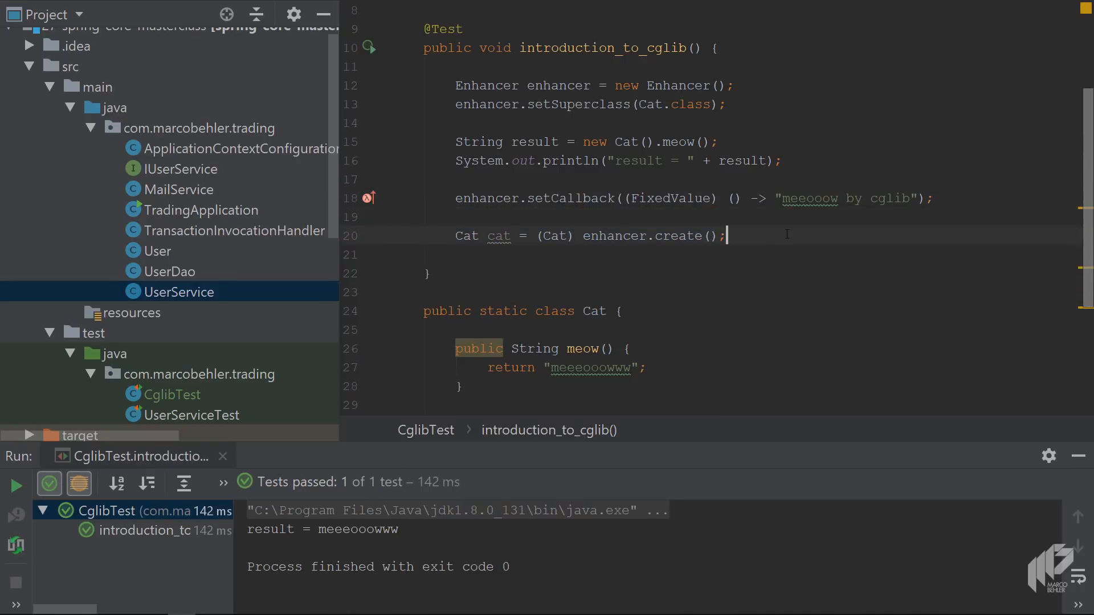
- Print "cat.meow() = " + cat.meow() and point out the callback's fixed return string
text(System.out.println("cat = " + cat);)
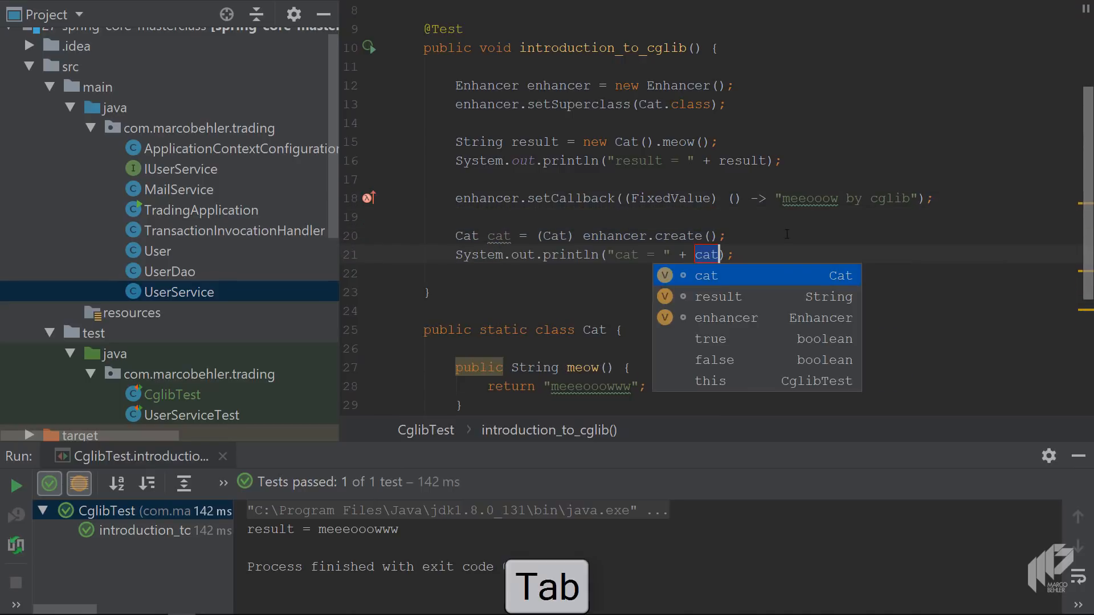
key(Tab)
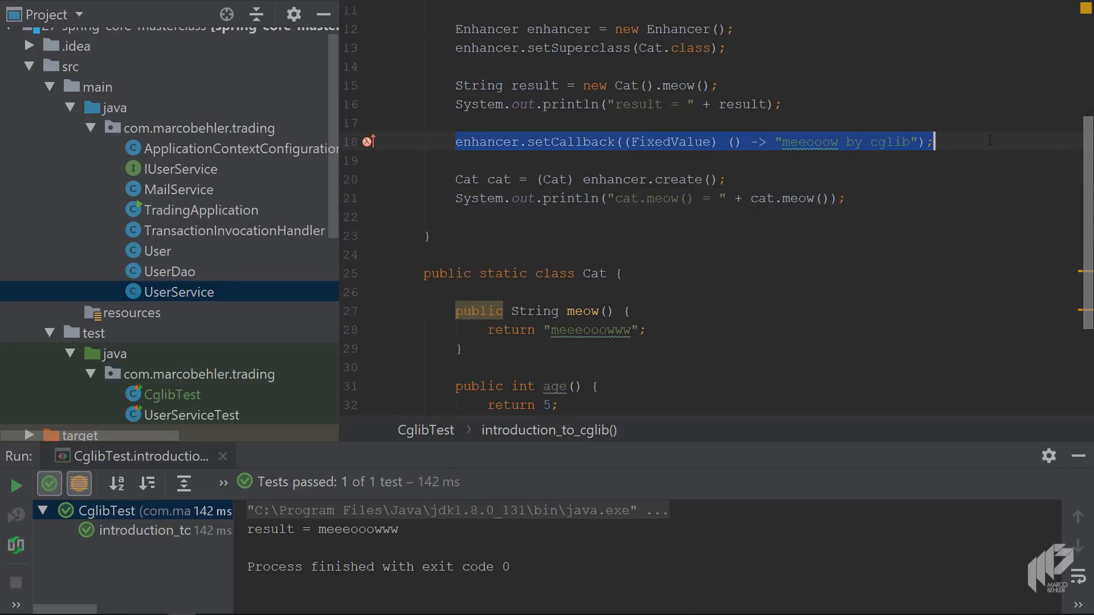
click(576, 311)
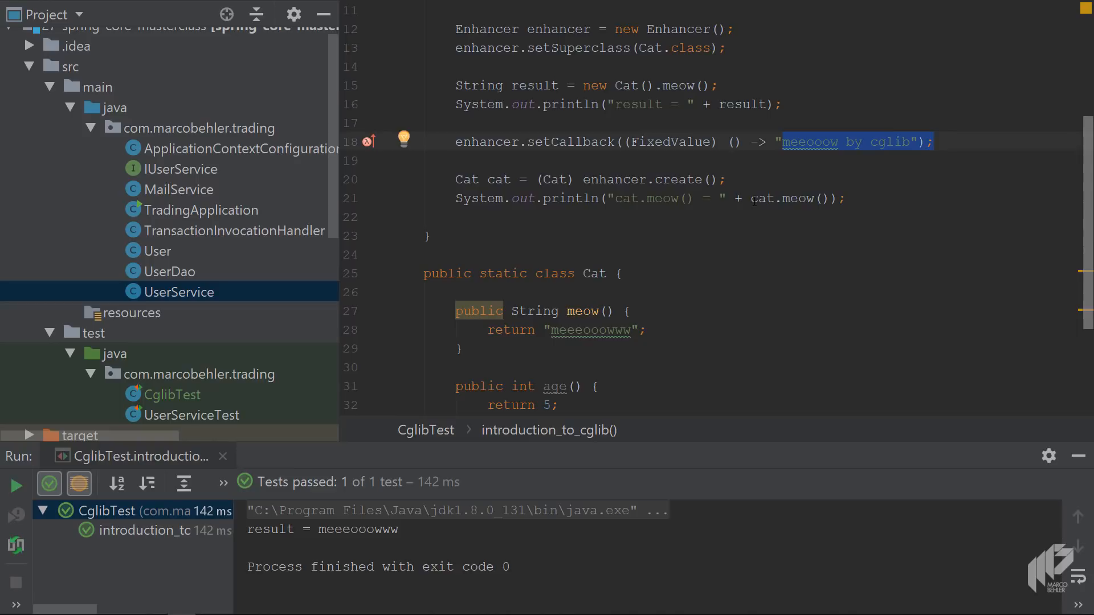
click(799, 197)
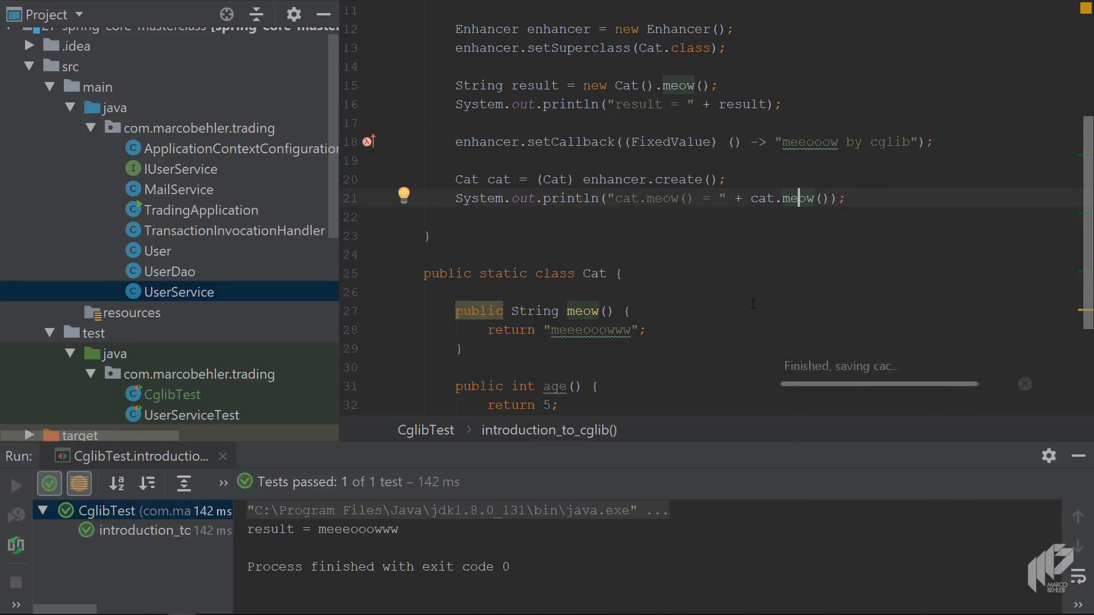
- Rerun CglibTest so the output shows cat.meow() = meeooow by cglib, then start a new line
click(15, 485)
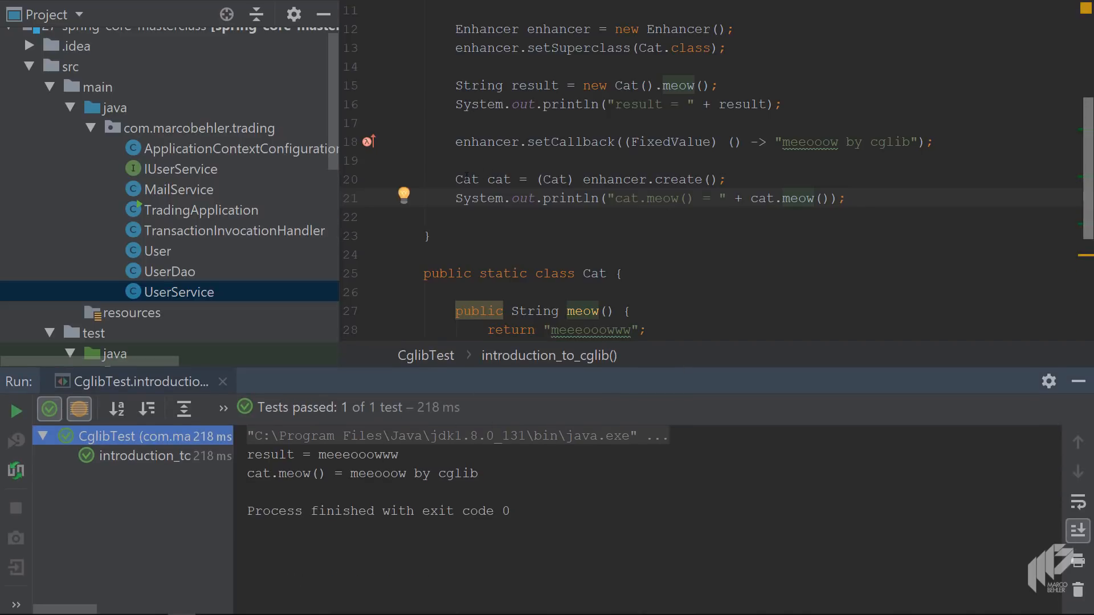
click(815, 198)
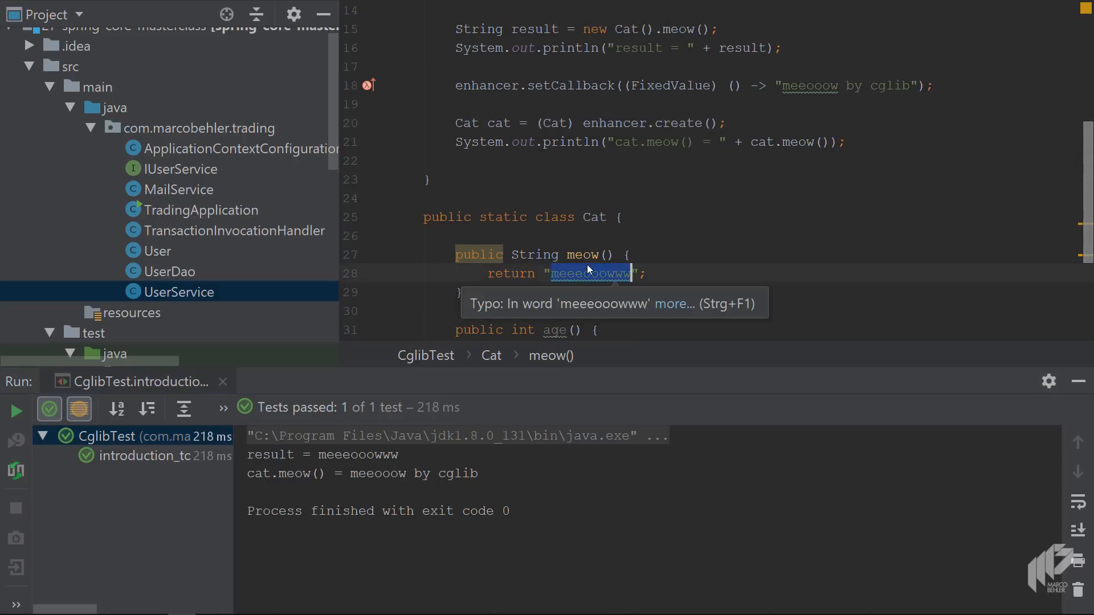
click(589, 274)
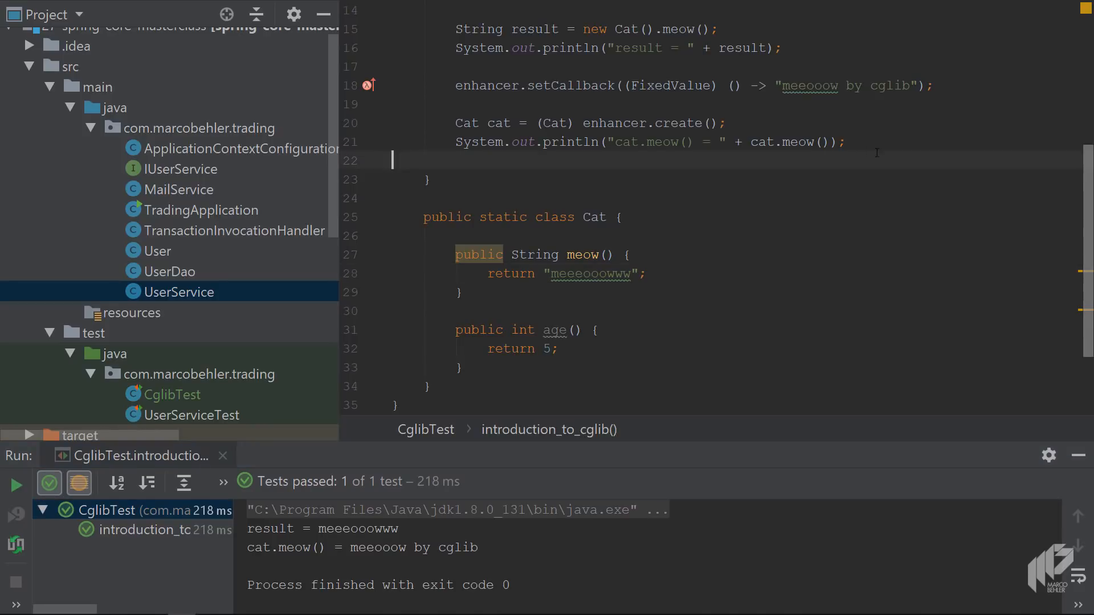
- Add System.out.println("cat.age() = " + cat.age()); via the sout live template
text(sou)
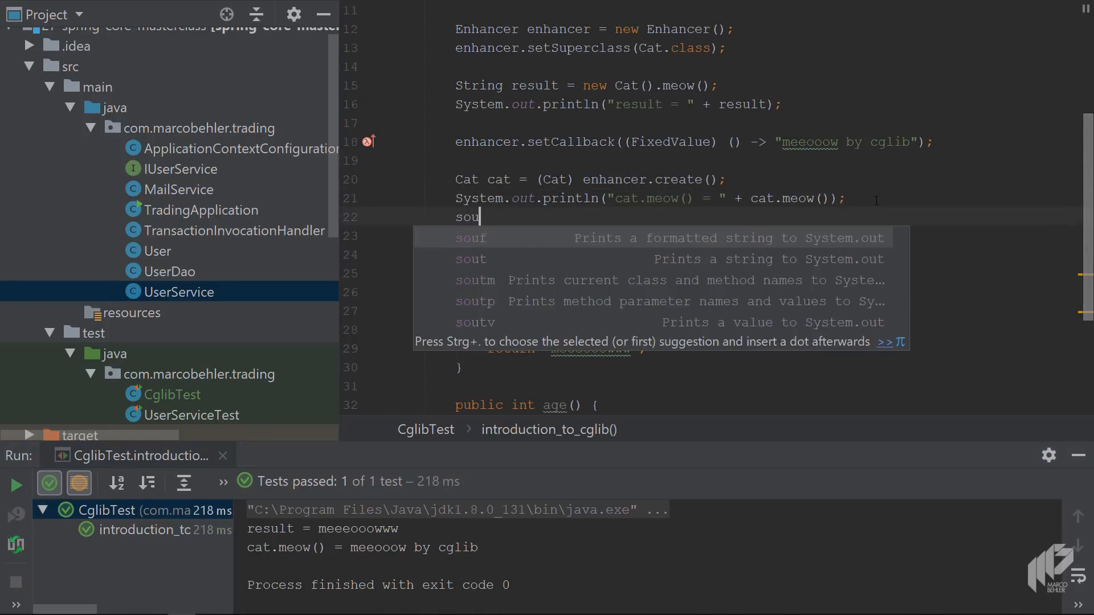
key(Tab)
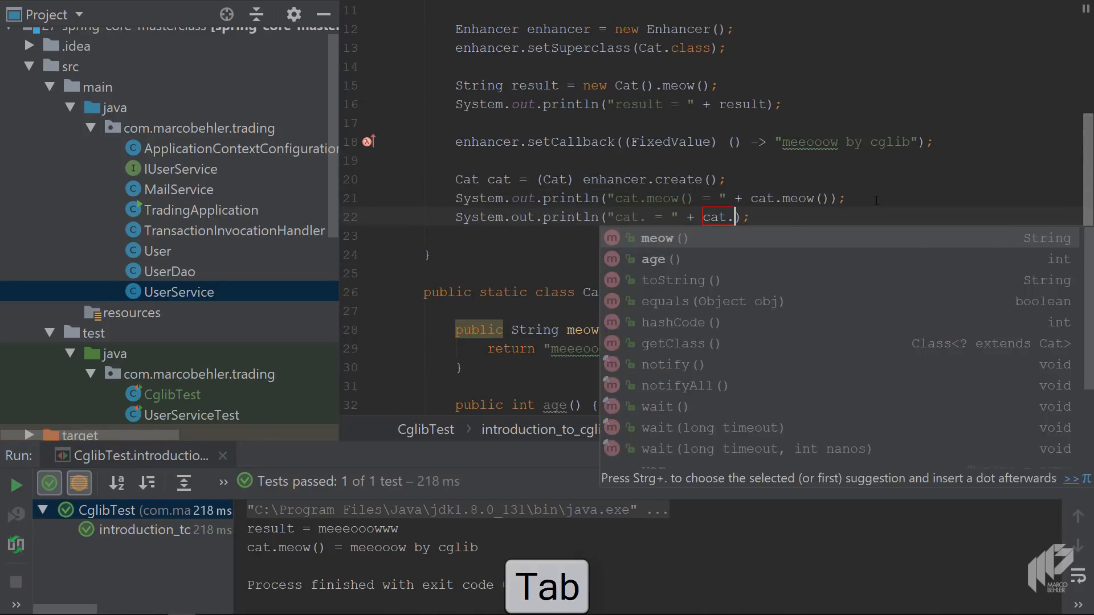
key(Tab)
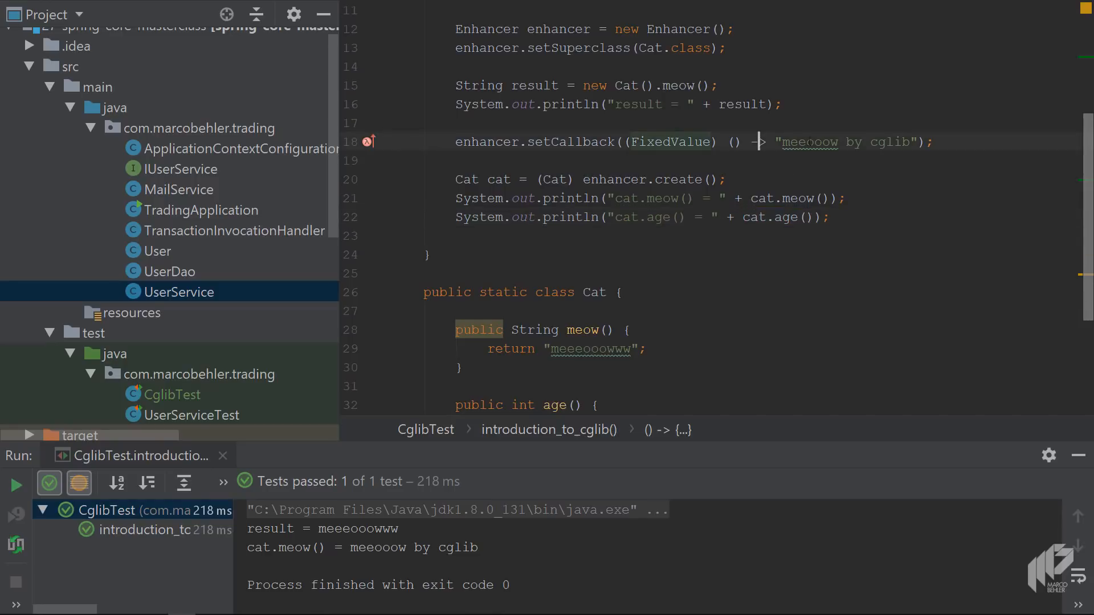
scroll(down, 3)
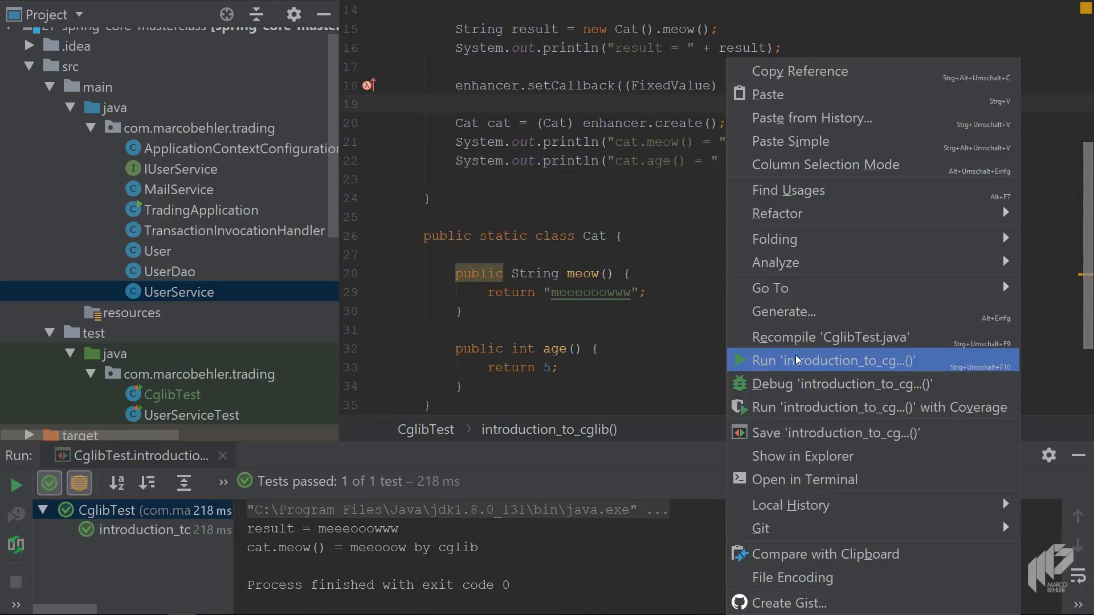
- Rerun introduction_to_cglib, hitting a ClassCastException (String to Number), and comment out the FixedValue setCallback line
click(829, 360)
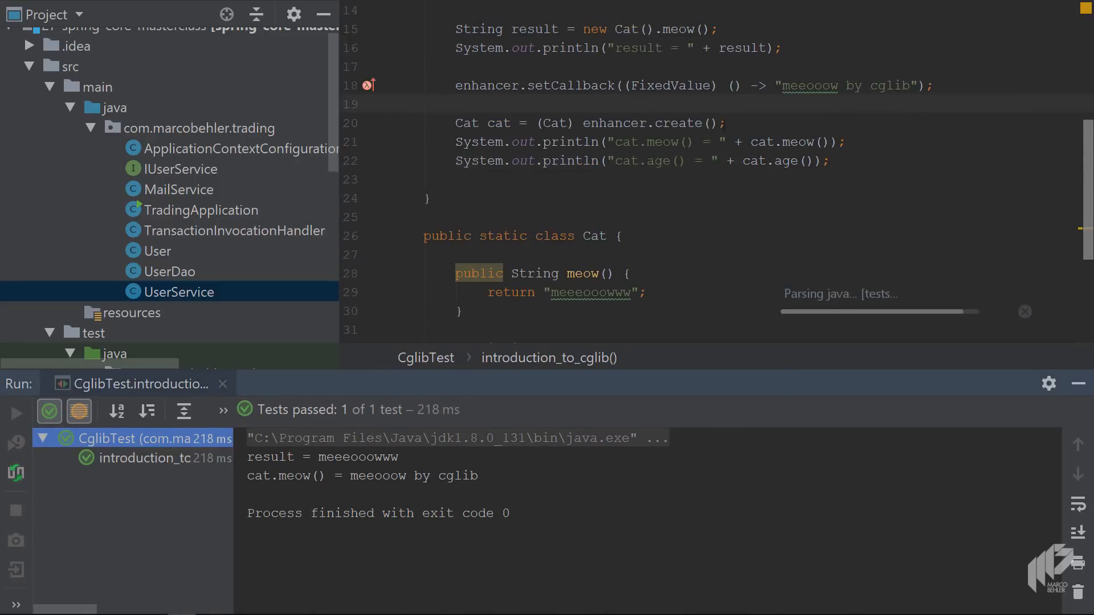
click(15, 412)
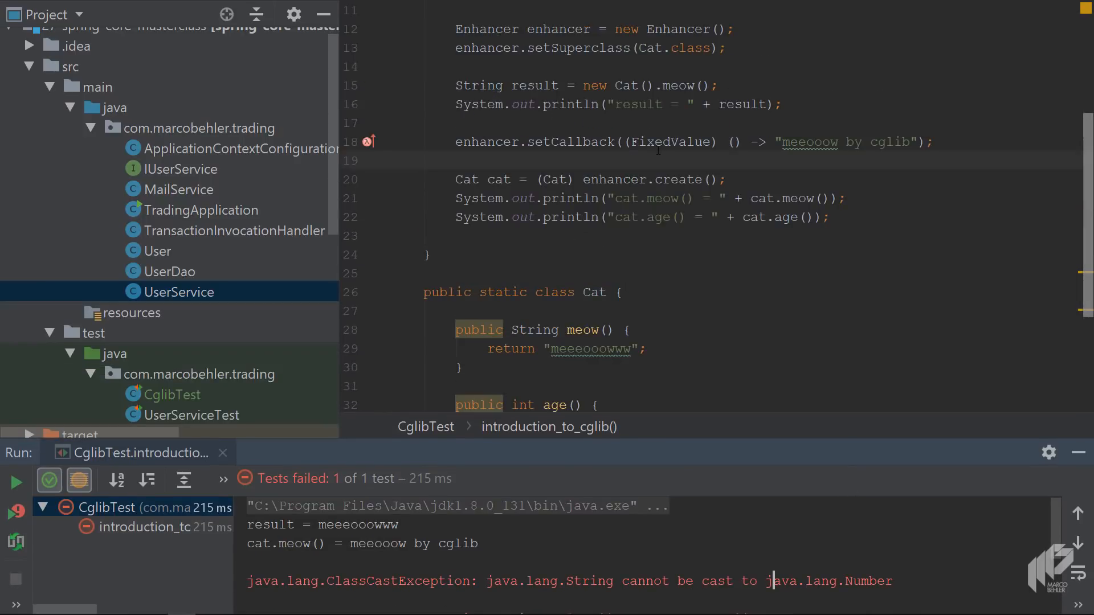
scroll(up, 3)
text(//)
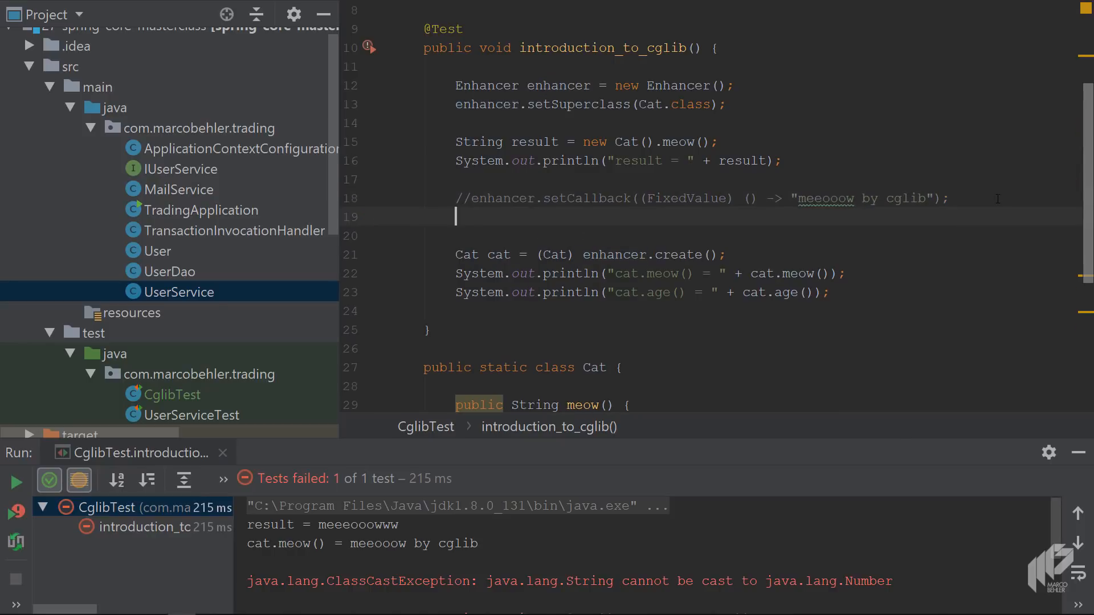
- Write enhancer.setCallback(new InvocationHandler() {...}) with its generated invoke method
text(enhancer)
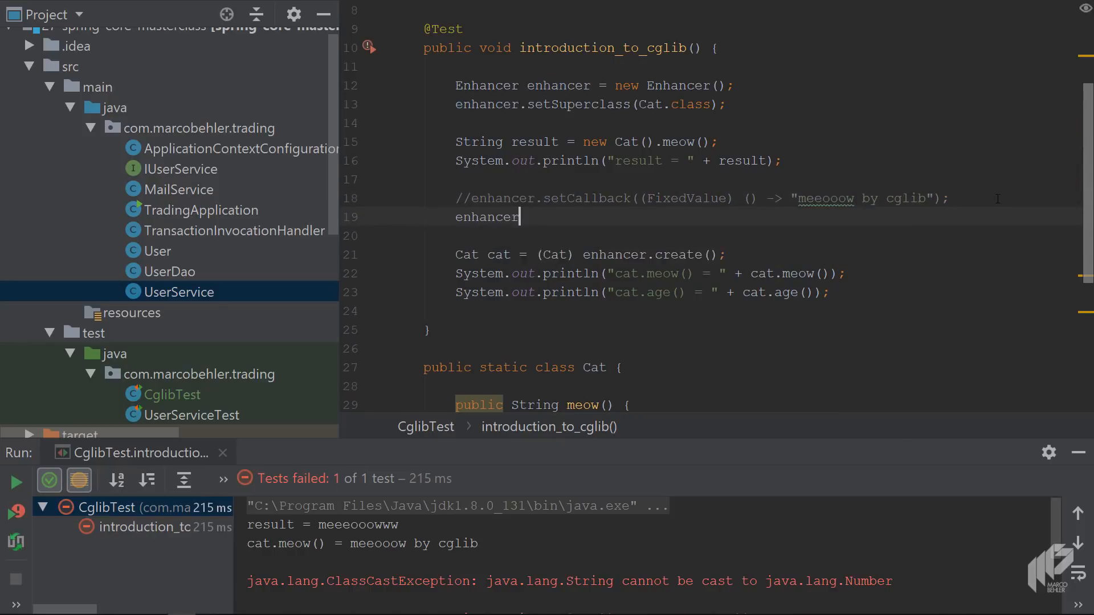
text(.setCallback(new In);)
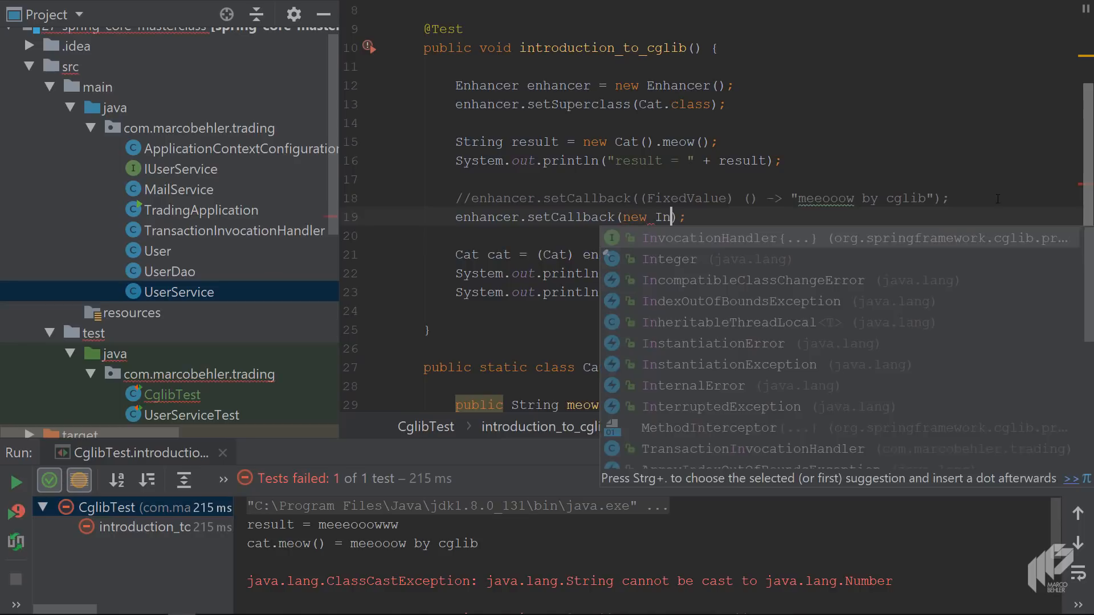
click(726, 238)
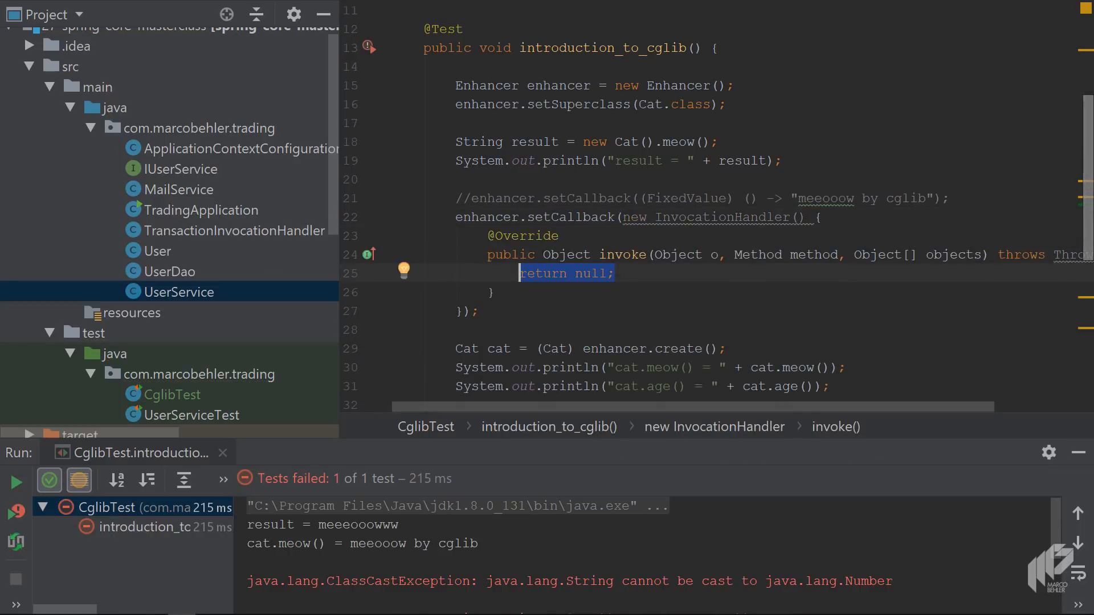
drag(340, 209, 195, 210)
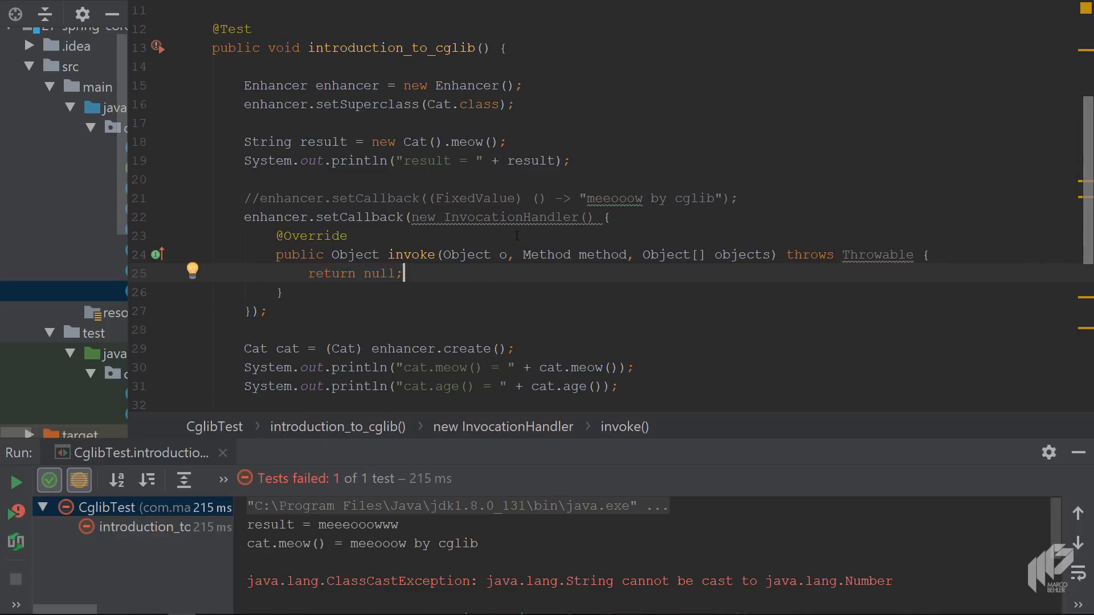
- Review invoke's method parameter and select its return null statement for replacement
double_click(353, 273)
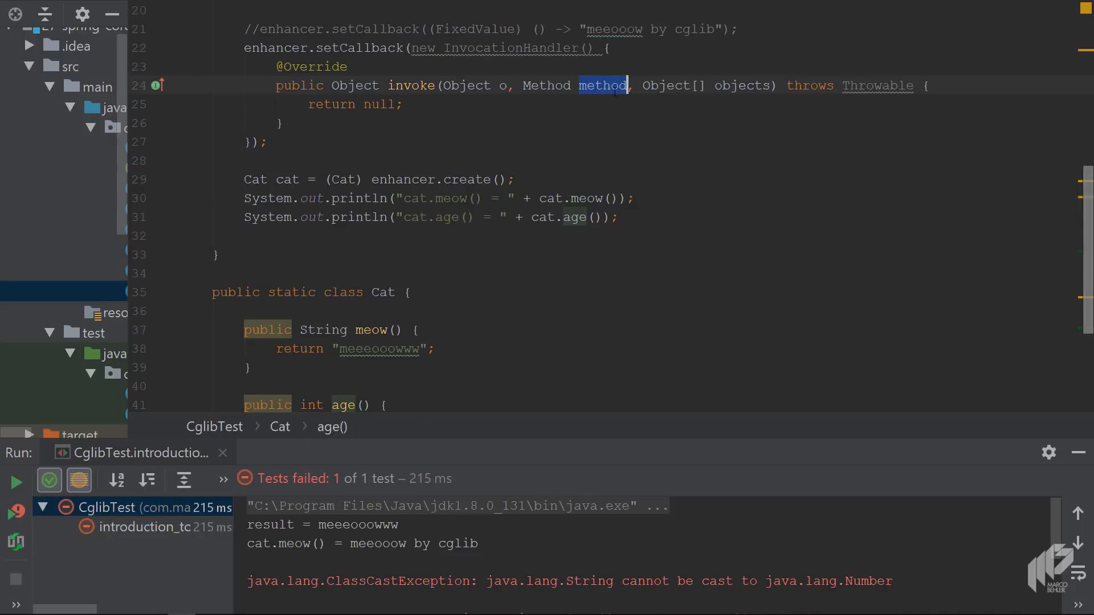
scroll(down, 3)
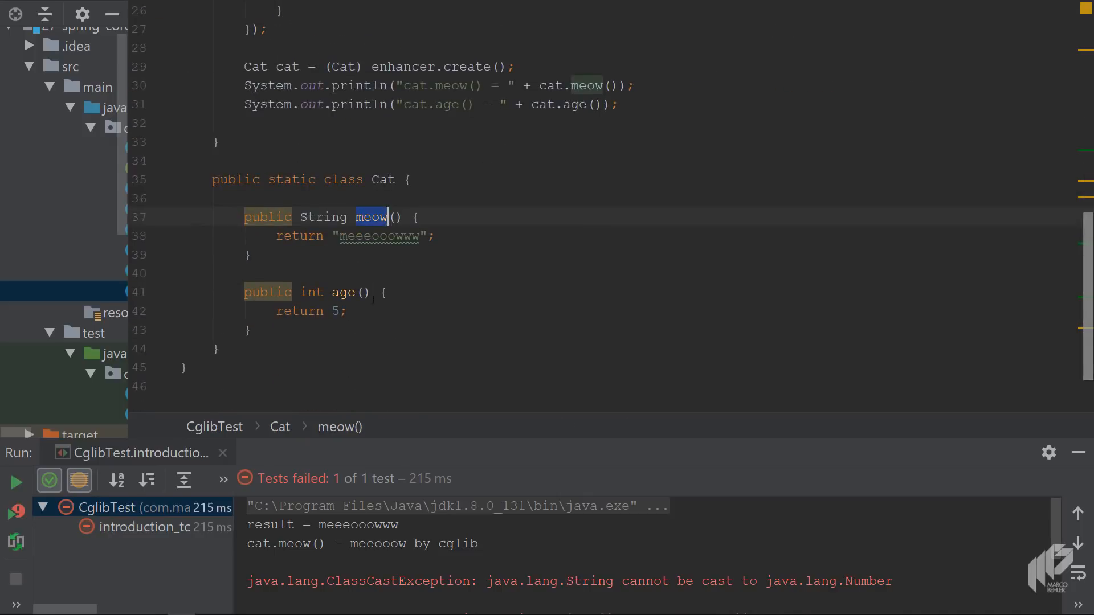
scroll(up, 3)
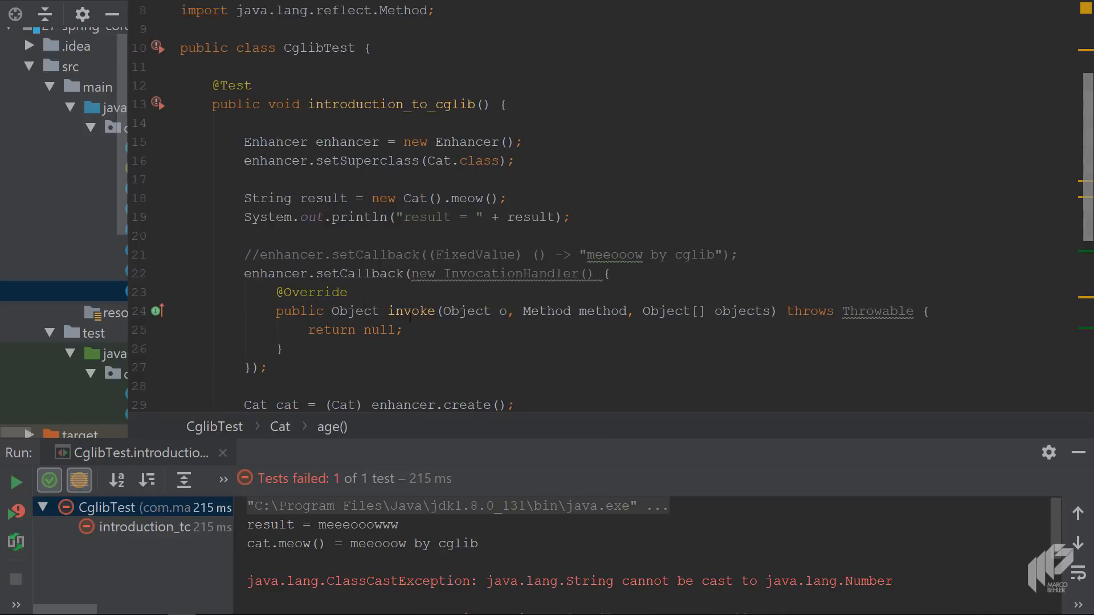
double_click(354, 330)
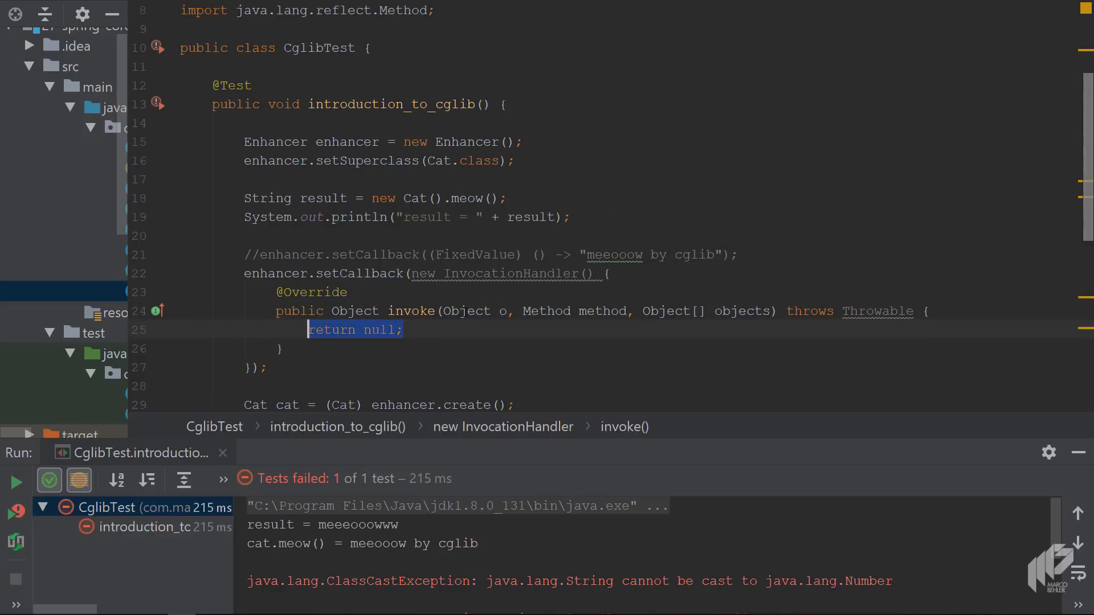
- Return "something else" when method's declaring class is Cat.class and return type is String.class
text(if (method.getDeclaringClass().equals(Cat.class)
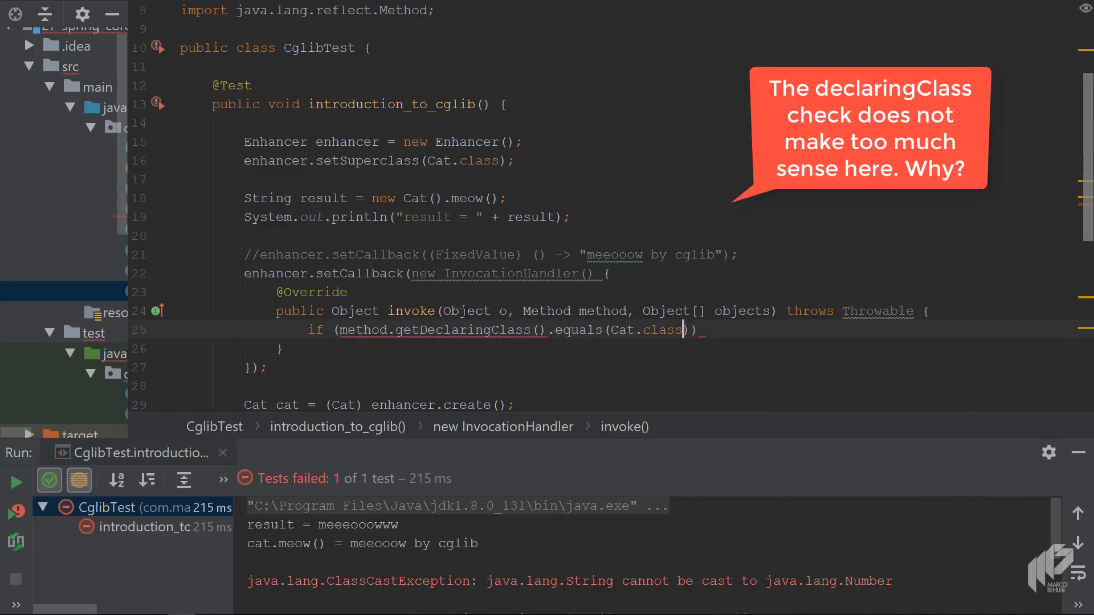
scroll(down, 3)
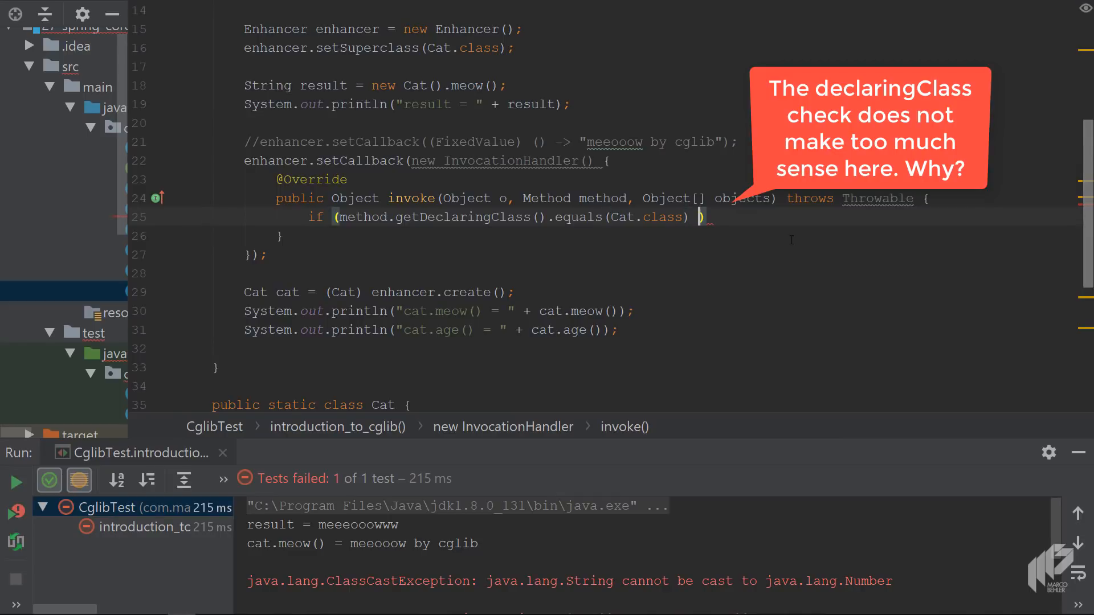
text(&& method.getReturnType()
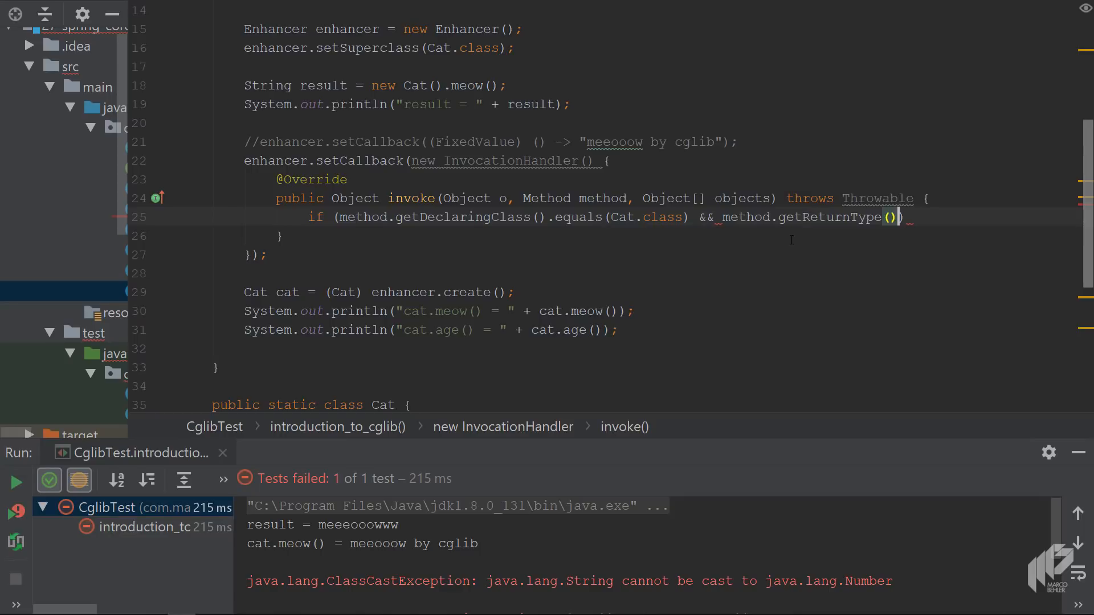
text(.equals(String.class)
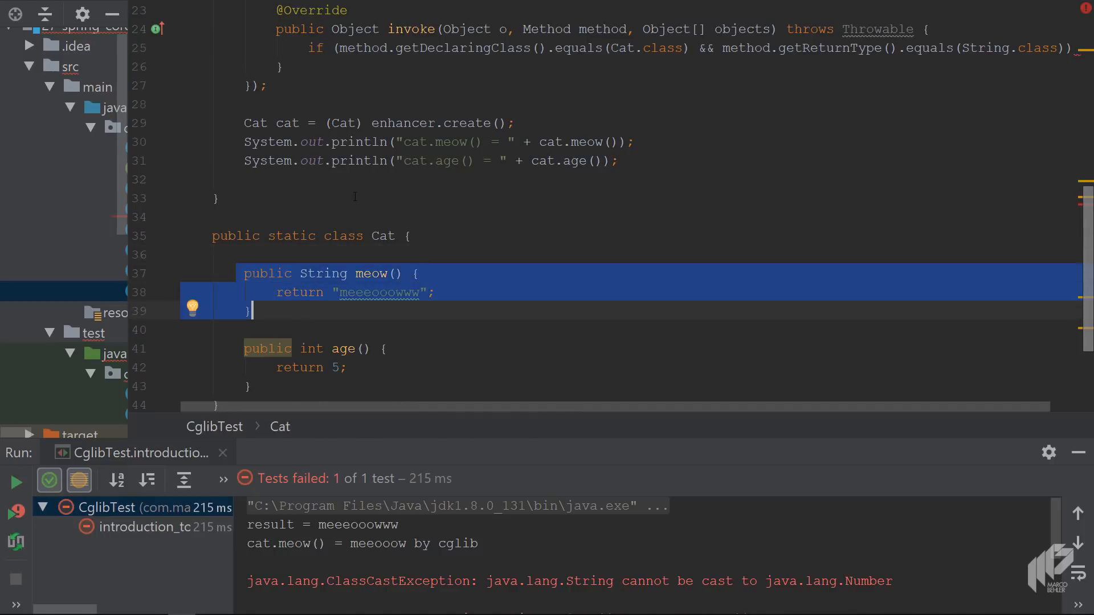
scroll(up, 3)
text( {)
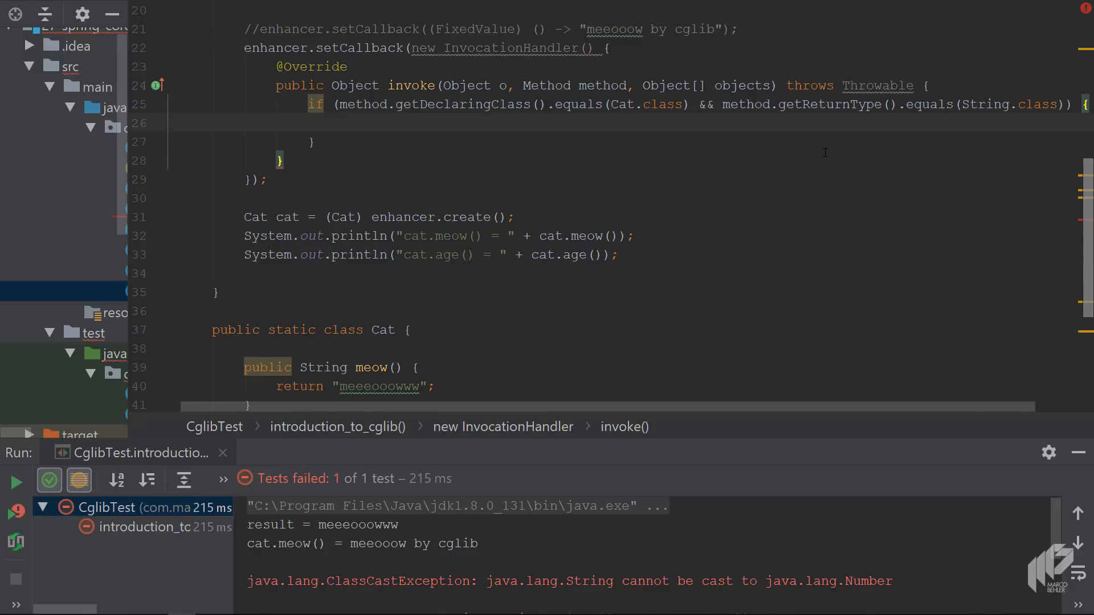
text(return "som")
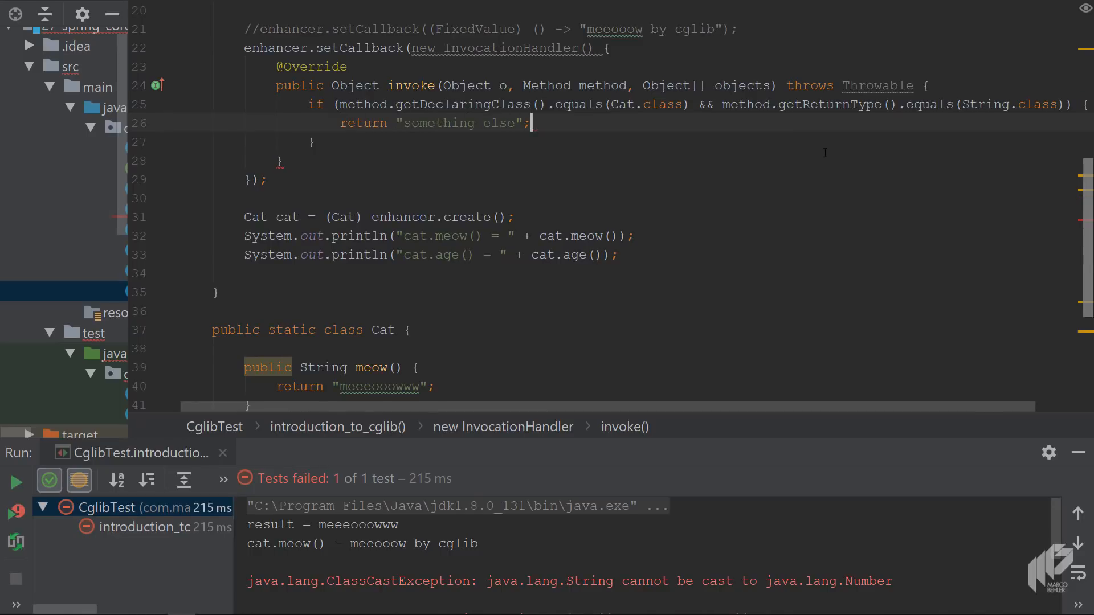
text(e)
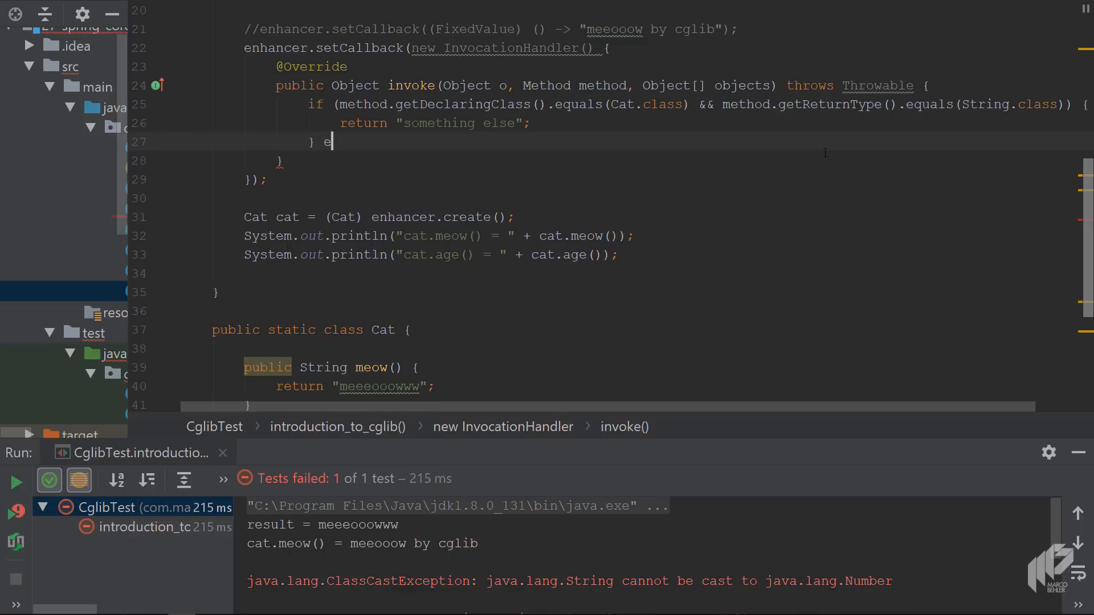
text(lse {)
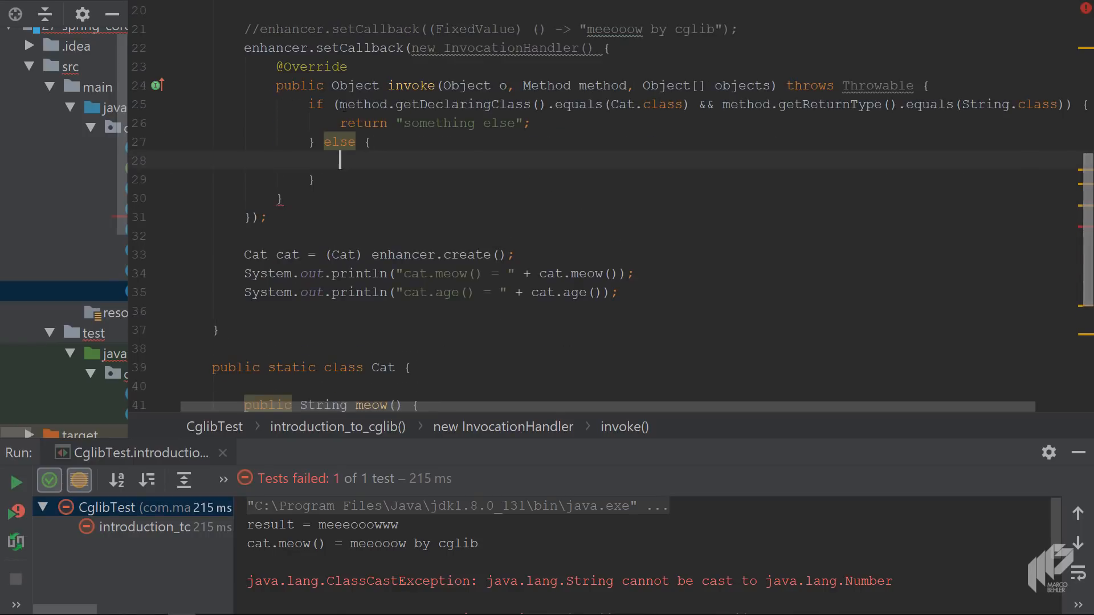
- Check Cat's age return type and have the else branch return 10
scroll(down, 3)
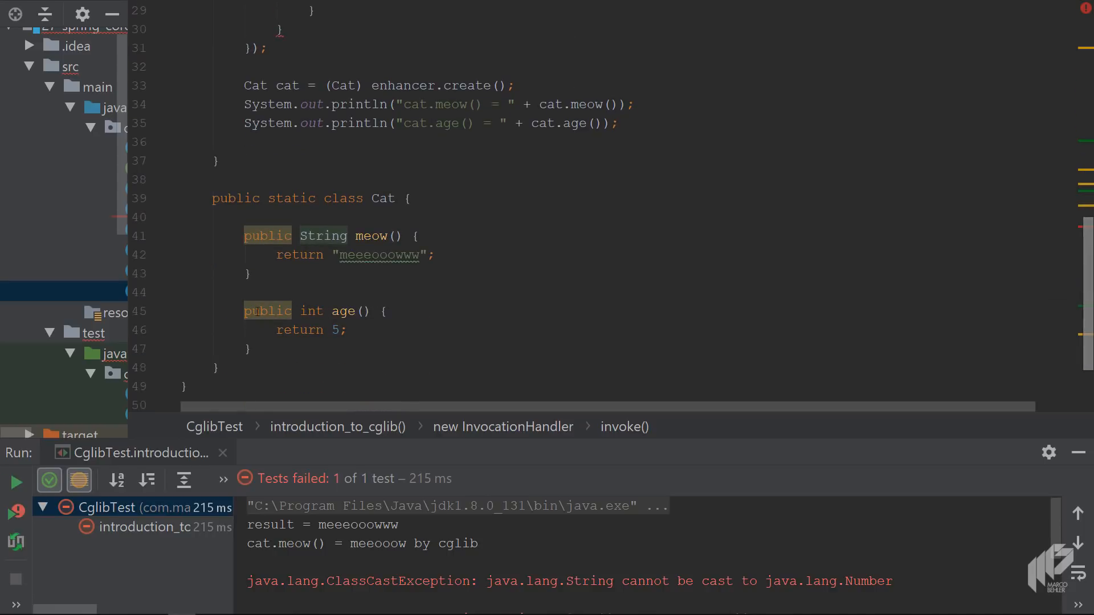
click(322, 310)
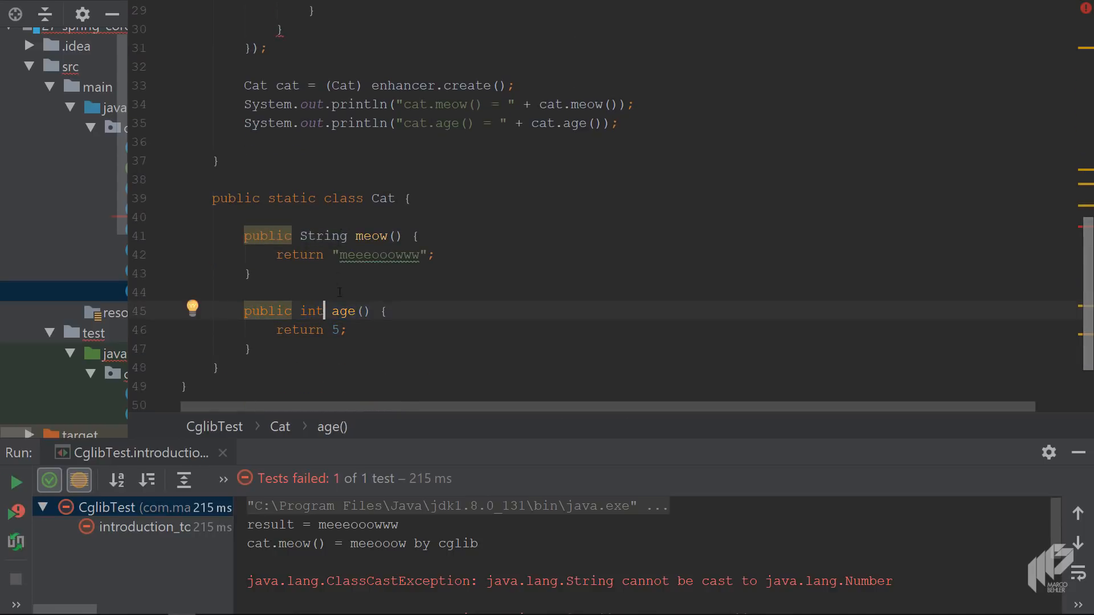
scroll(up, 3)
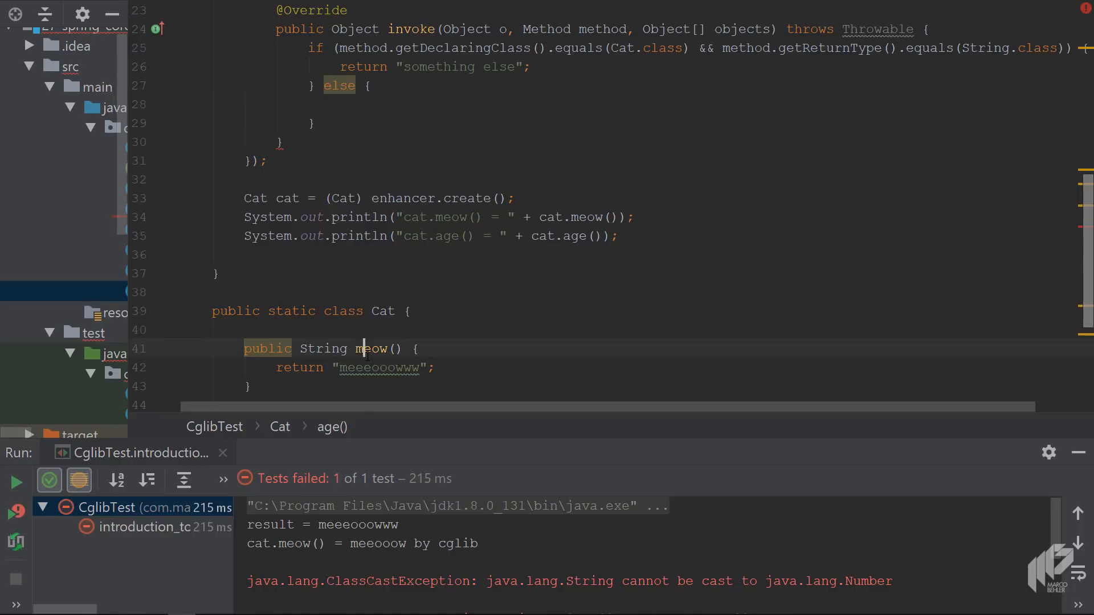
scroll(up, 3)
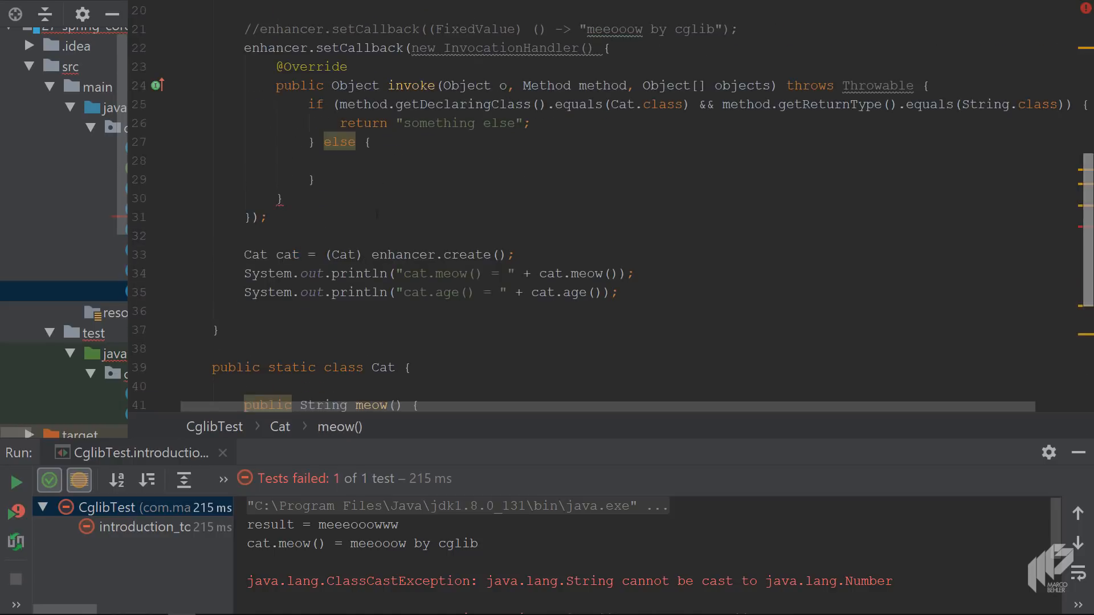
text(return 10)
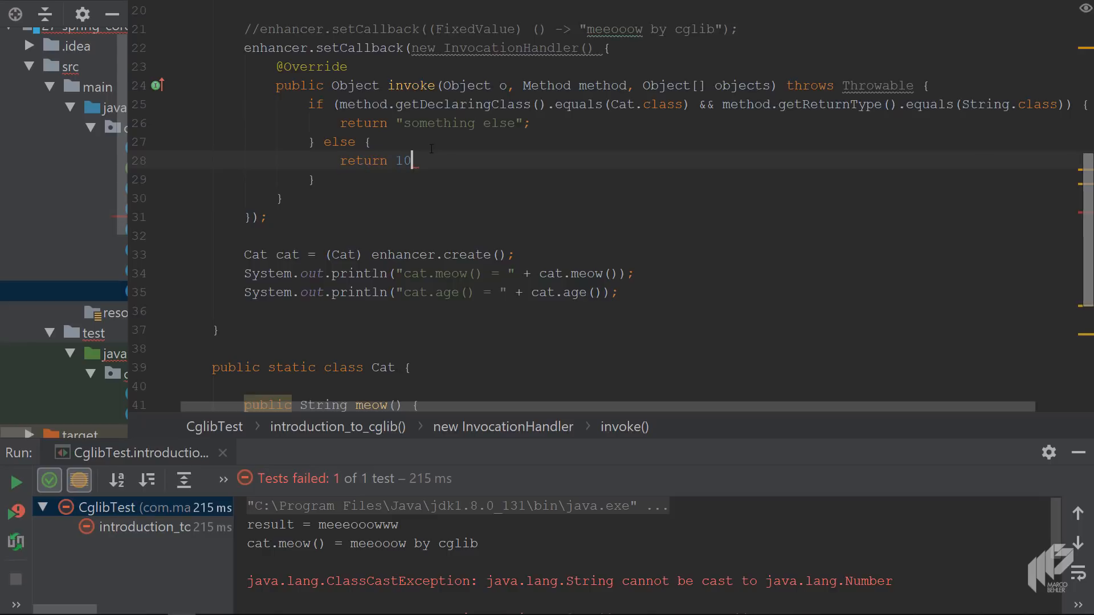
text(;)
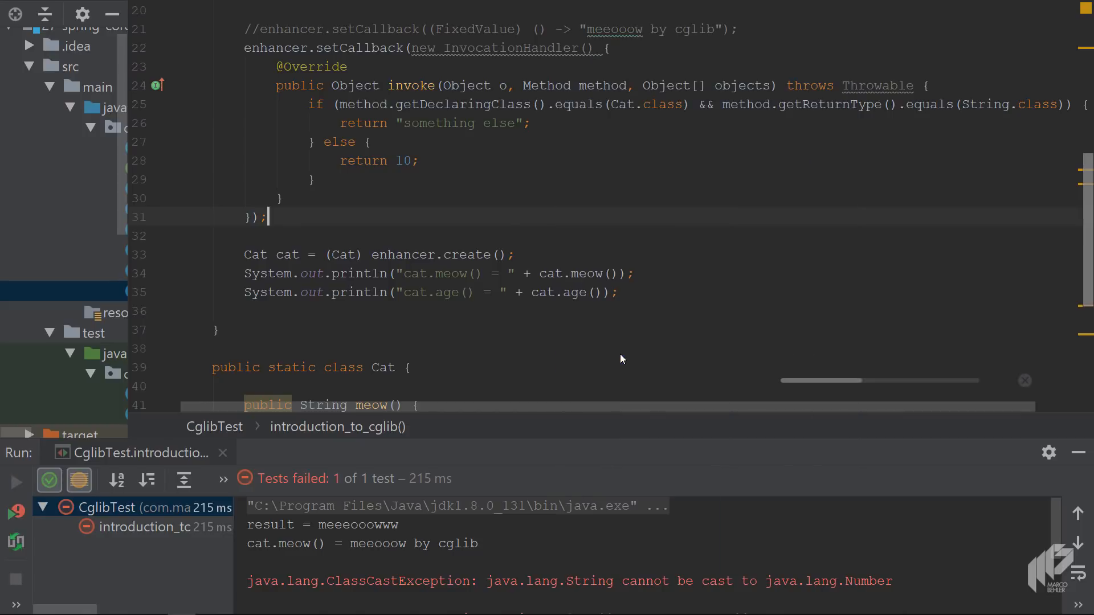
- Rerun the test so it prints "something else" for meow and 10 for age, and set a breakpoint on the cat.meow() print line
click(15, 481)
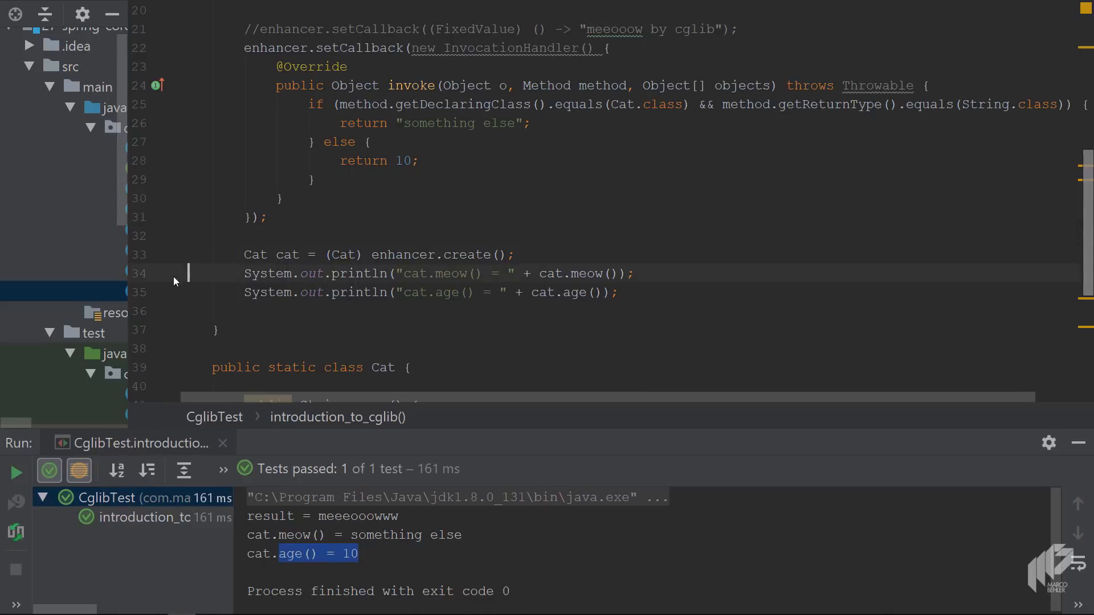
click(156, 272)
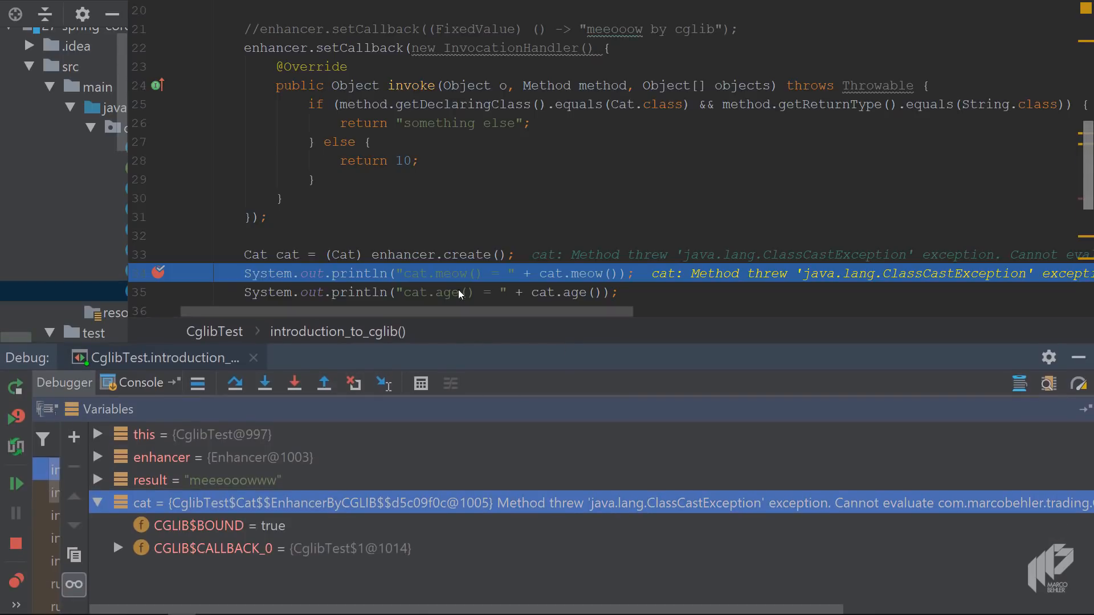
- Expand cat, CGLIB$CALLBACK_0 and this$0 in Variables, highlighting the CglibTest$Cat$$EnhancerByCGLIB subclass name
scroll(down, 3)
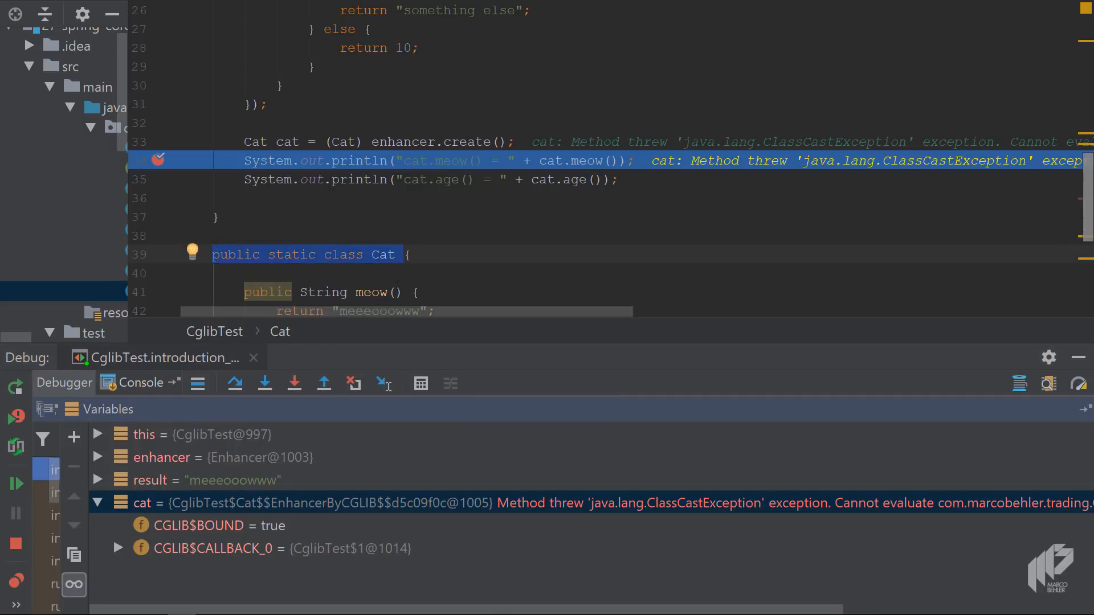
click(303, 502)
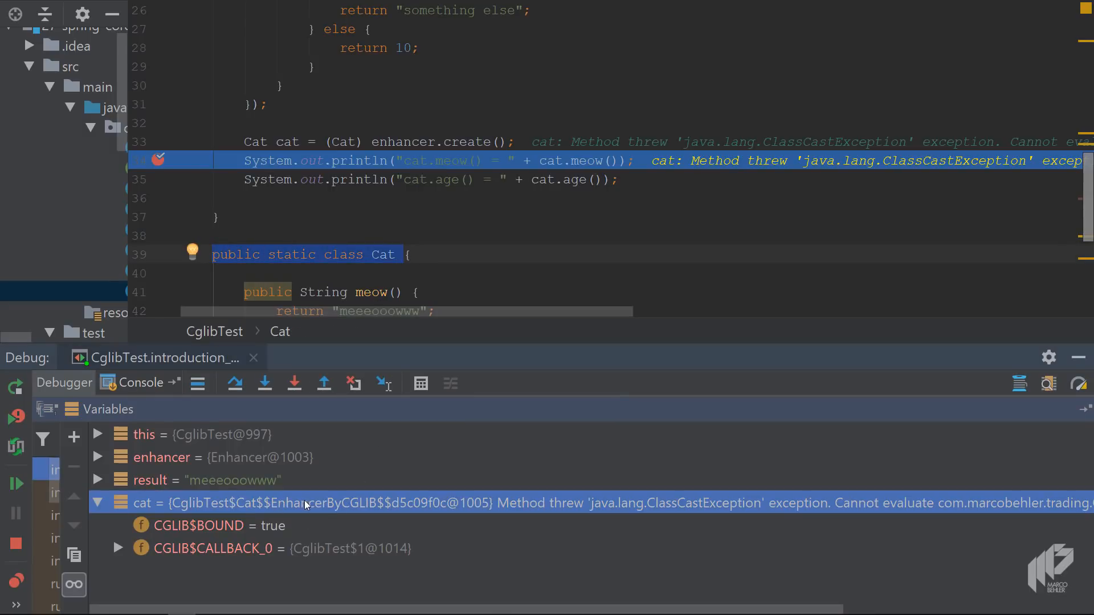
mouse_move(277, 512)
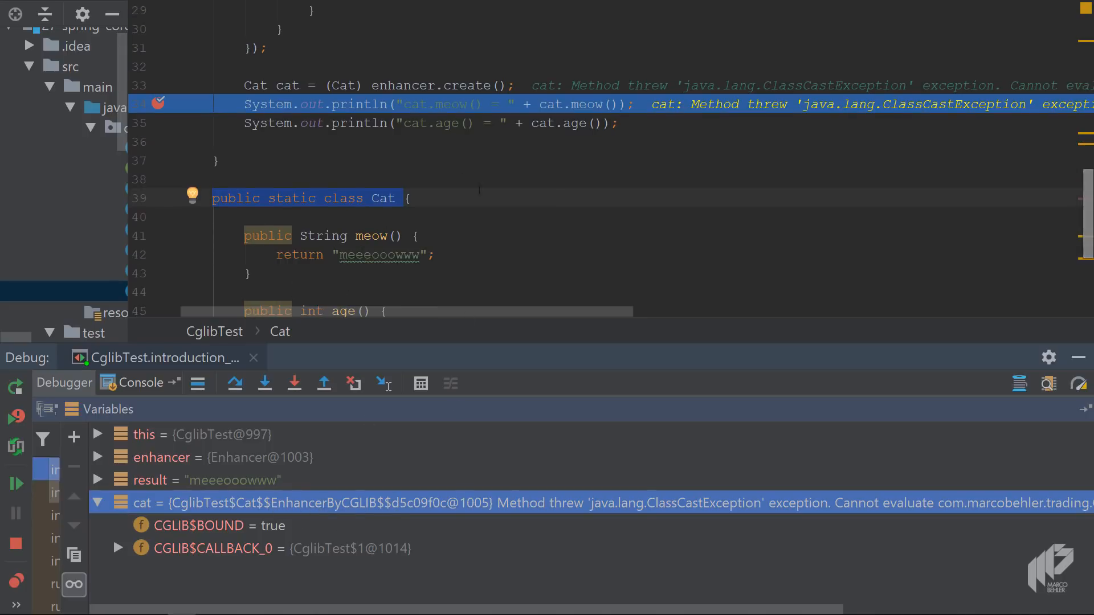
click(273, 549)
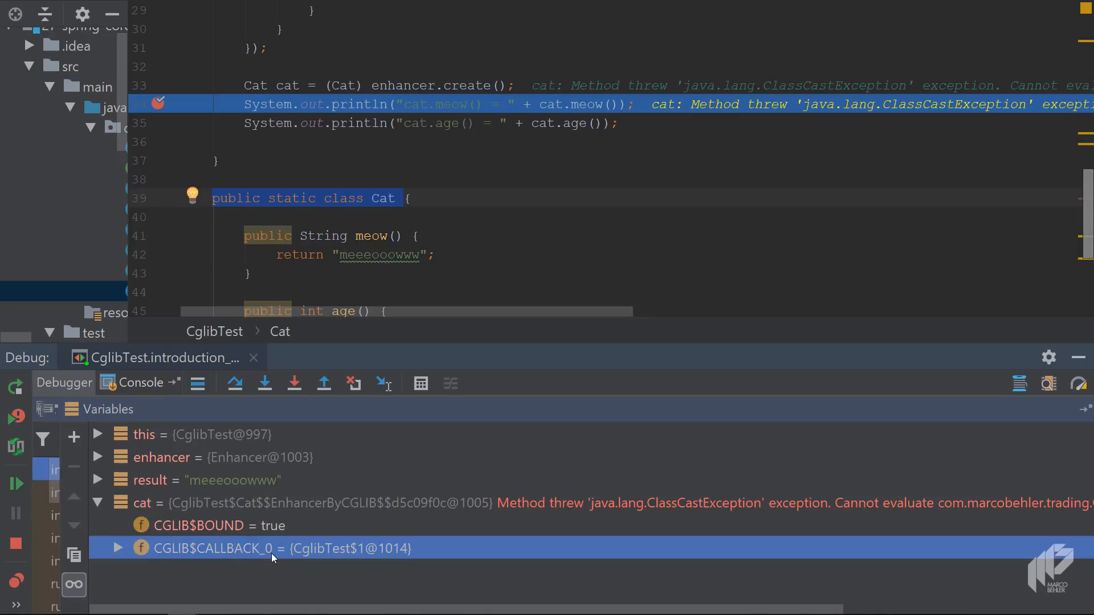
click(117, 548)
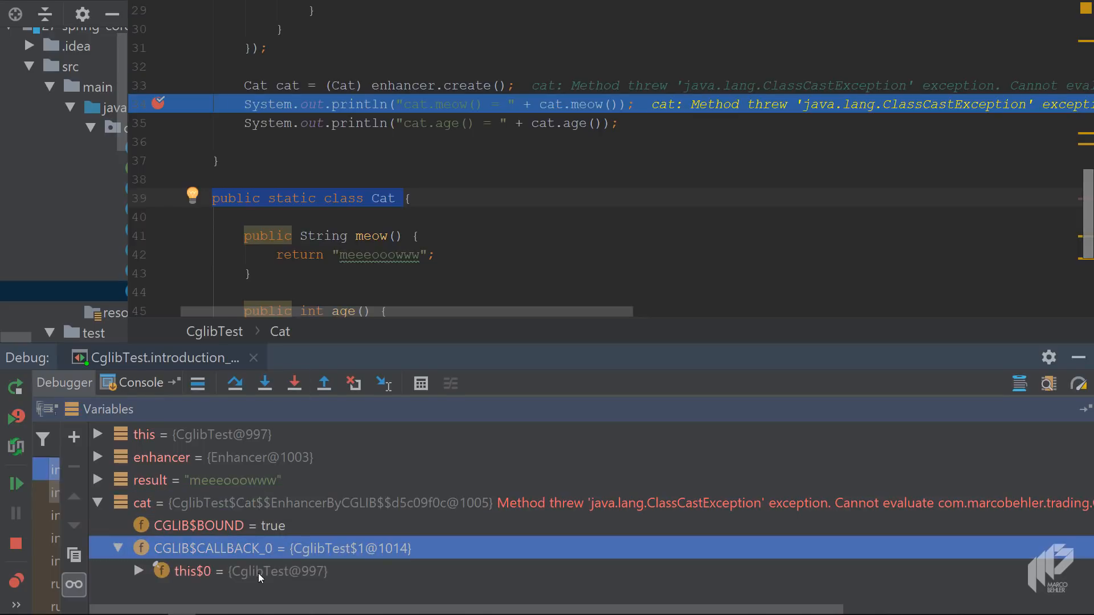
click(138, 571)
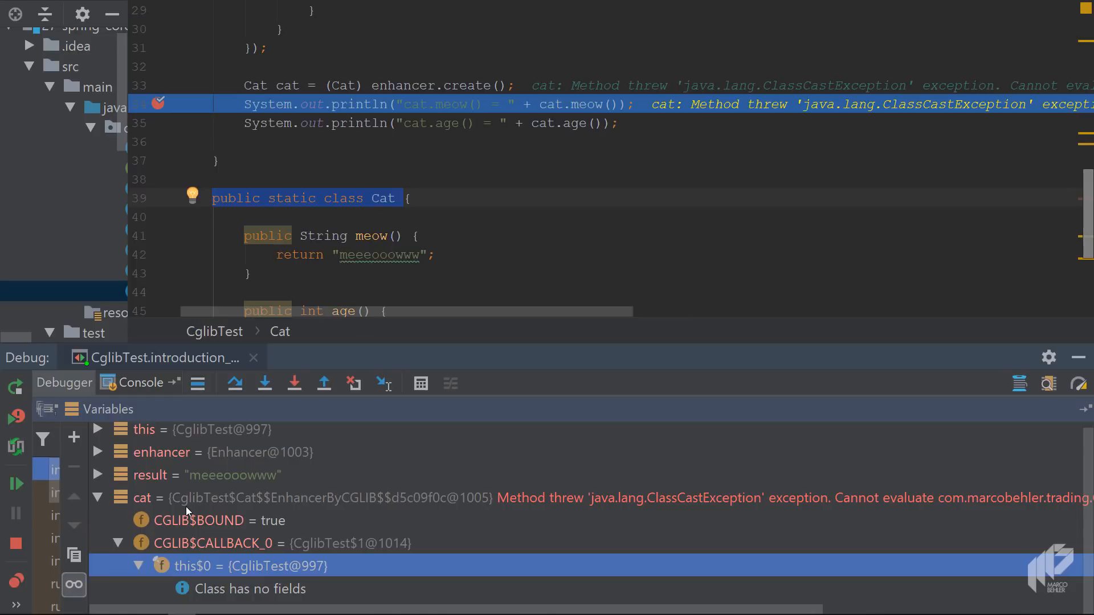
mouse_move(355, 396)
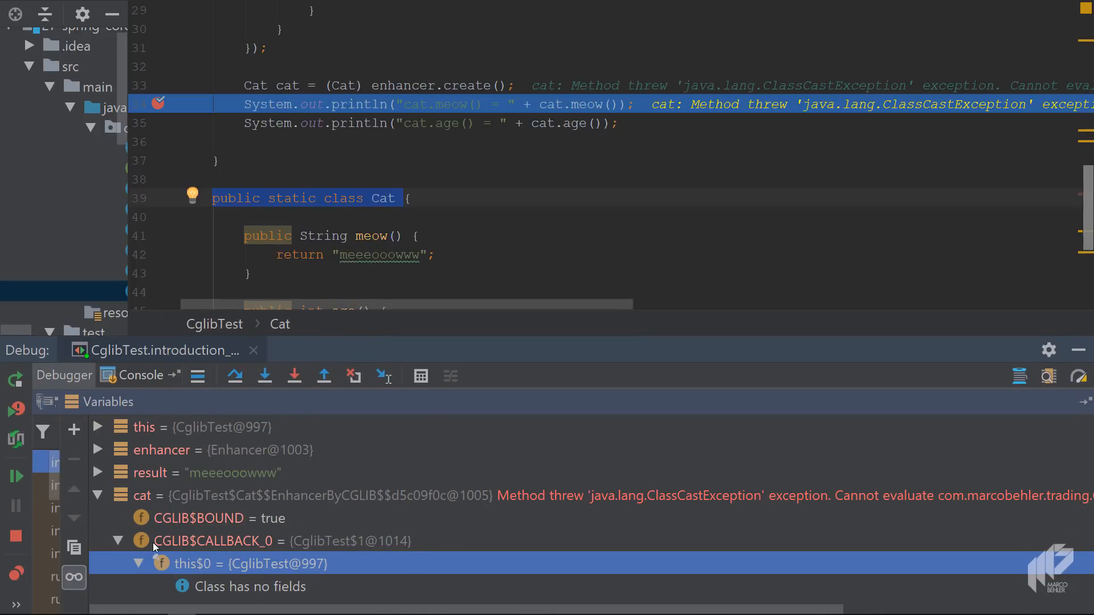
click(315, 496)
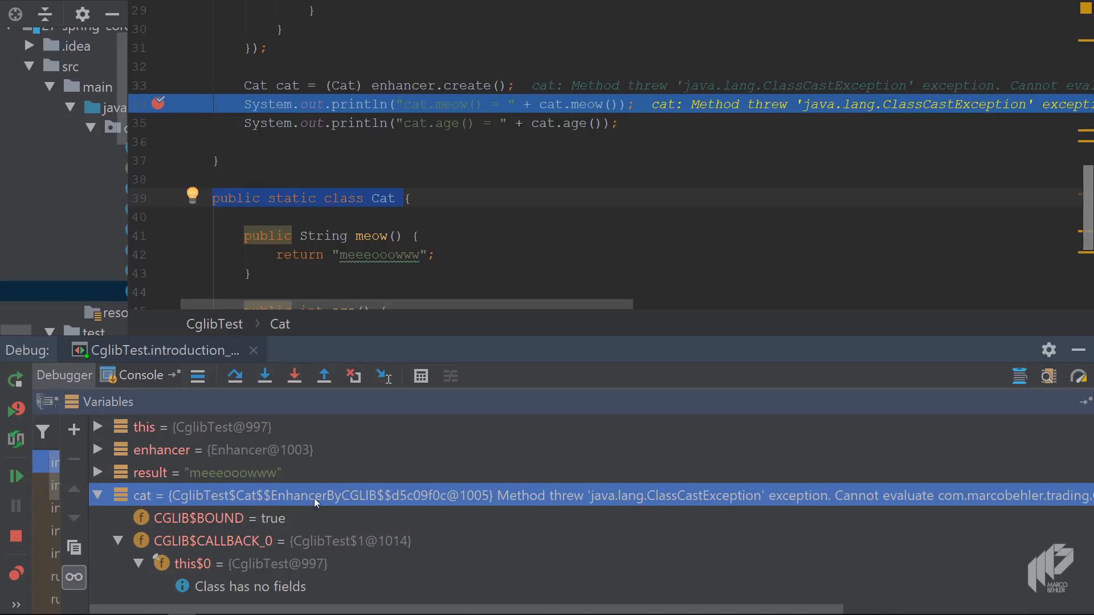
mouse_move(299, 502)
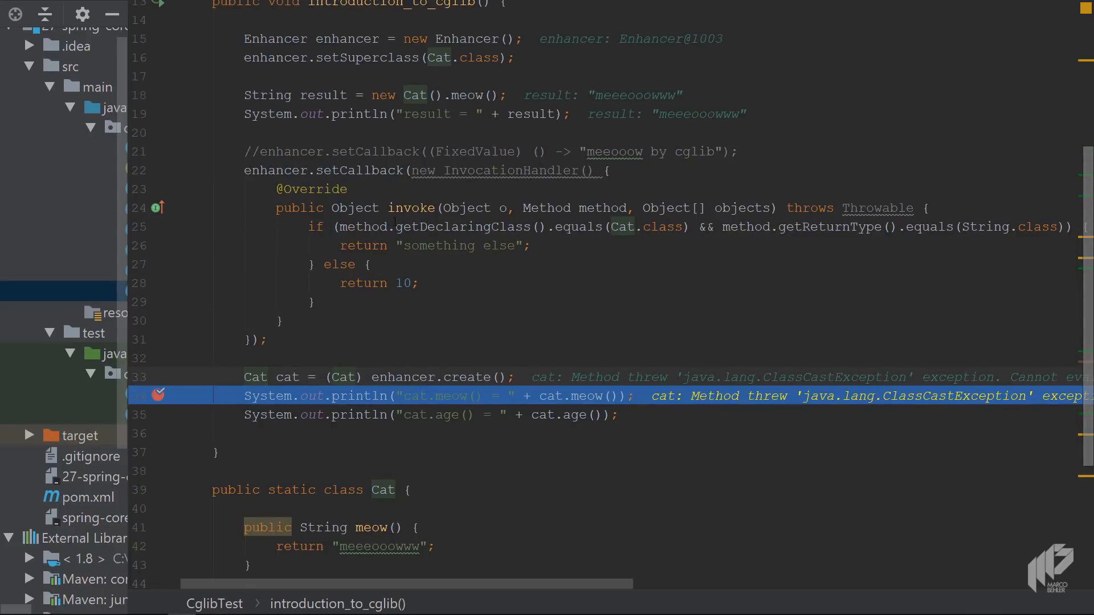
- Point at the else branch returning 10 and scroll through the full InvocationHandler callback code
click(396, 283)
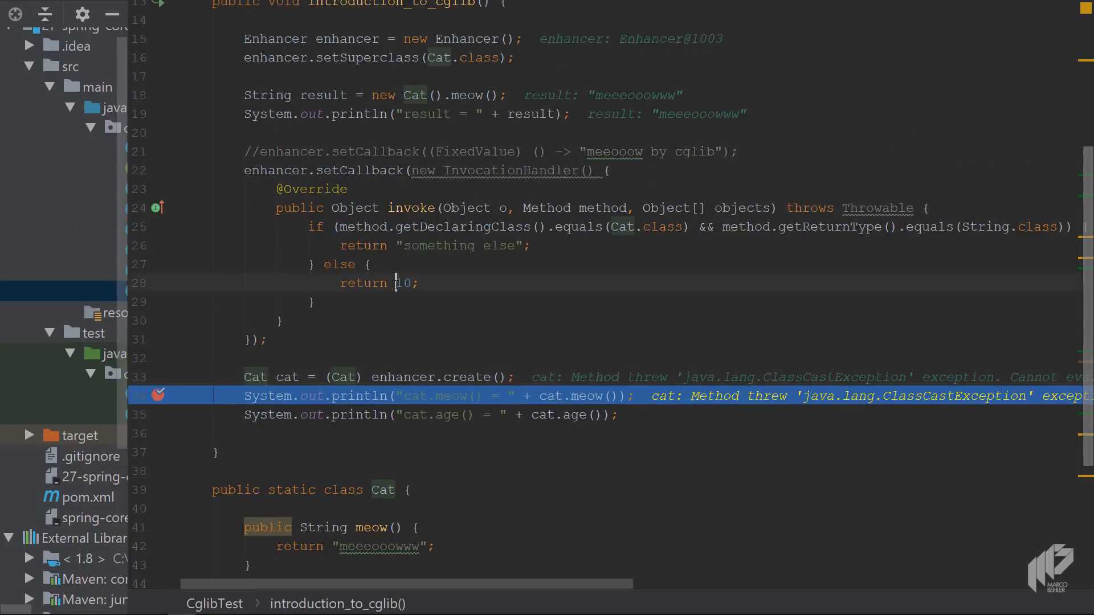
scroll(down, 3)
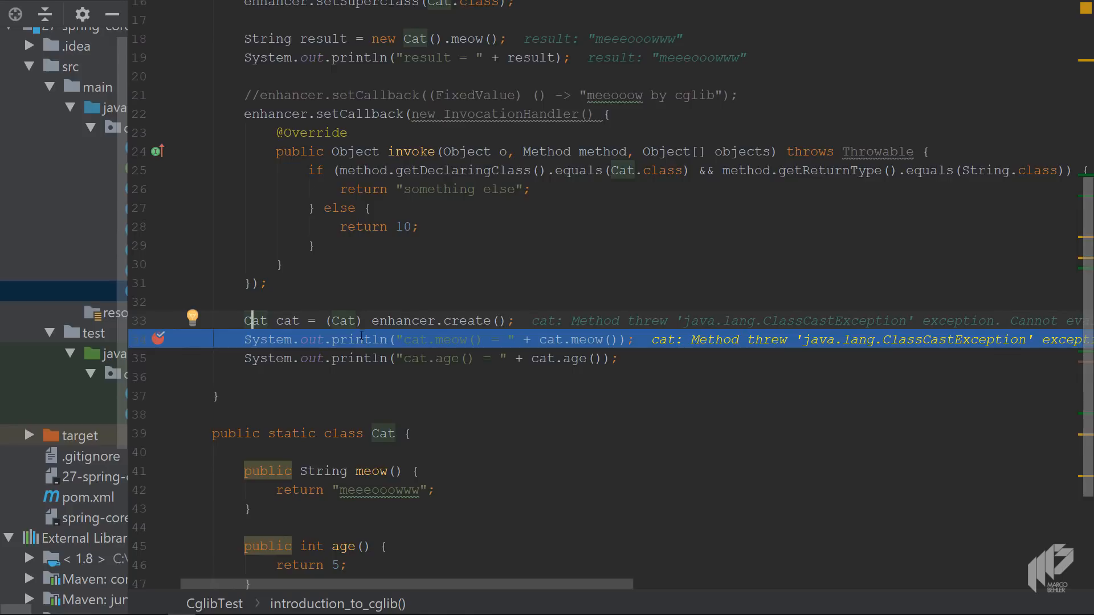
scroll(down, 3)
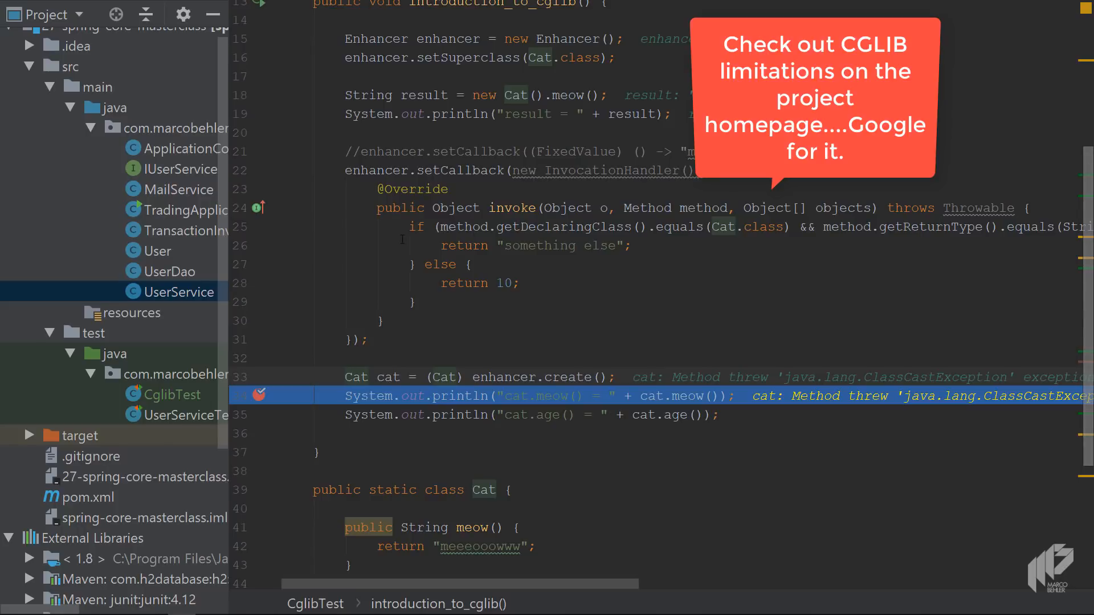
scroll(up, 3)
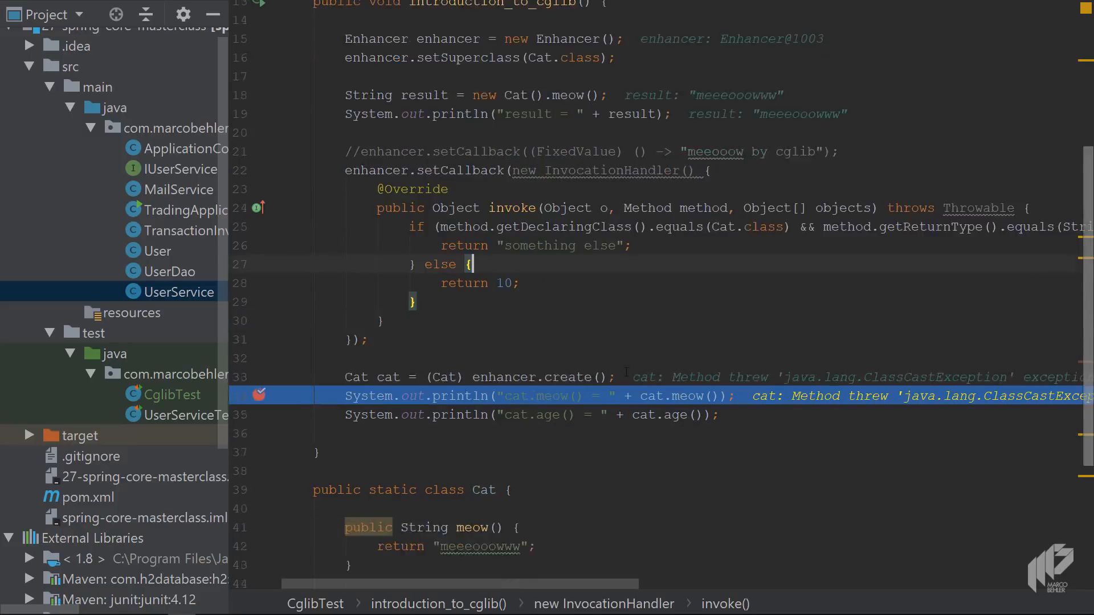
scroll(up, 3)
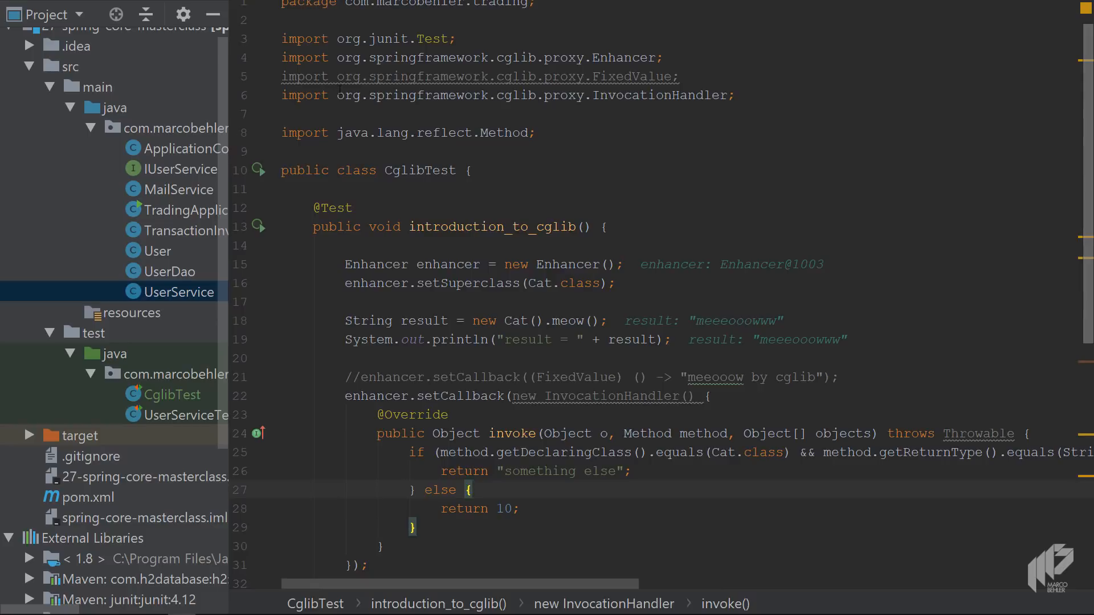
- Highlight the springframework cglib proxy imports and expand External Libraries through h2, hamcrest-core and spring-aop
click(625, 57)
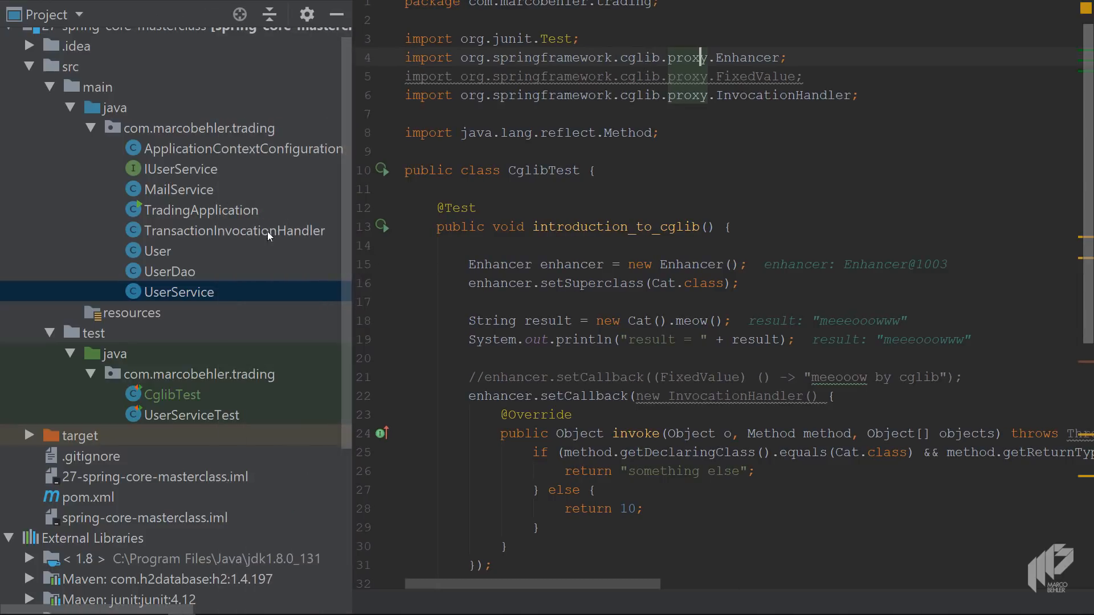
scroll(down, 3)
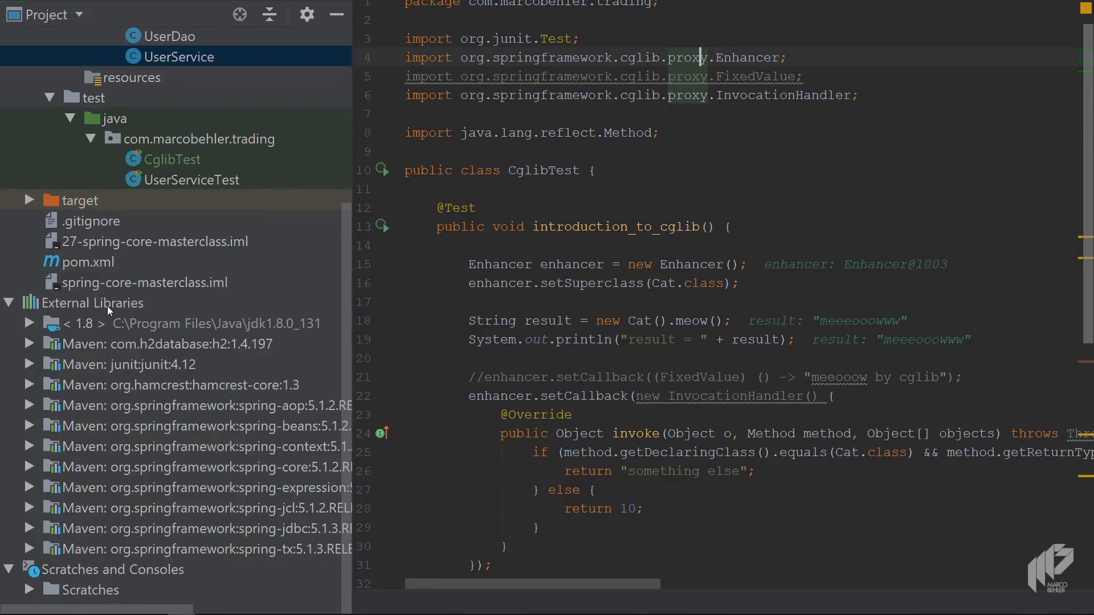
click(93, 303)
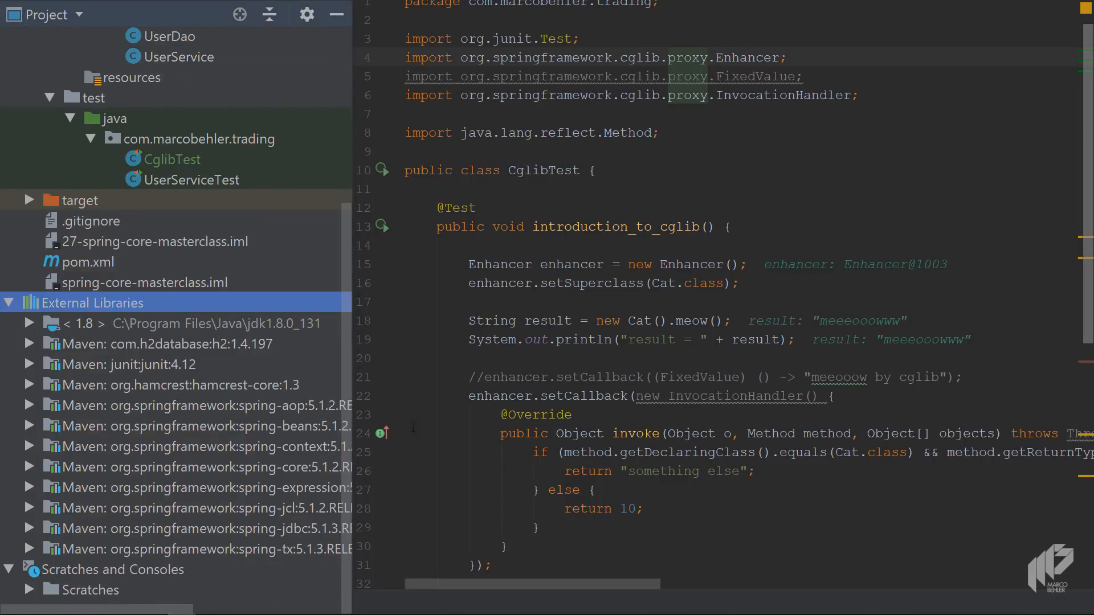
click(161, 343)
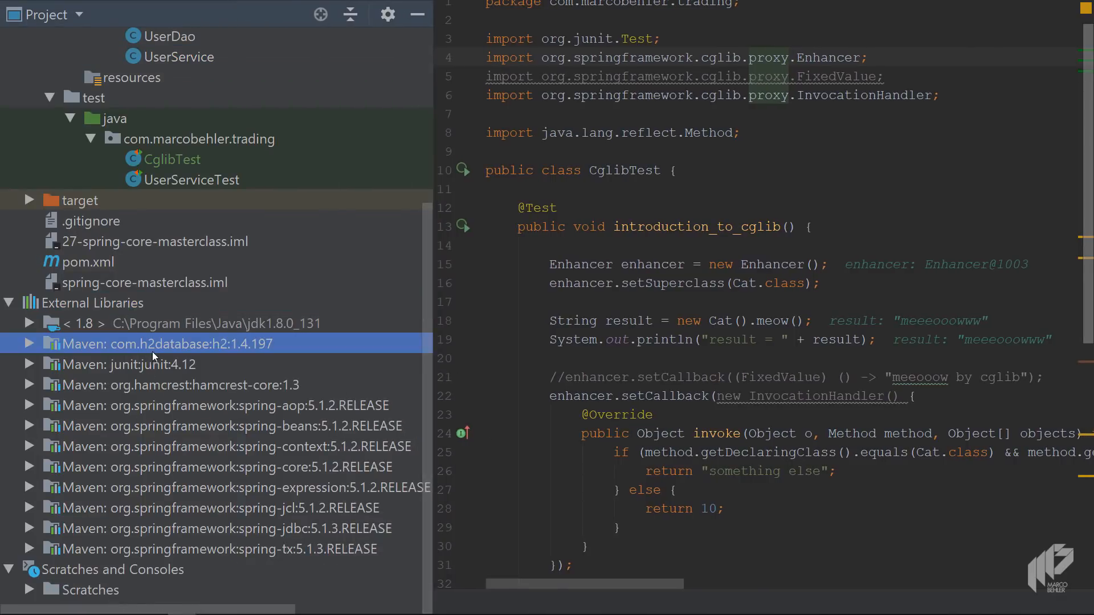
click(171, 384)
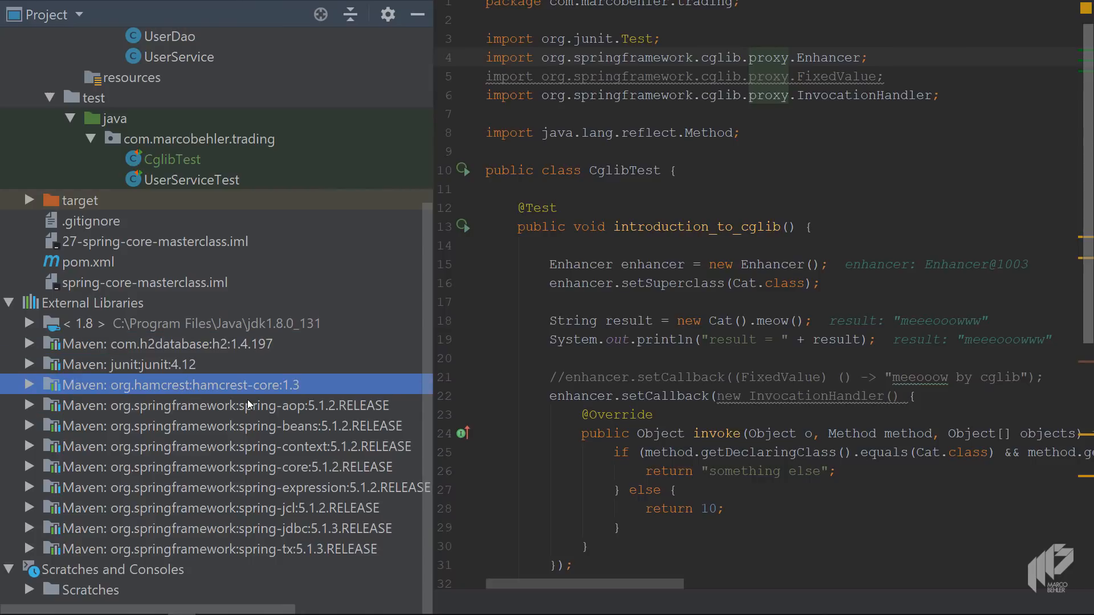
click(221, 405)
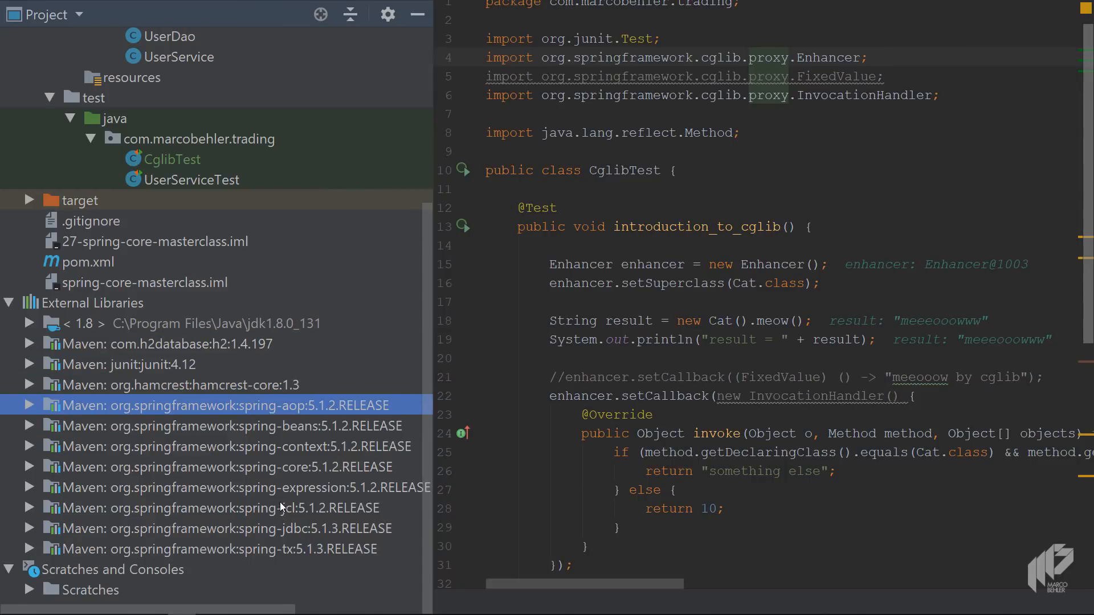
mouse_move(279, 460)
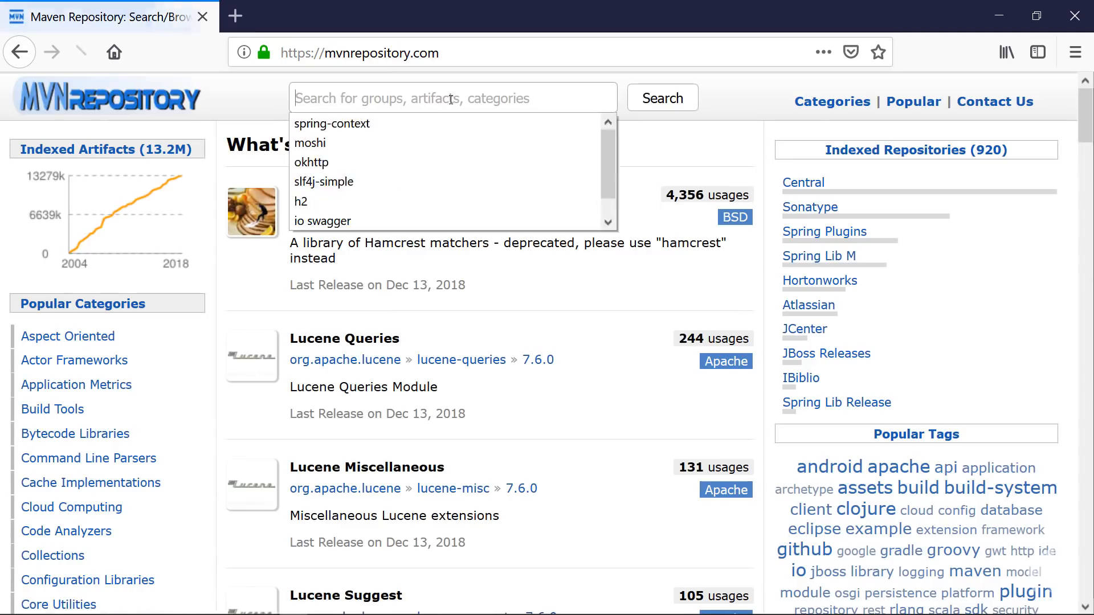
- Search mvnrepository.com for cglib and open the CGLib artifact page with versions up to 3.2.10
click(661, 98)
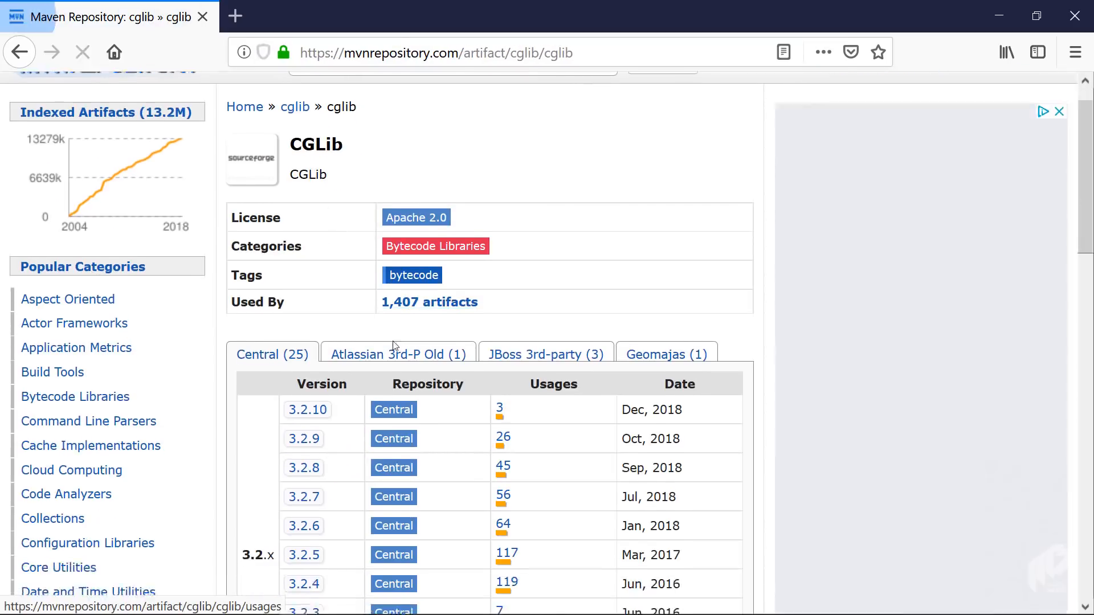
click(307, 409)
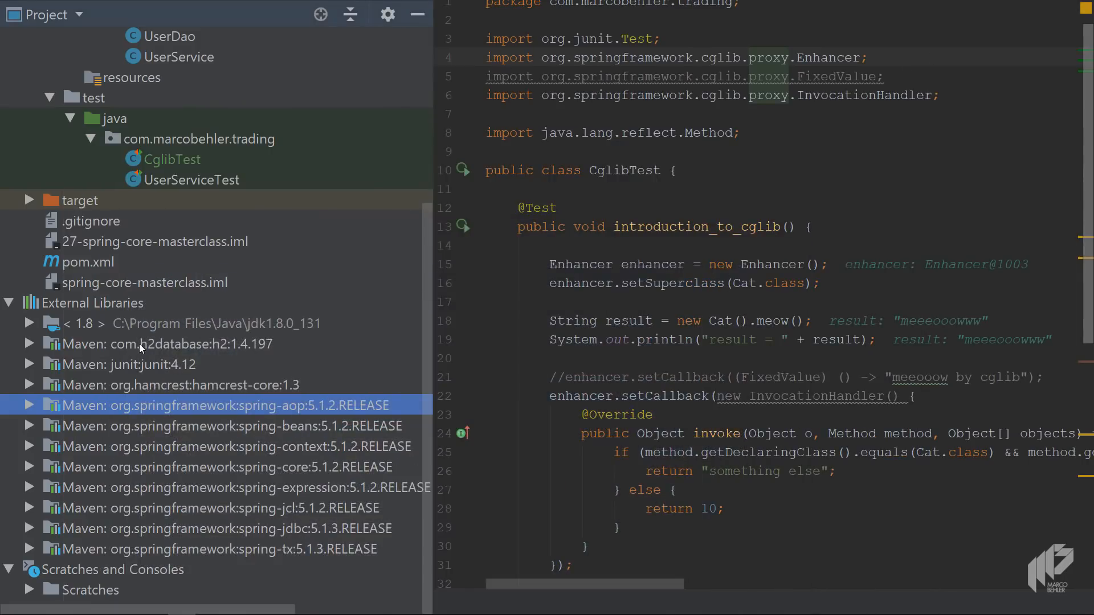
- Open Enhancer's source with Download Sources inside spring-core 5.1.2's cglib proxy package, then collapse spring-core
click(165, 343)
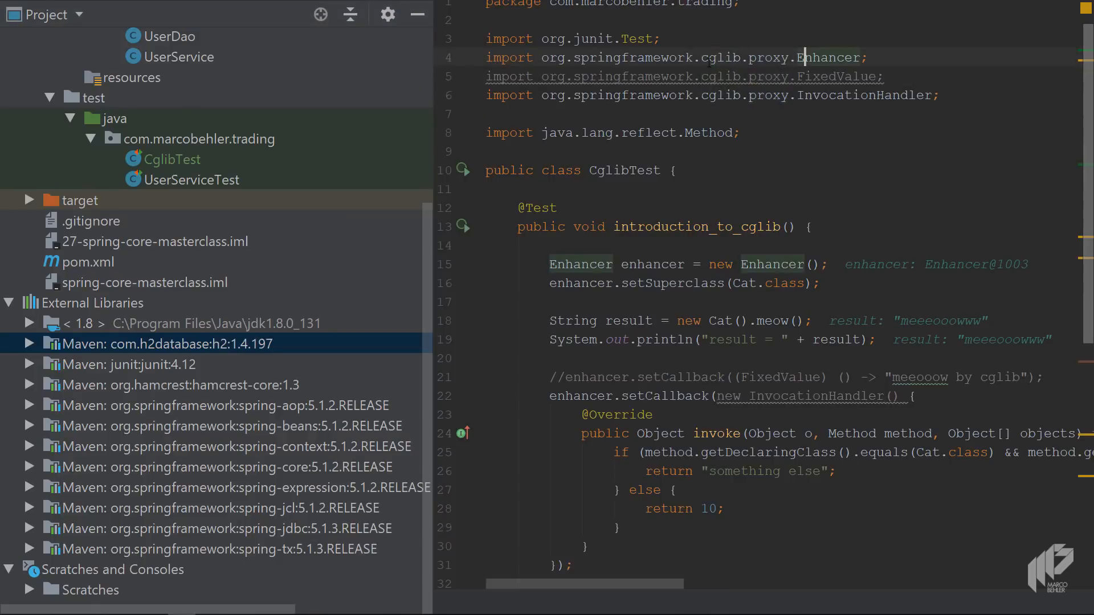
mouse_move(343, 147)
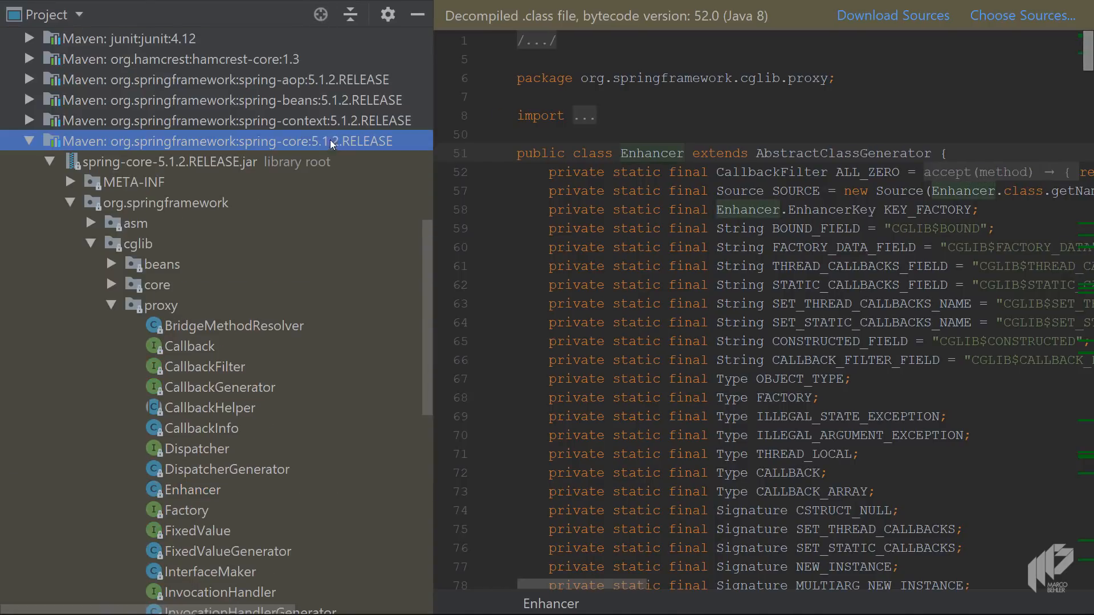
click(893, 15)
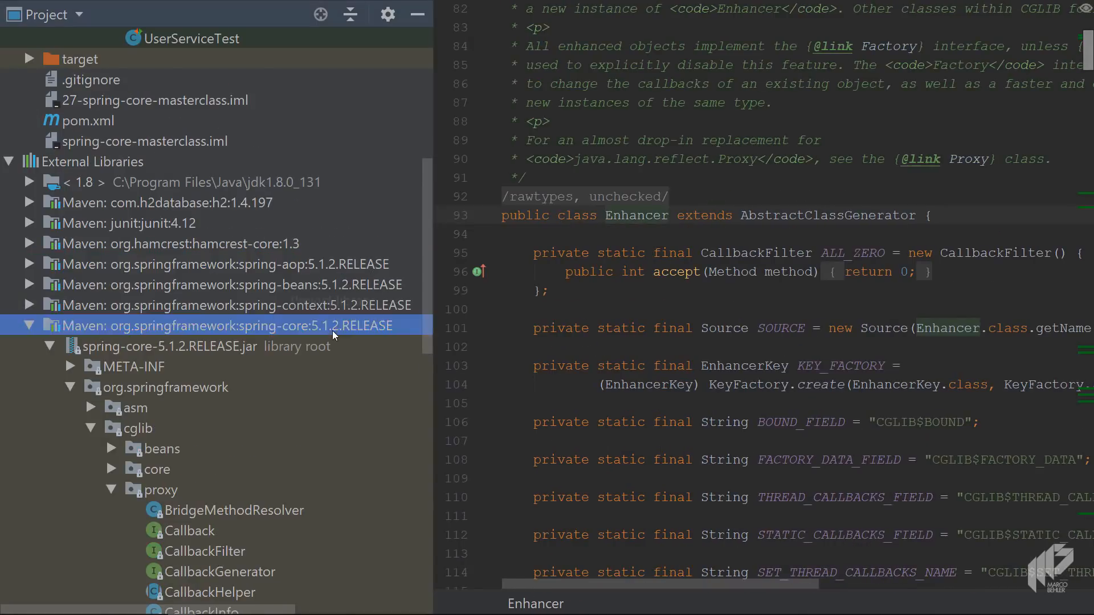
click(30, 325)
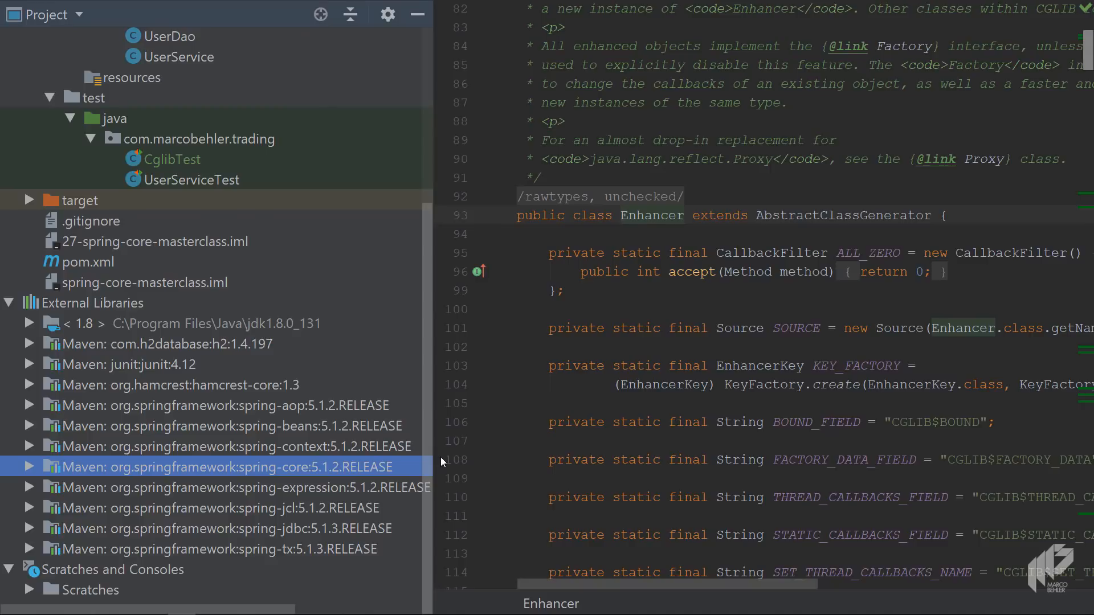
mouse_move(437, 249)
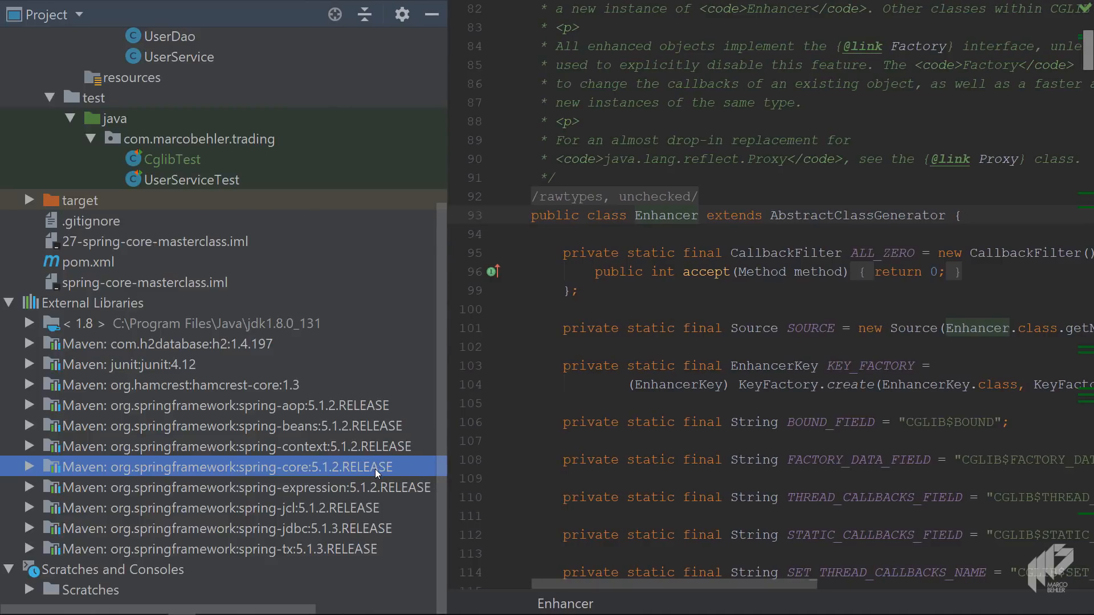
mouse_move(363, 470)
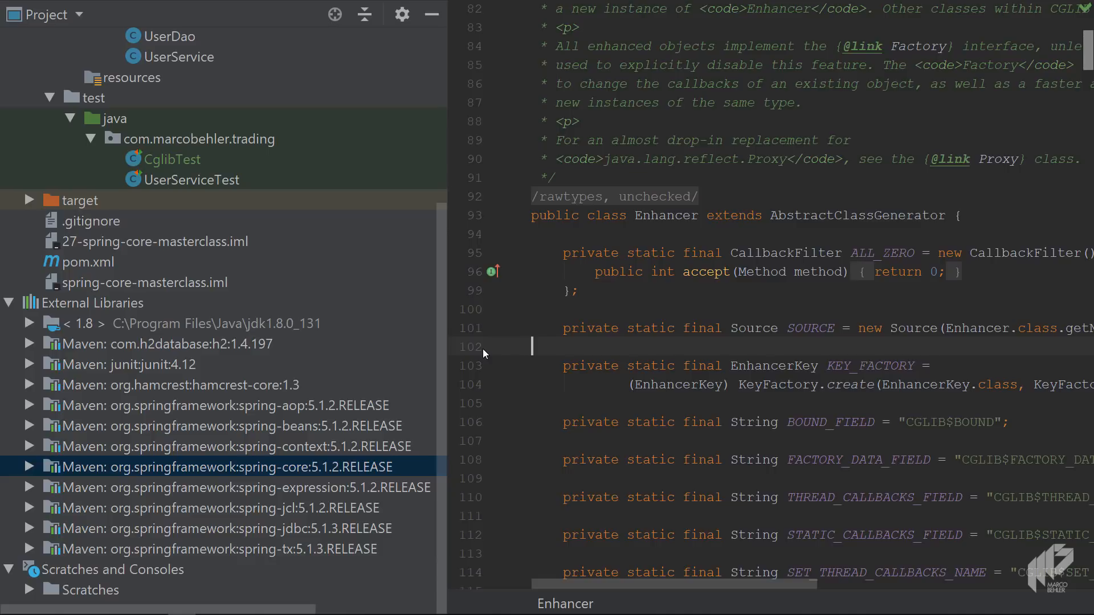
scroll(up, 3)
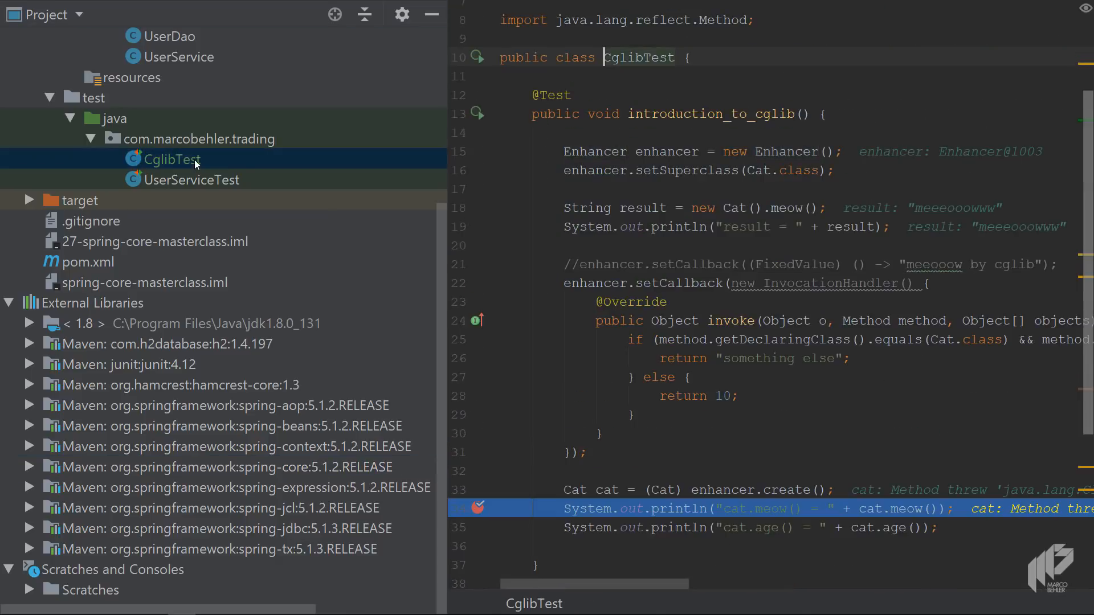
mouse_move(450, 312)
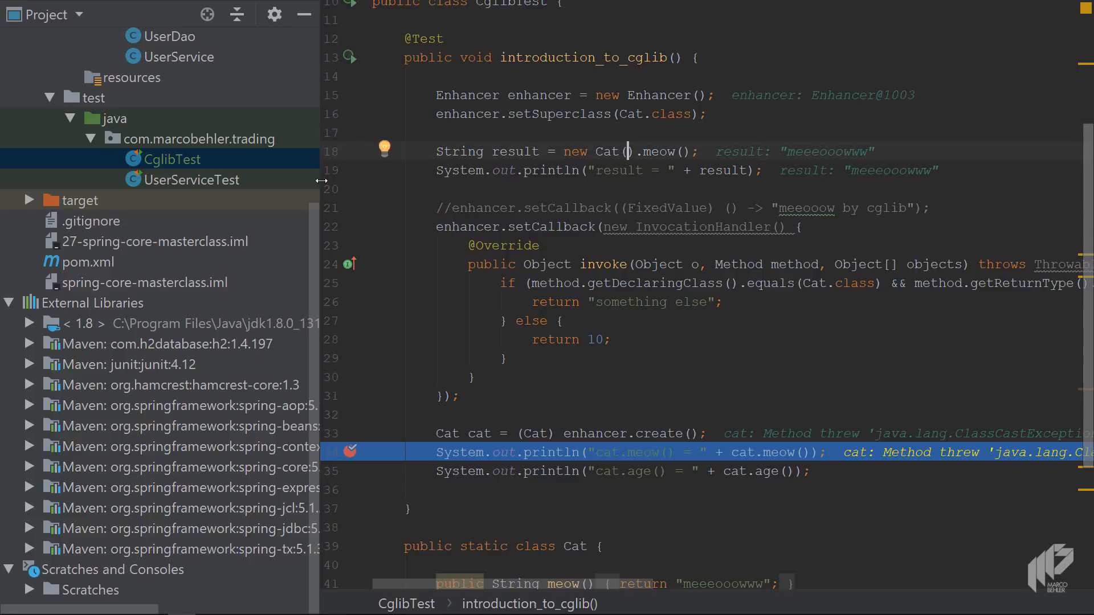
- Narrow the Project tool window so the CglibTest InvocationHandler and nested Cat class fill the editor
drag(320, 181, 243, 181)
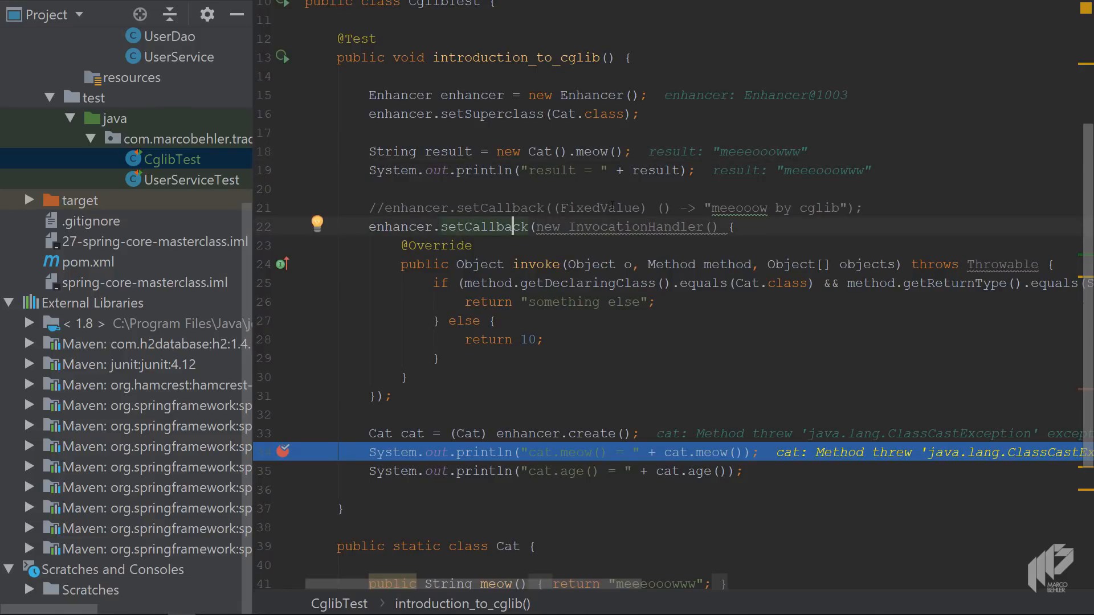
scroll(down, 3)
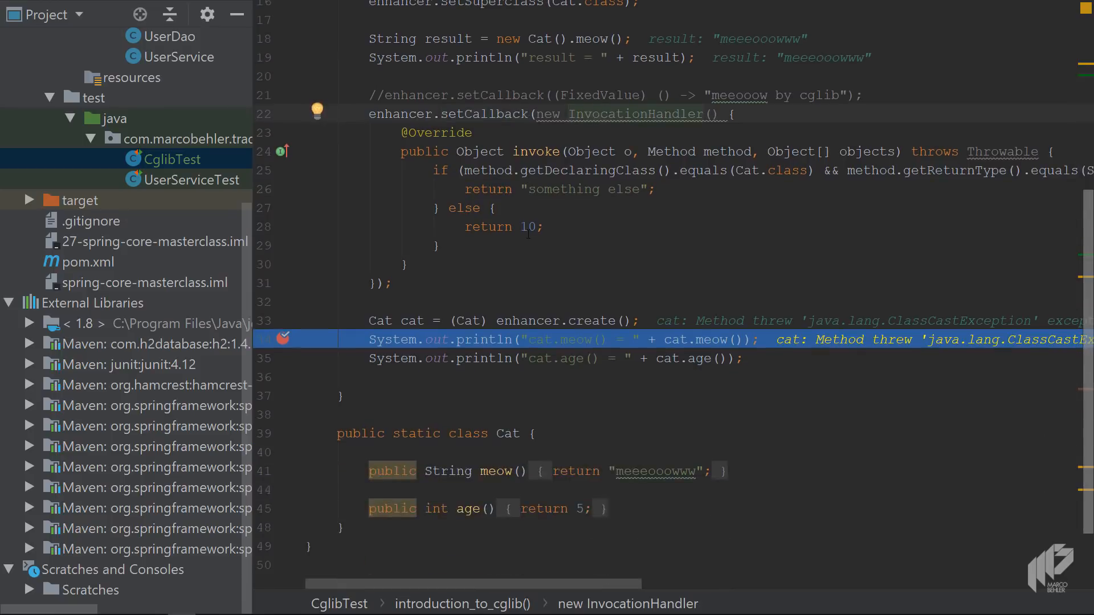
scroll(up, 3)
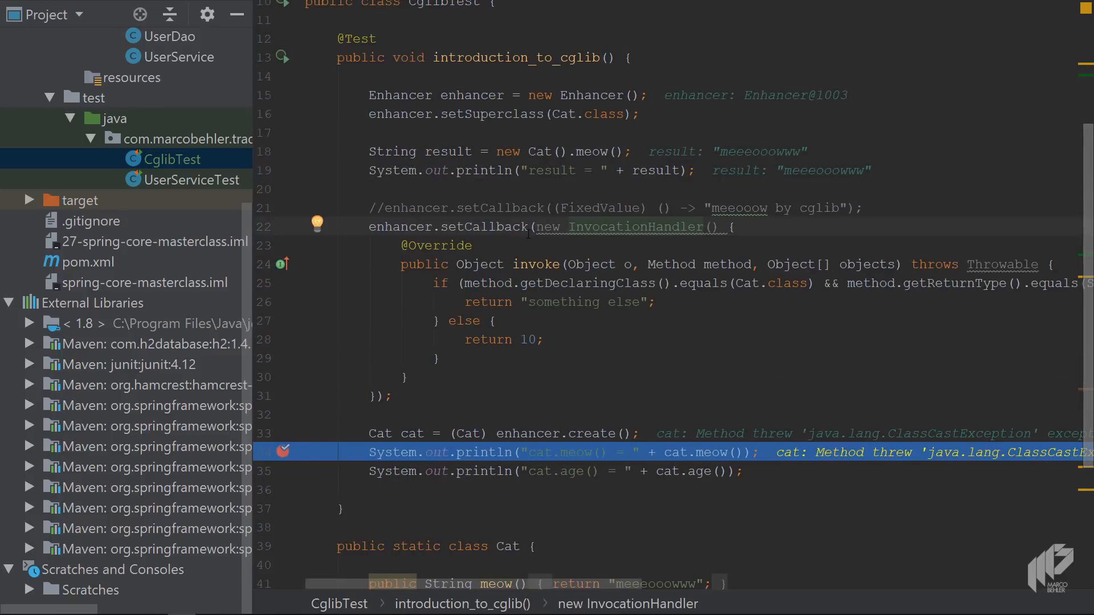